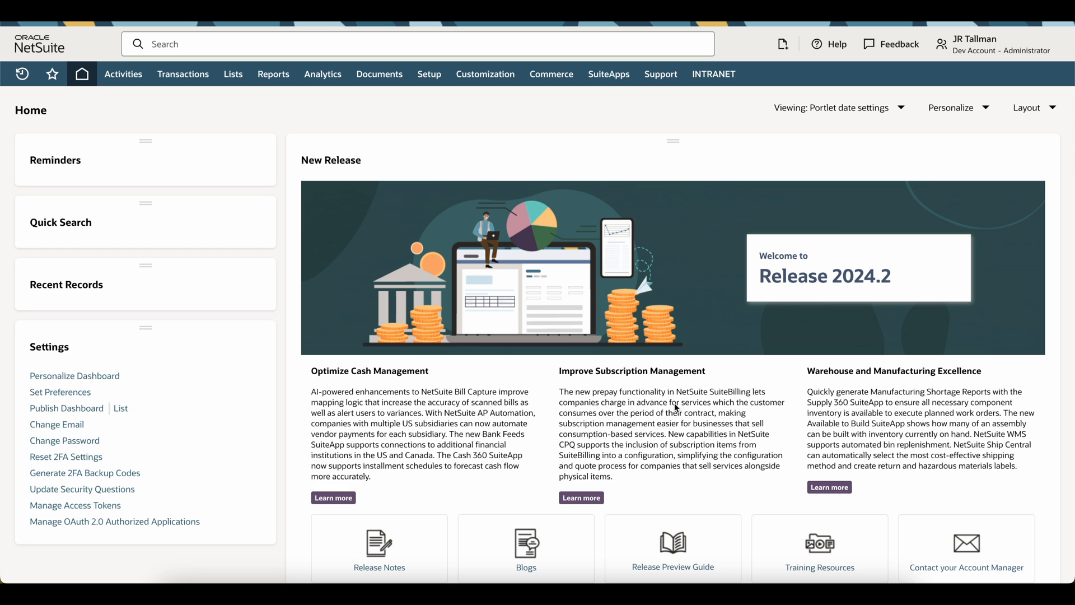
mouse_move(599, 323)
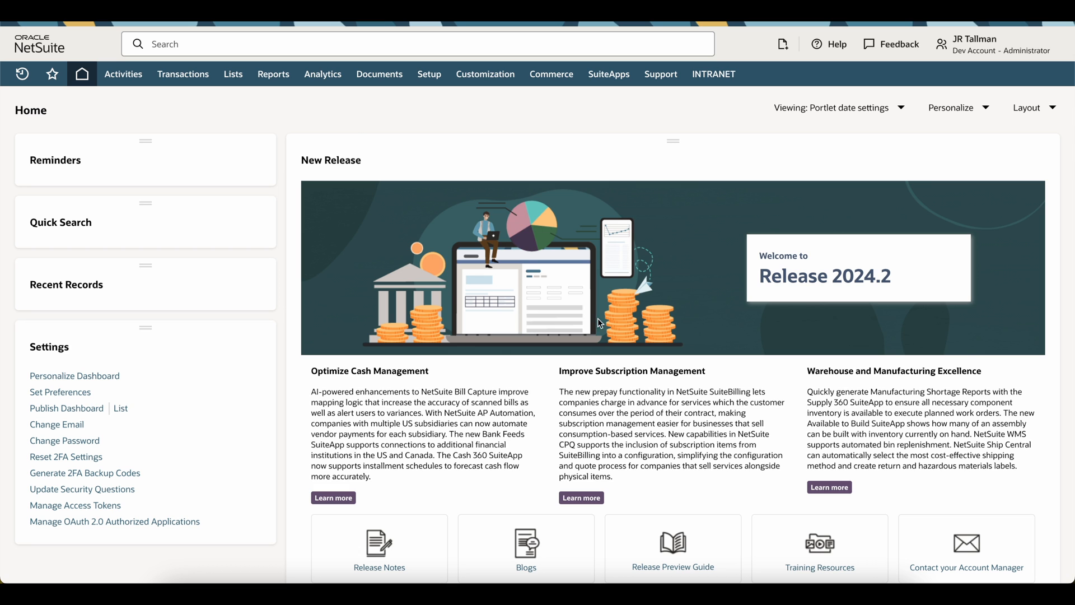
mouse_move(245, 94)
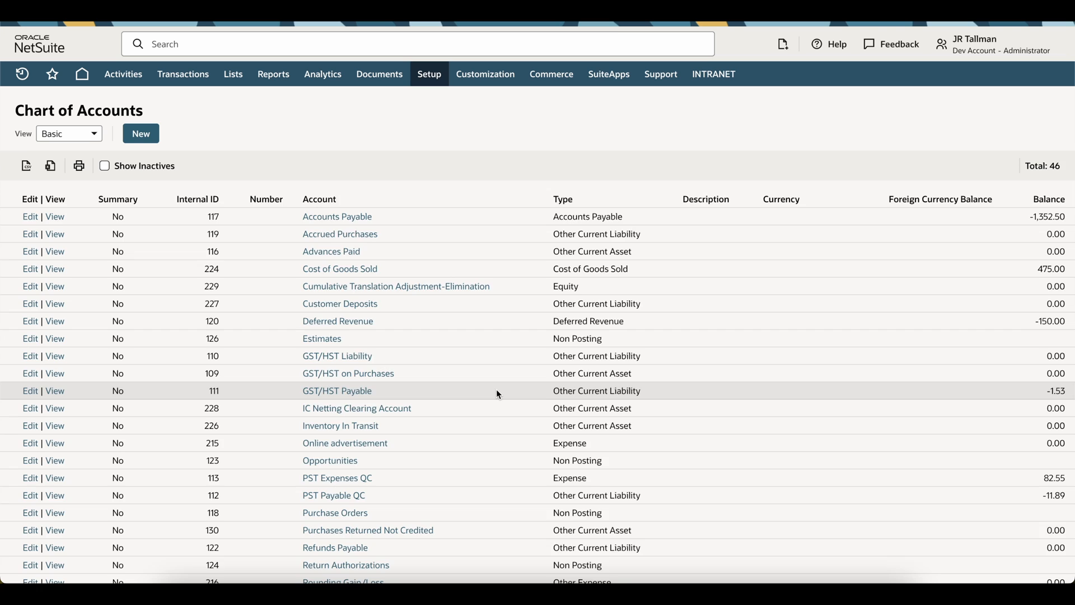
scroll("down", 3)
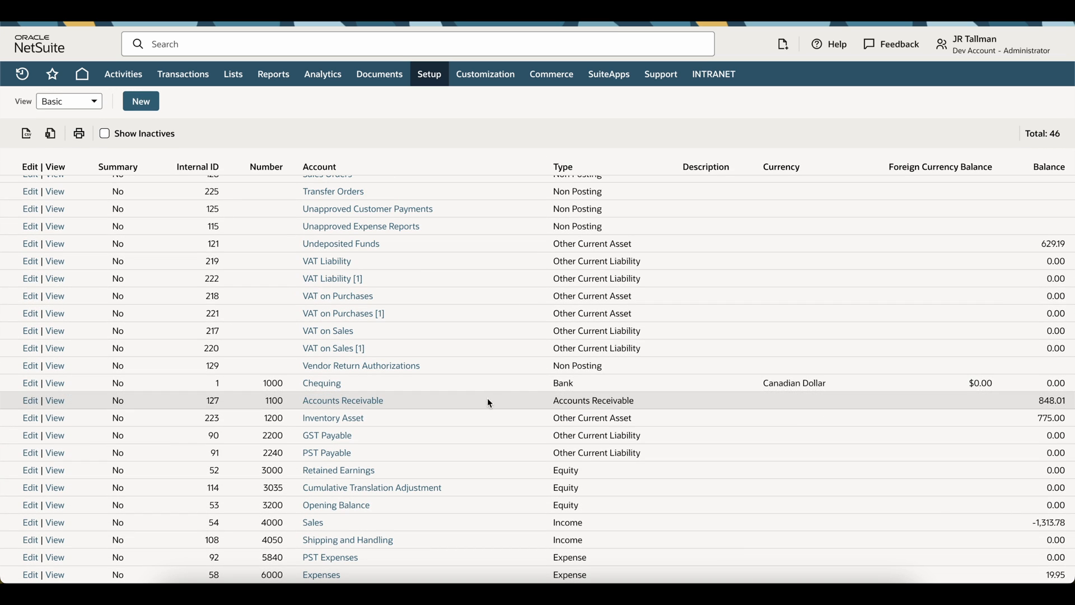
mouse_move(252, 470)
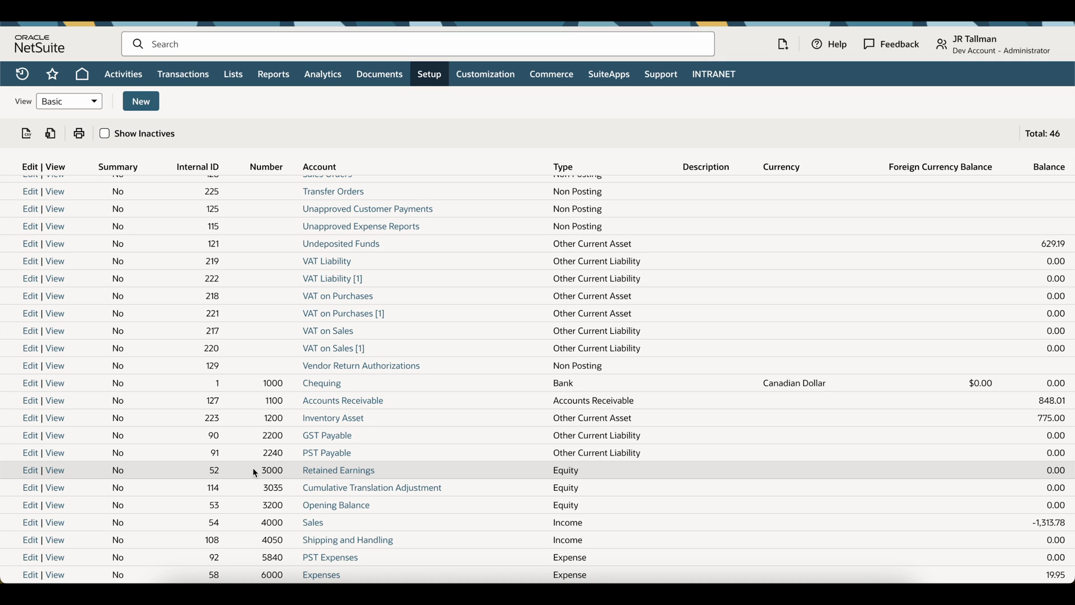
mouse_move(225, 475)
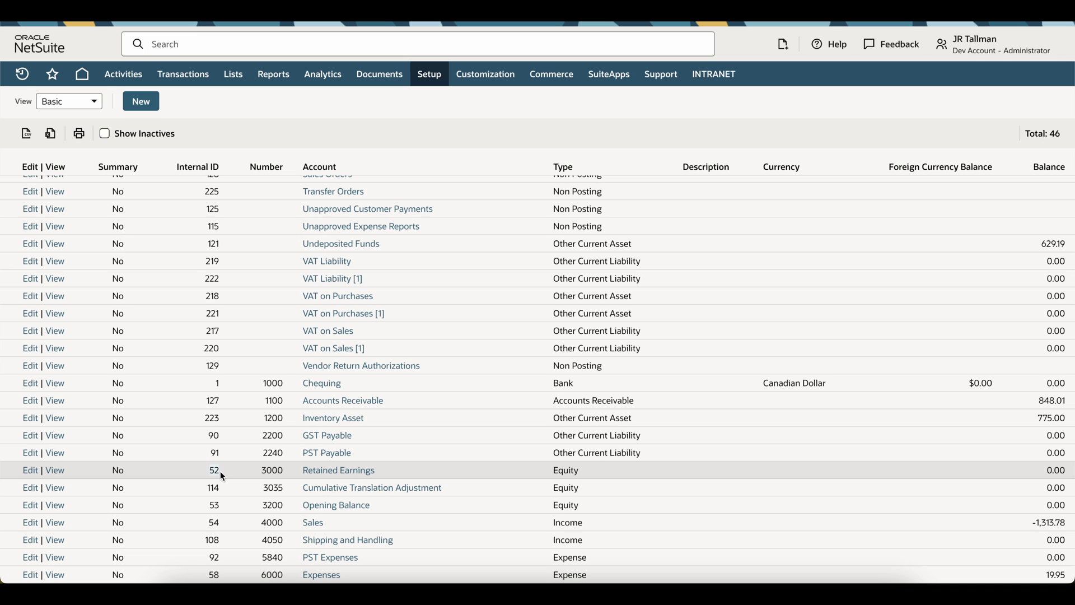
mouse_move(261, 478)
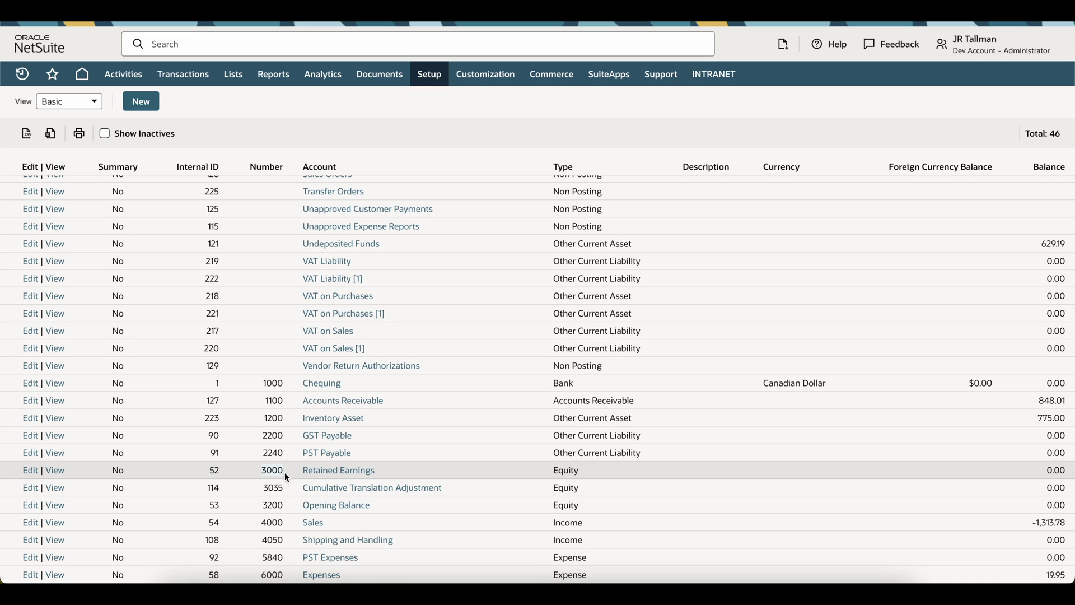
mouse_move(391, 474)
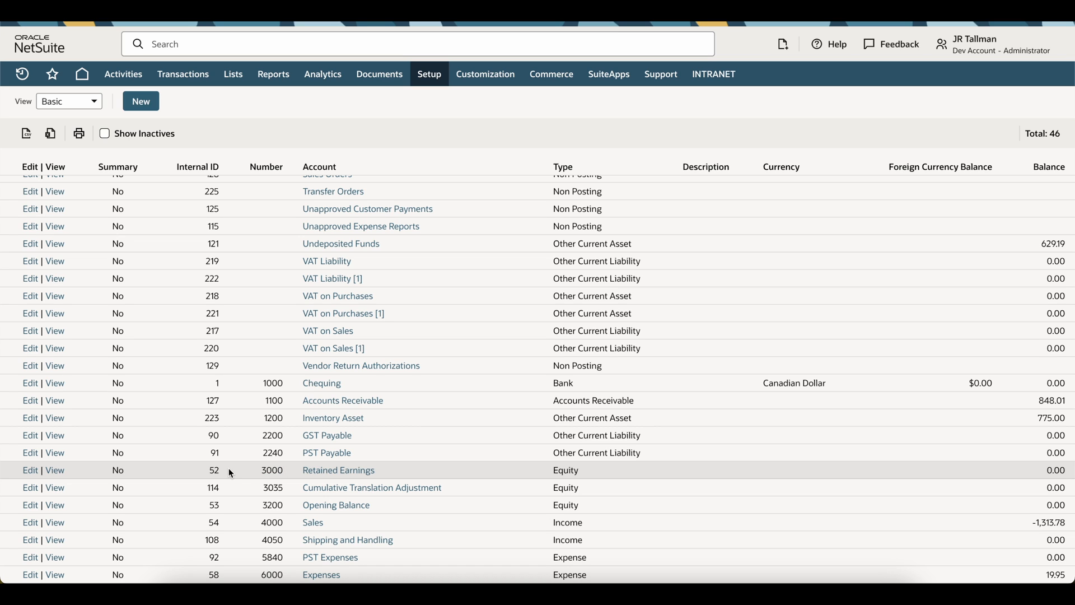
mouse_move(425, 84)
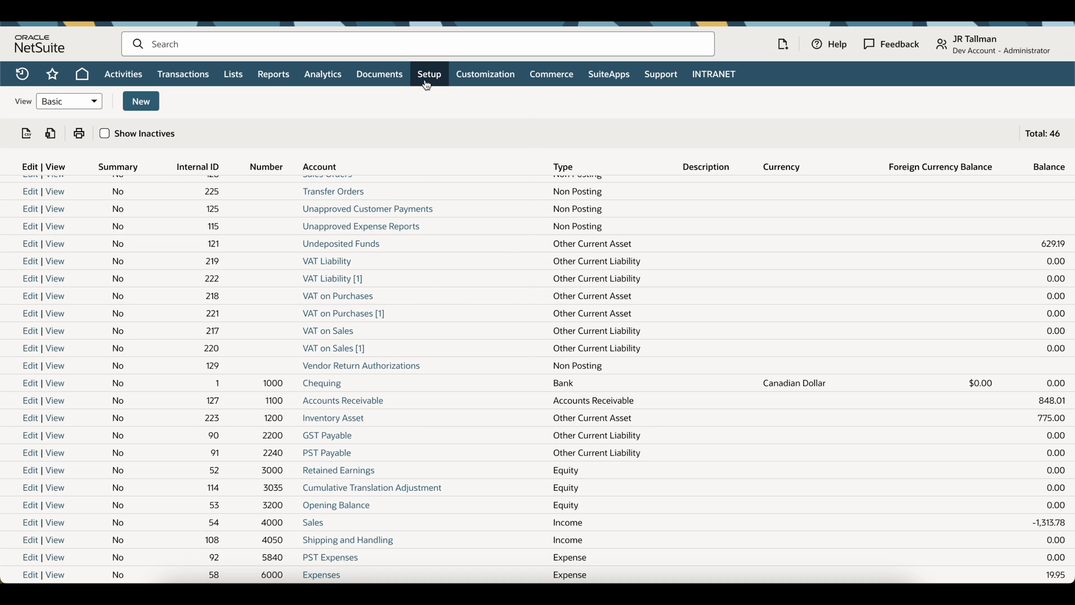
Navigate Setup > Company toward the Departments list for Marketing and Sales.
left_click(429, 74)
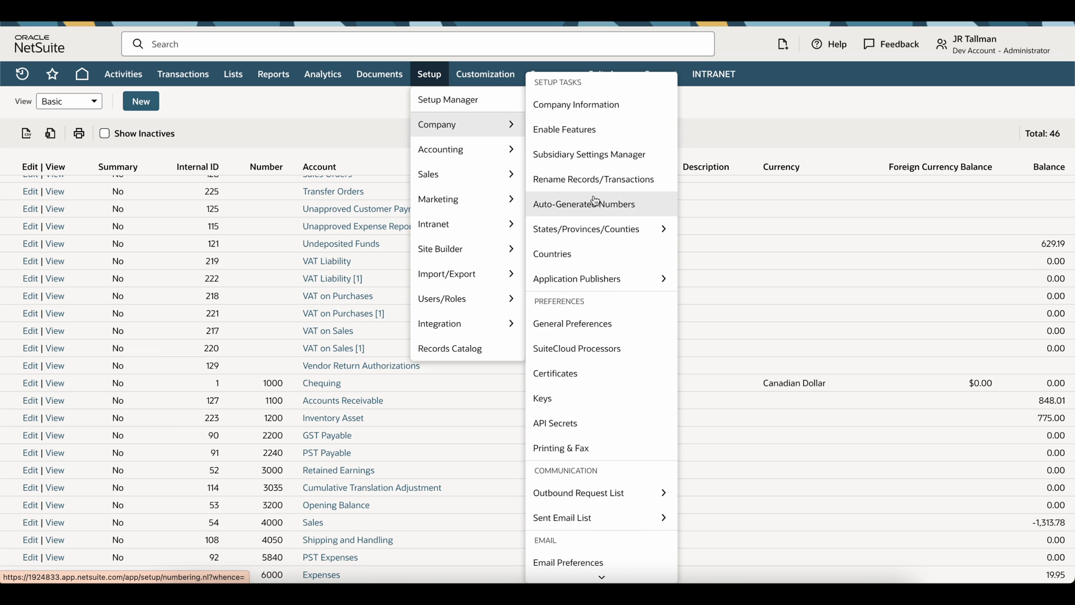
mouse_move(572, 323)
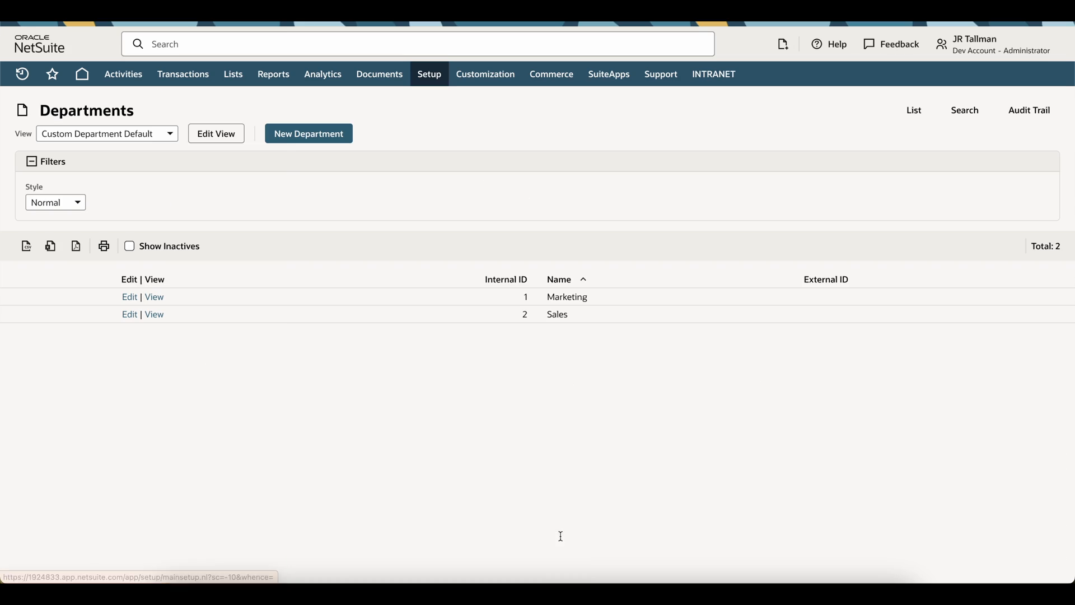
mouse_move(568, 295)
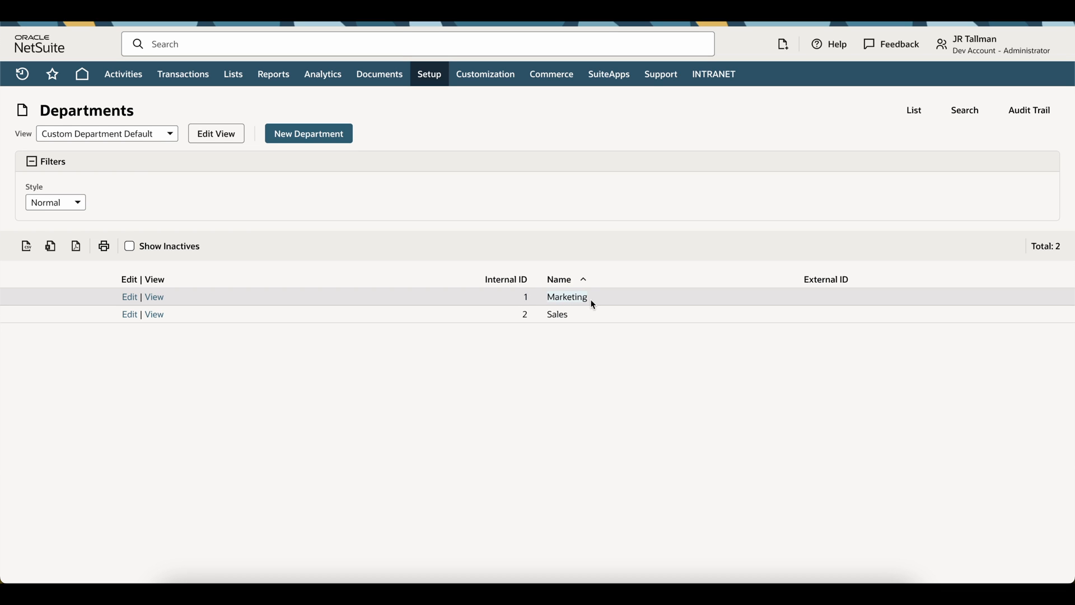
mouse_move(808, 296)
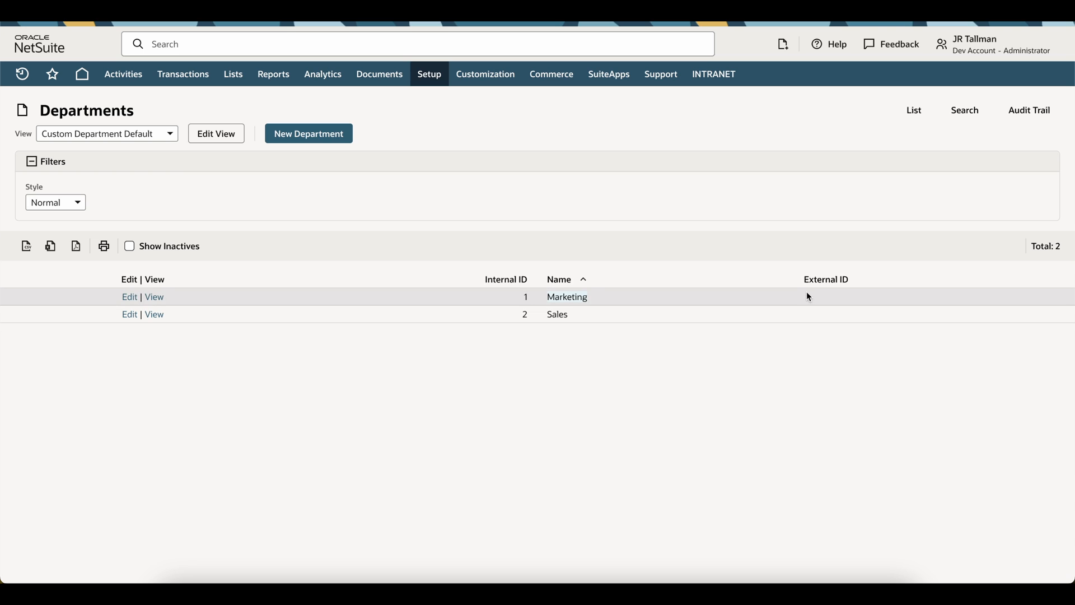
mouse_move(820, 300)
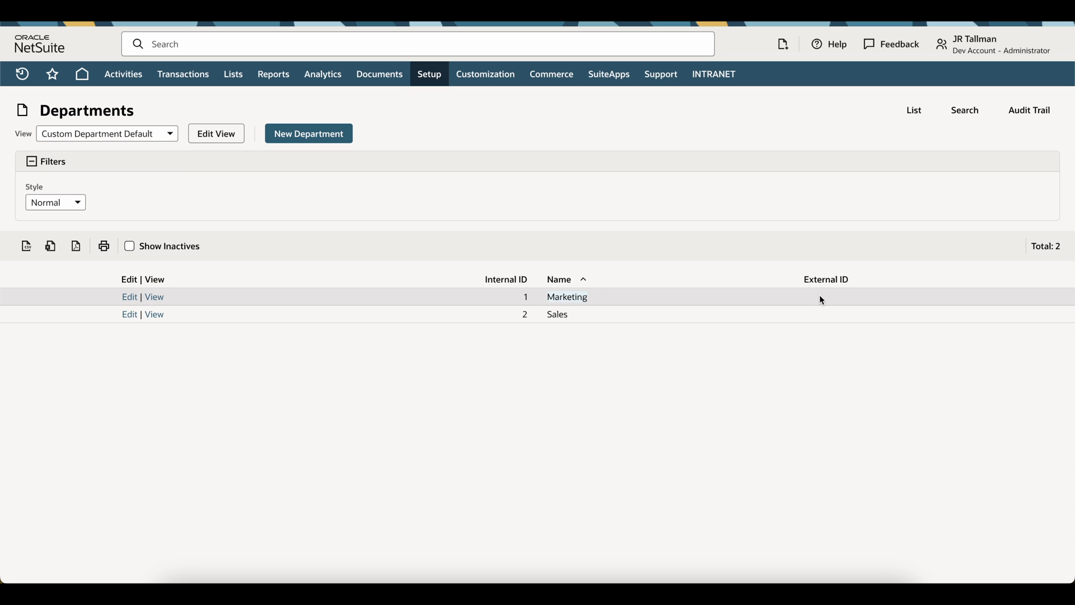
mouse_move(797, 298)
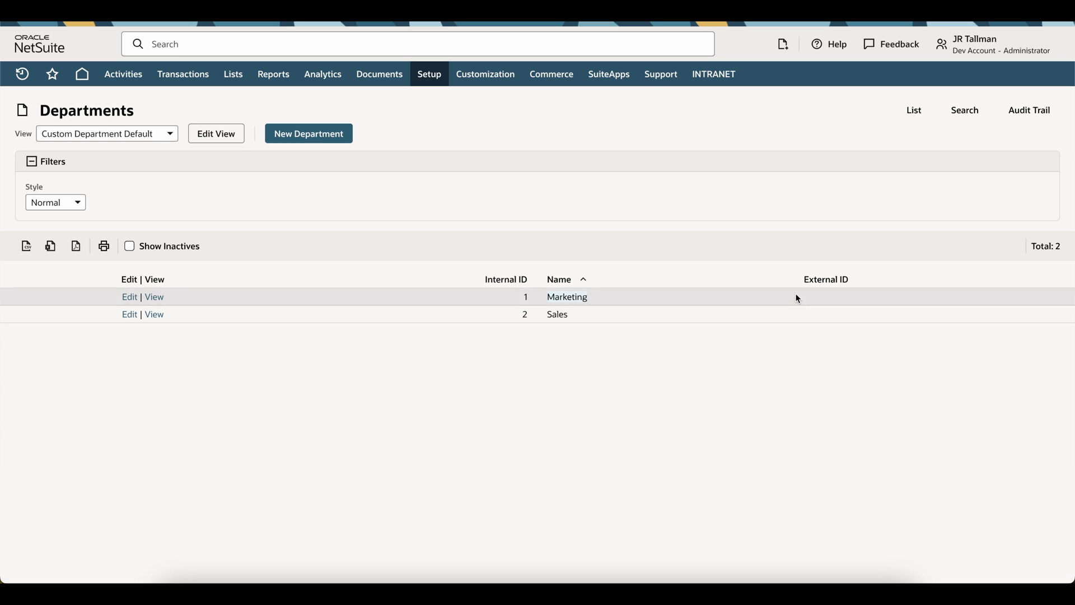
mouse_move(823, 303)
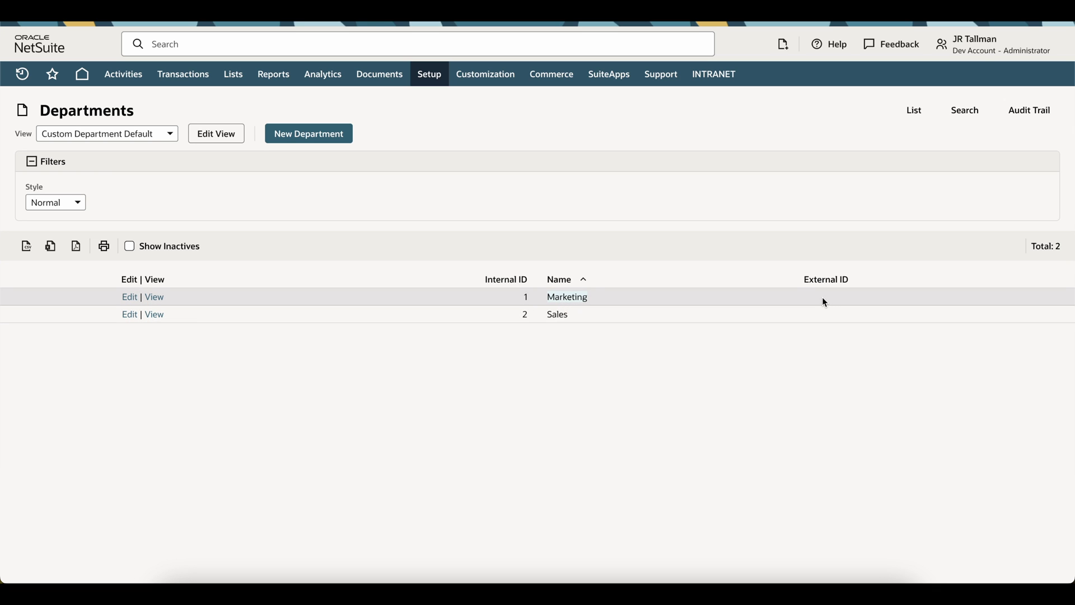
mouse_move(842, 319)
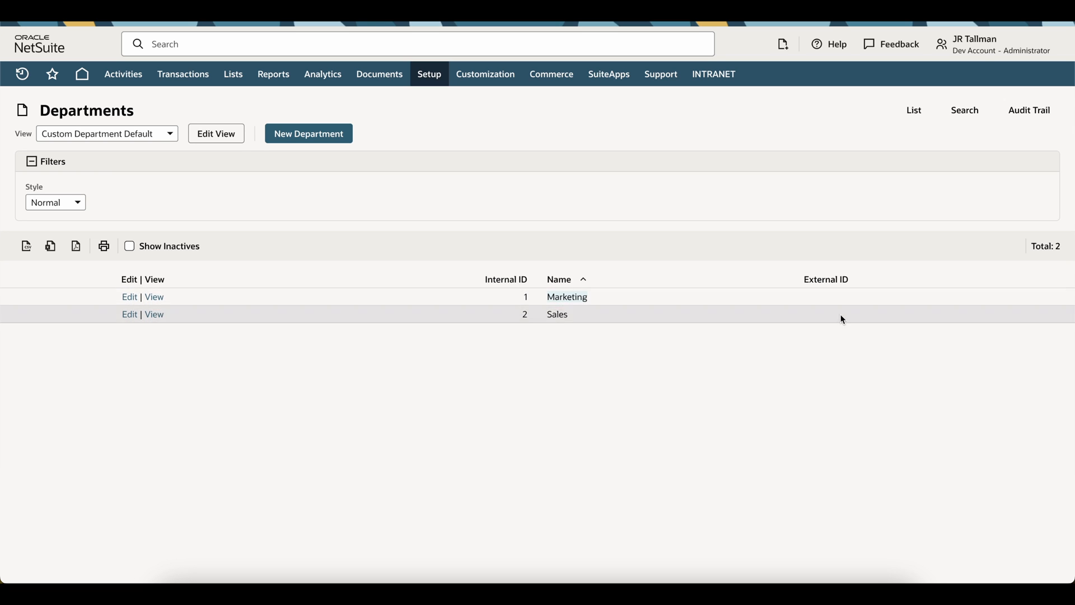
mouse_move(729, 343)
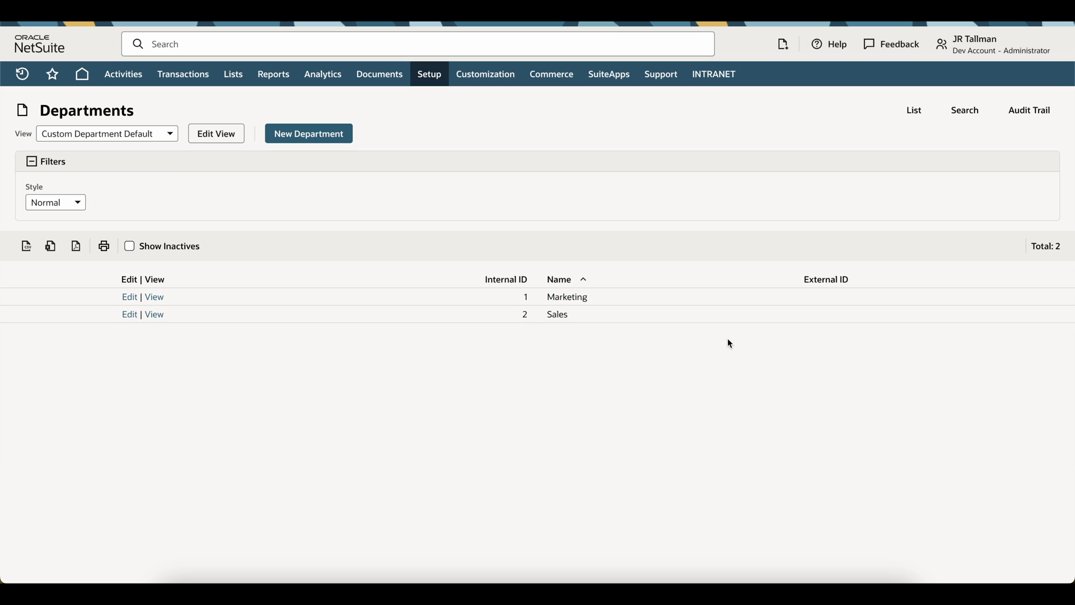
mouse_move(298, 200)
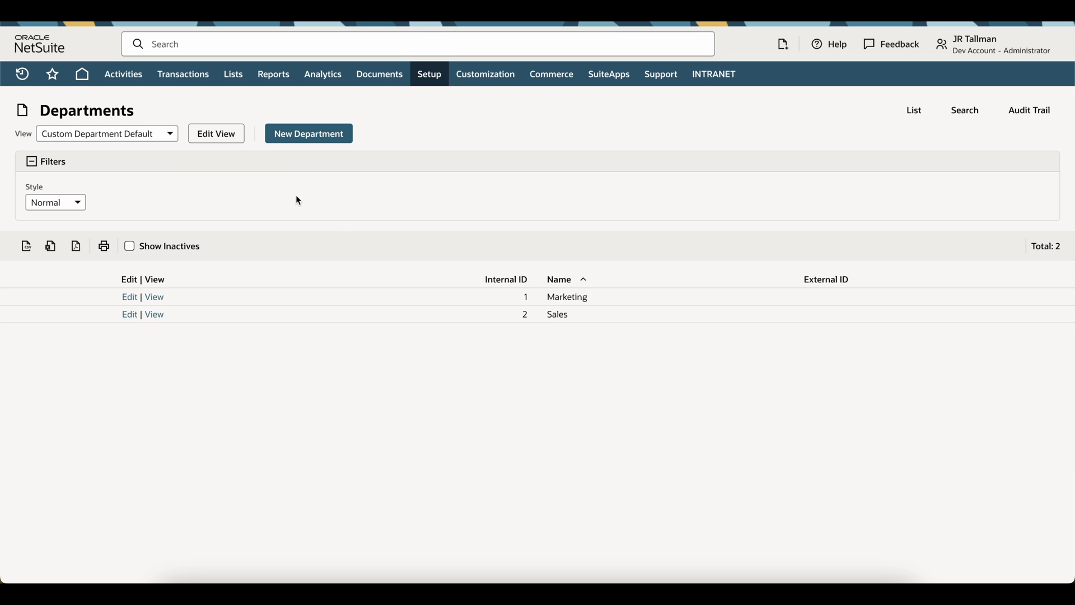
mouse_move(826, 321)
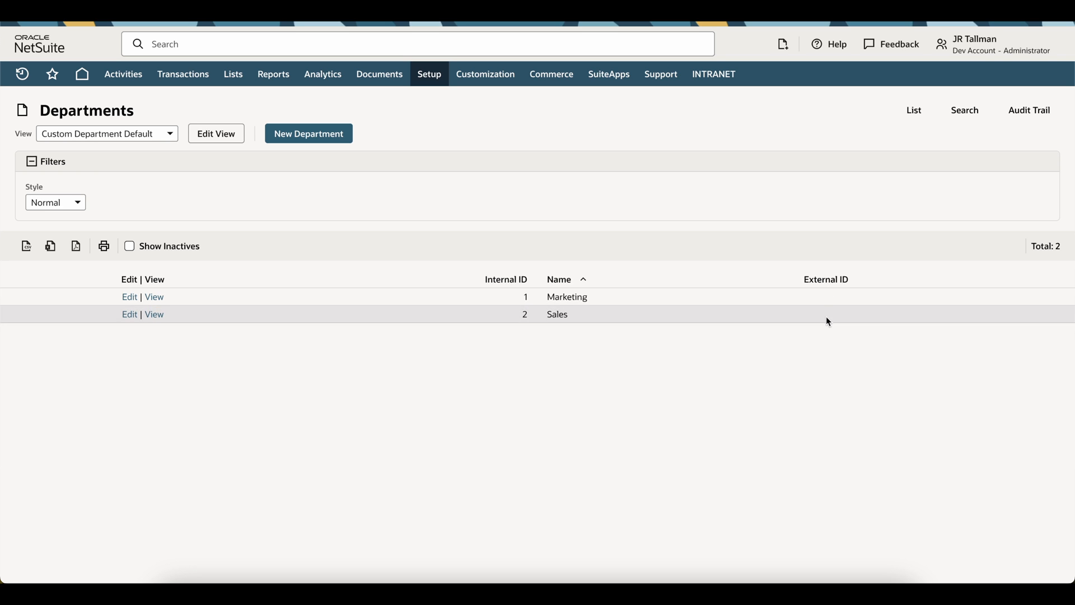
mouse_move(828, 303)
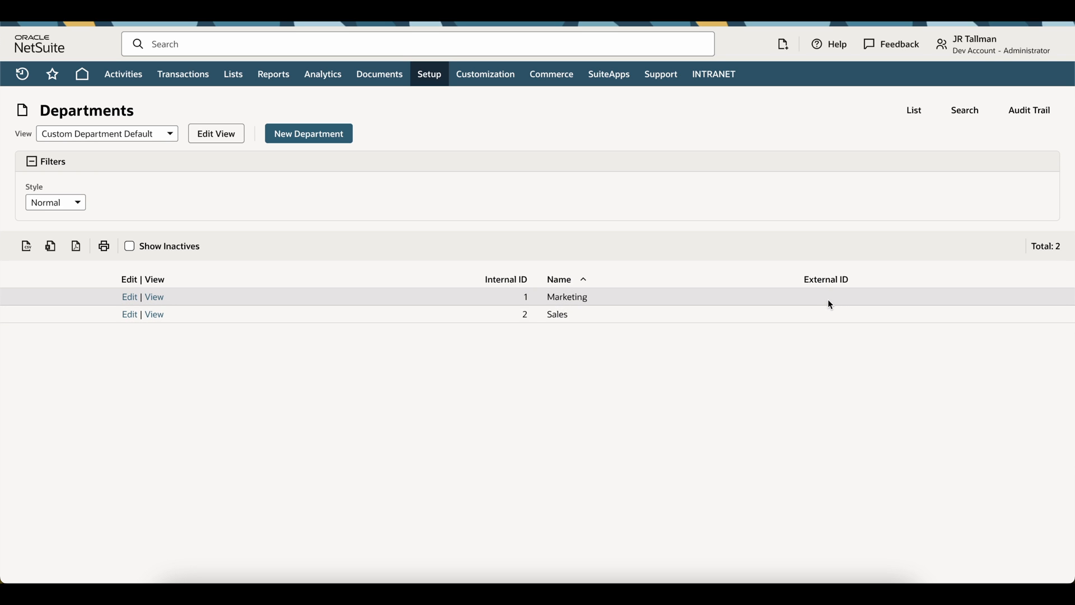
mouse_move(13, 233)
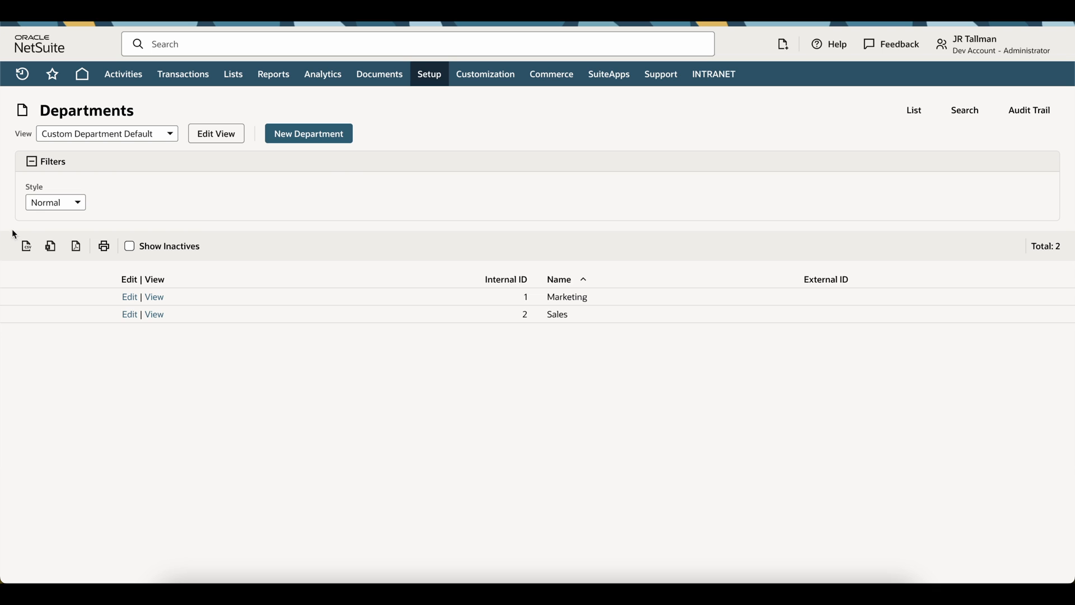
mouse_move(204, 222)
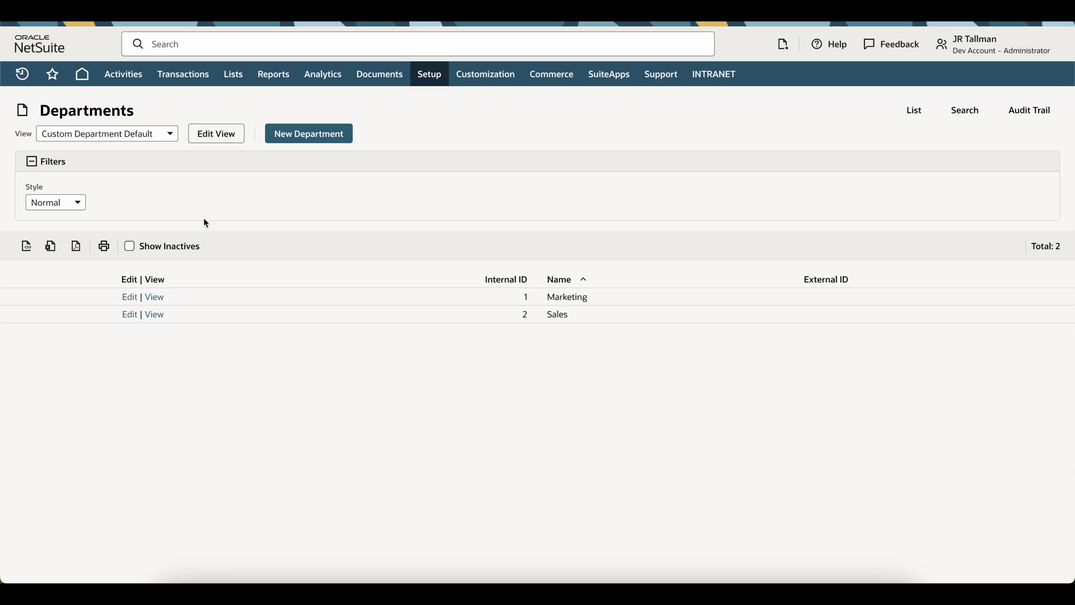
mouse_move(229, 220)
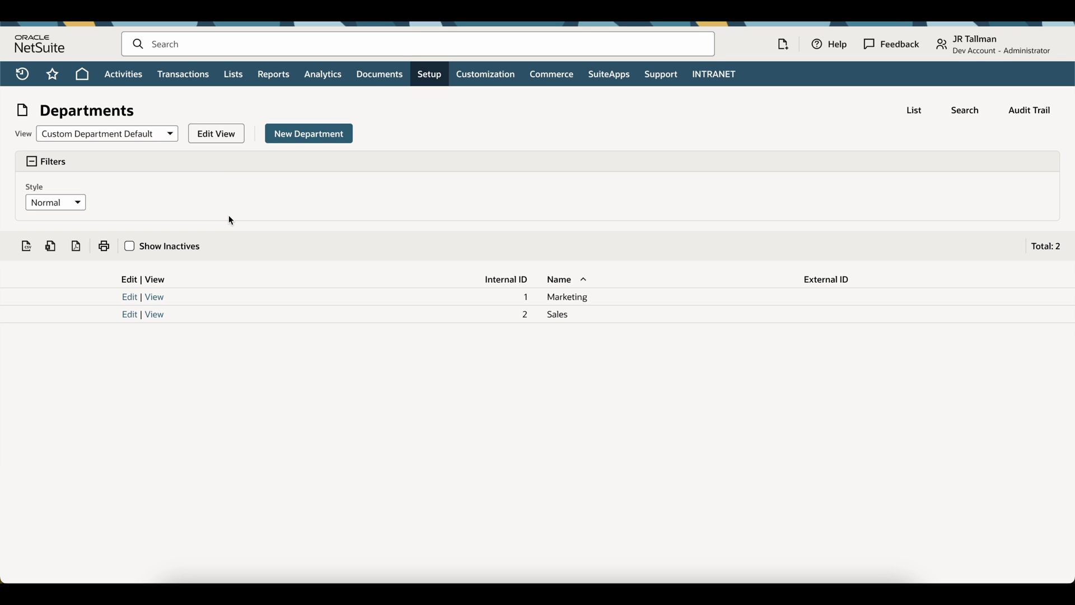
mouse_move(35, 272)
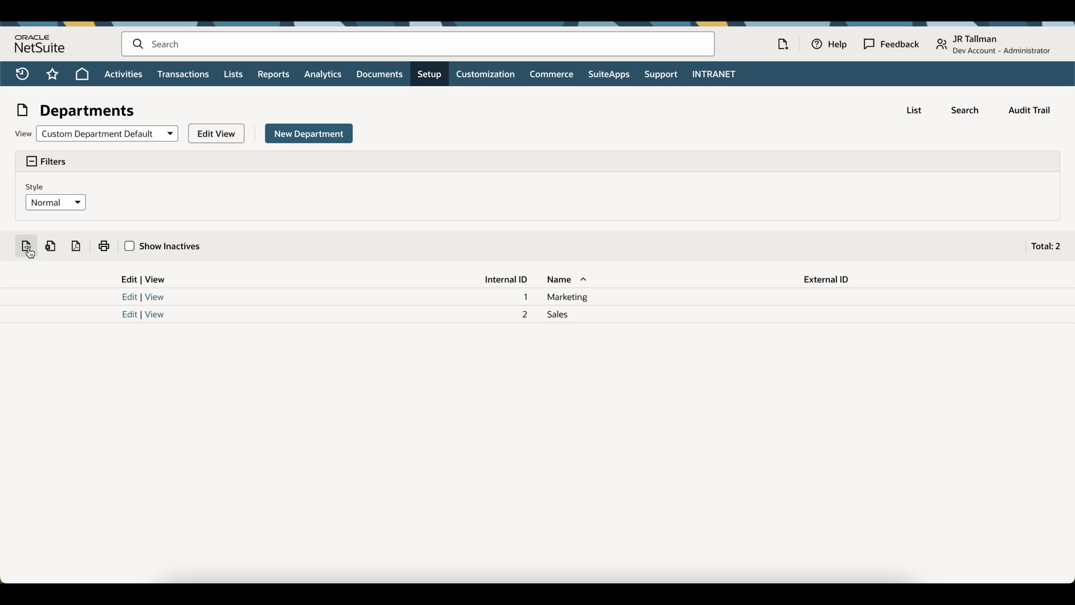
left_click(25, 245)
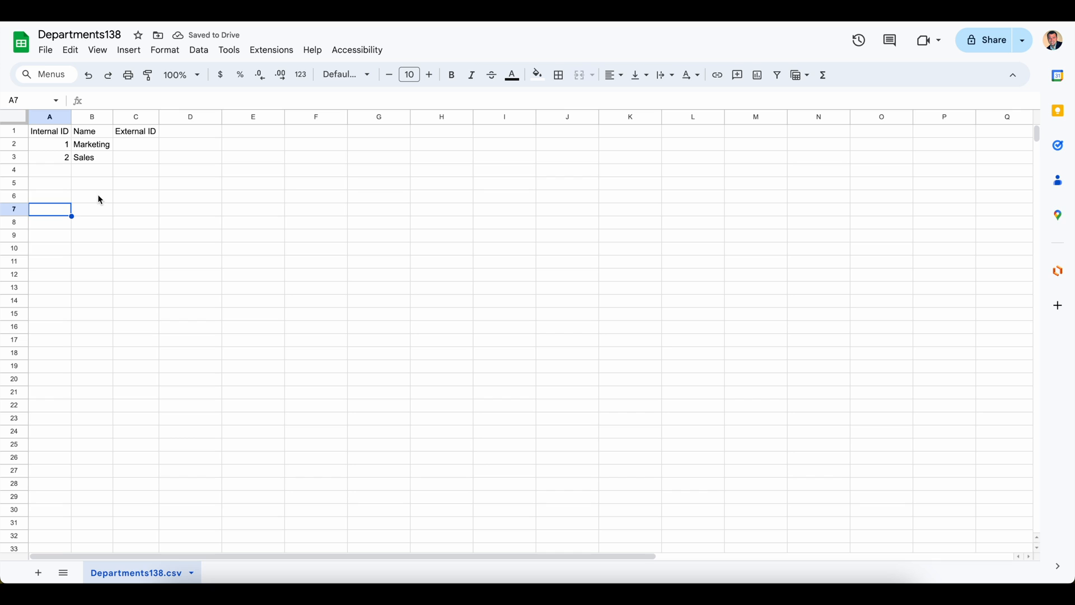
left_click(48, 131)
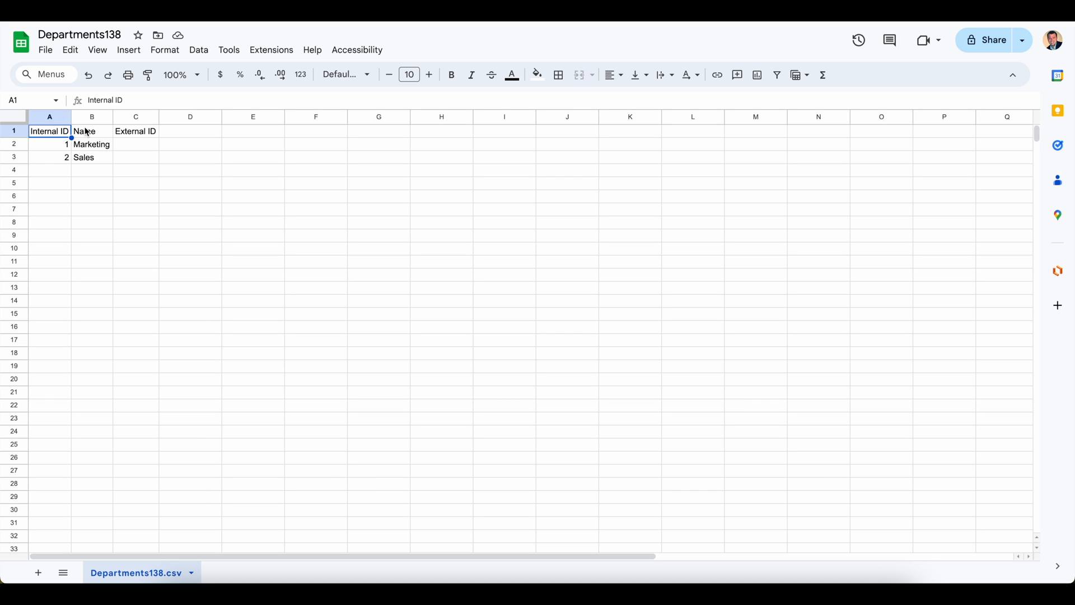
left_click(90, 131)
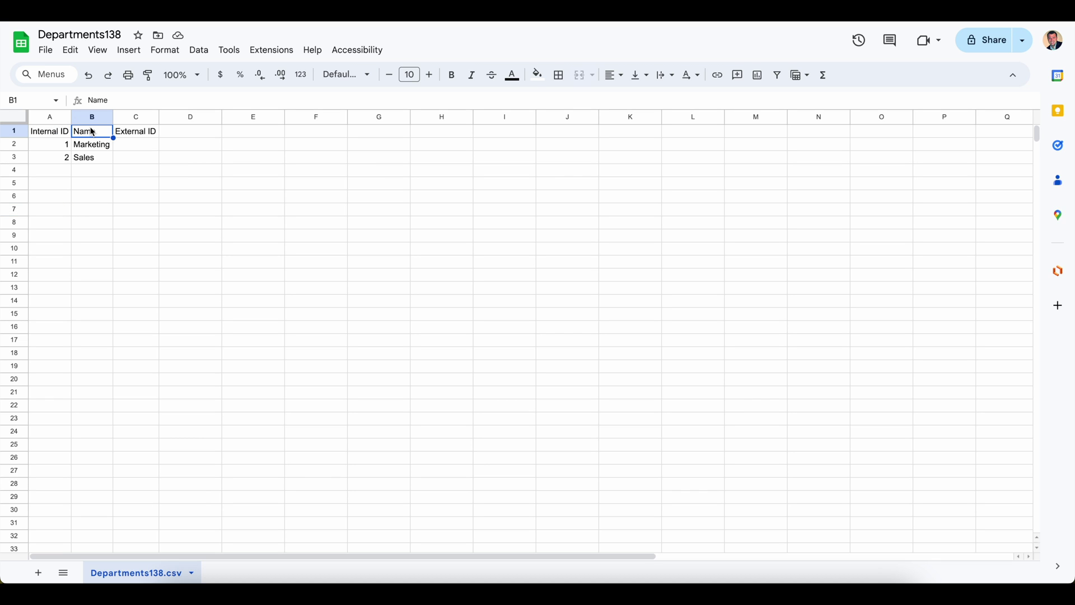
mouse_move(58, 131)
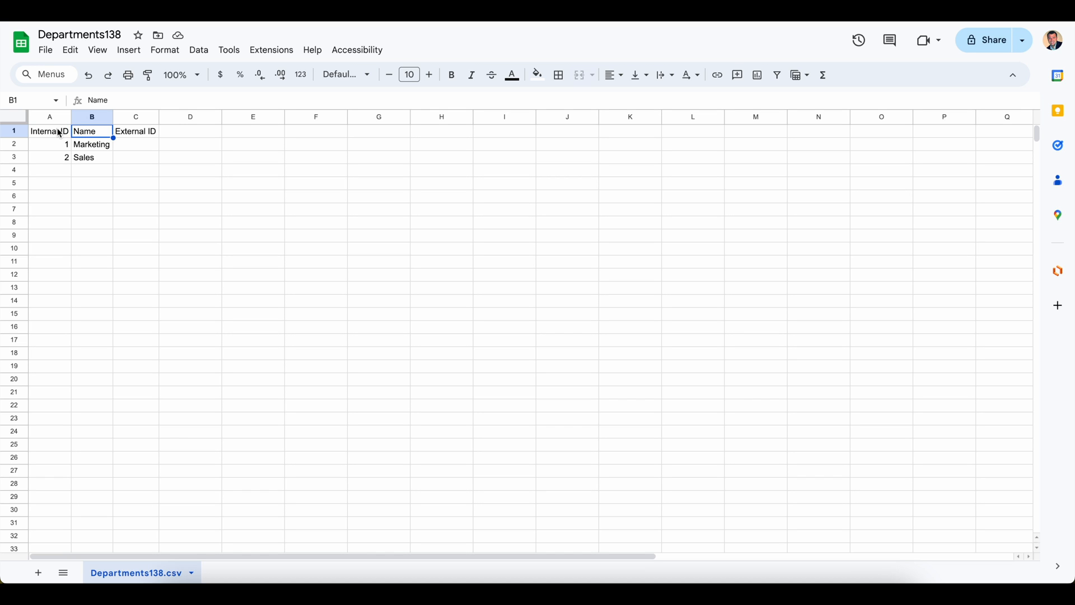
left_click_drag(49, 131, 49, 157)
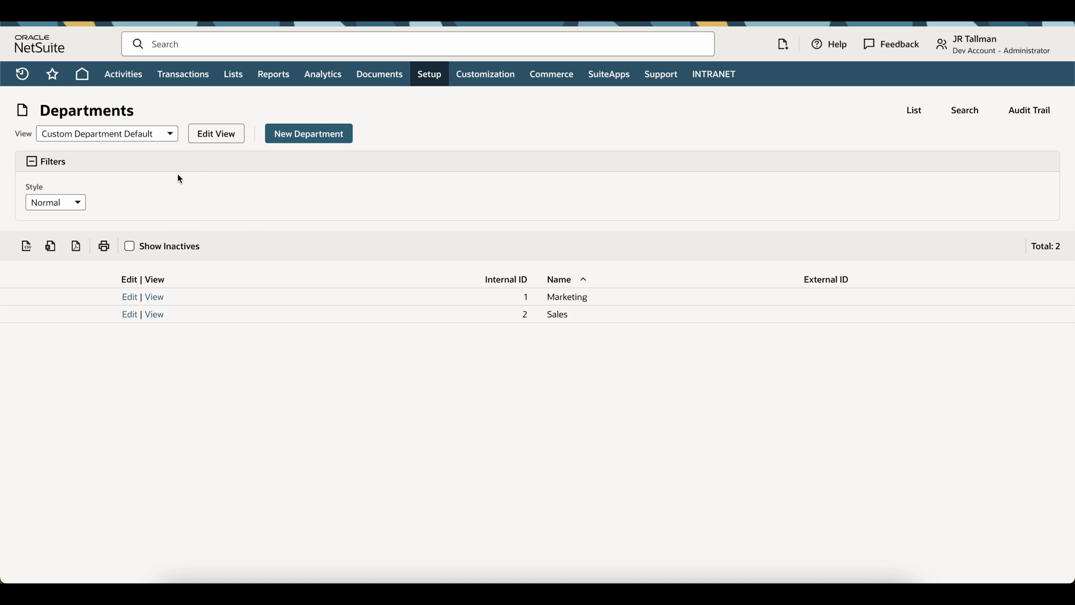
mouse_move(215, 133)
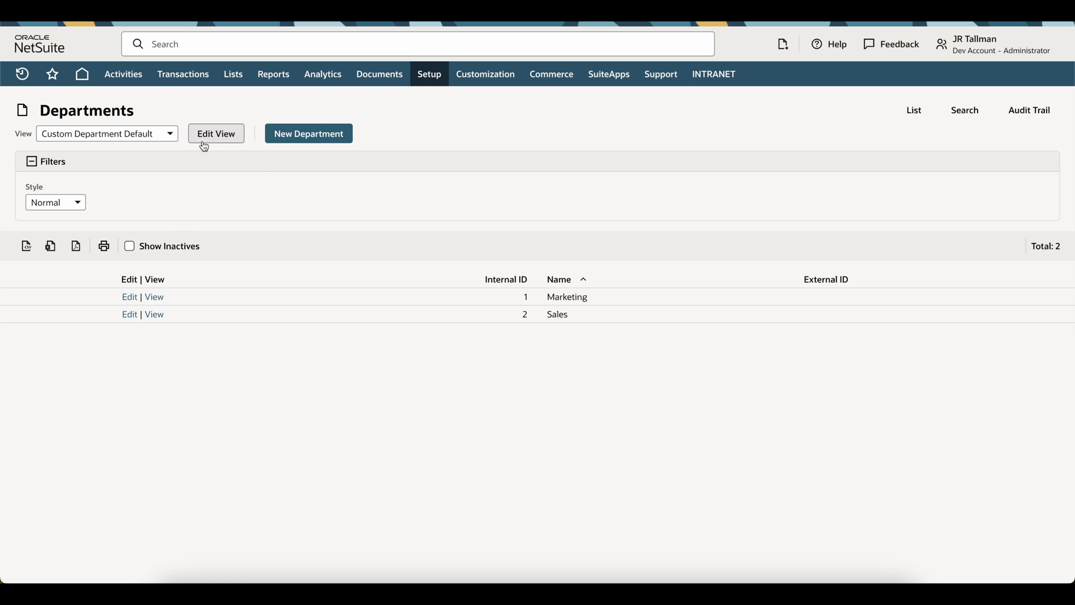
mouse_move(230, 138)
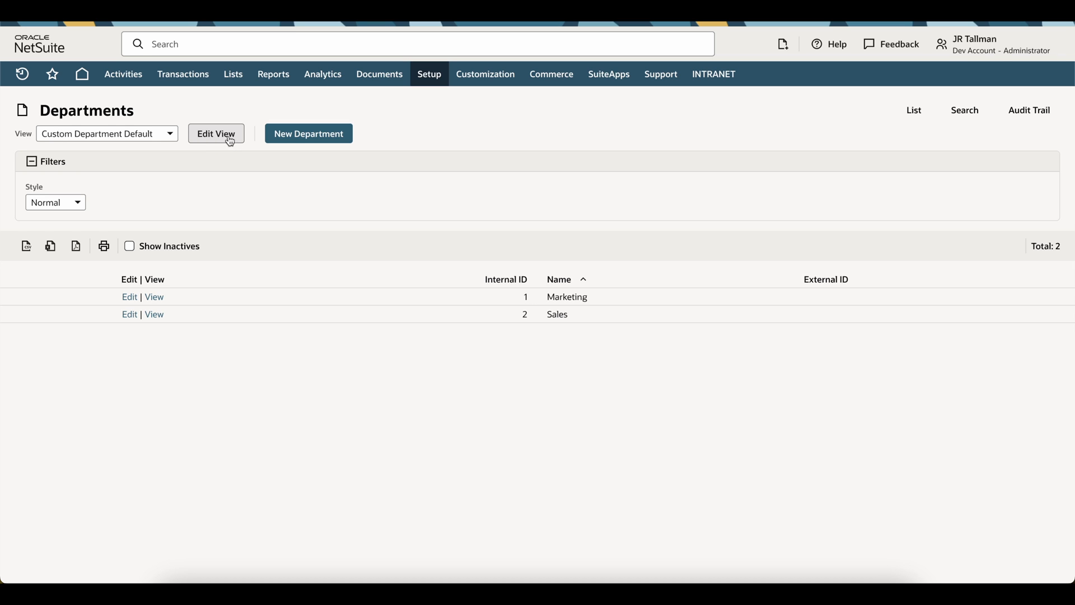
mouse_move(515, 288)
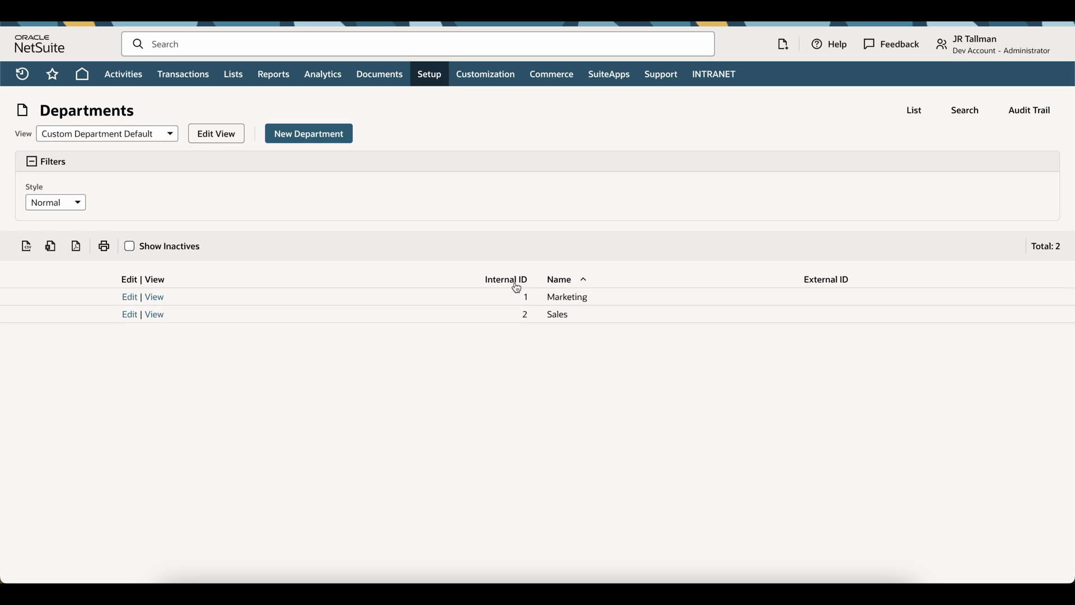
mouse_move(424, 269)
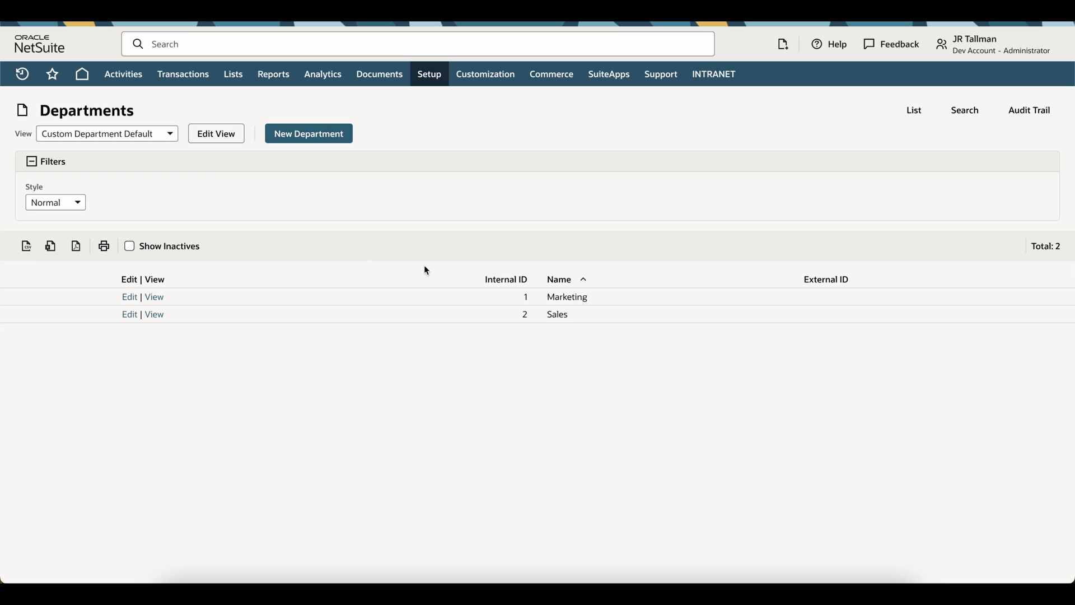
mouse_move(444, 261)
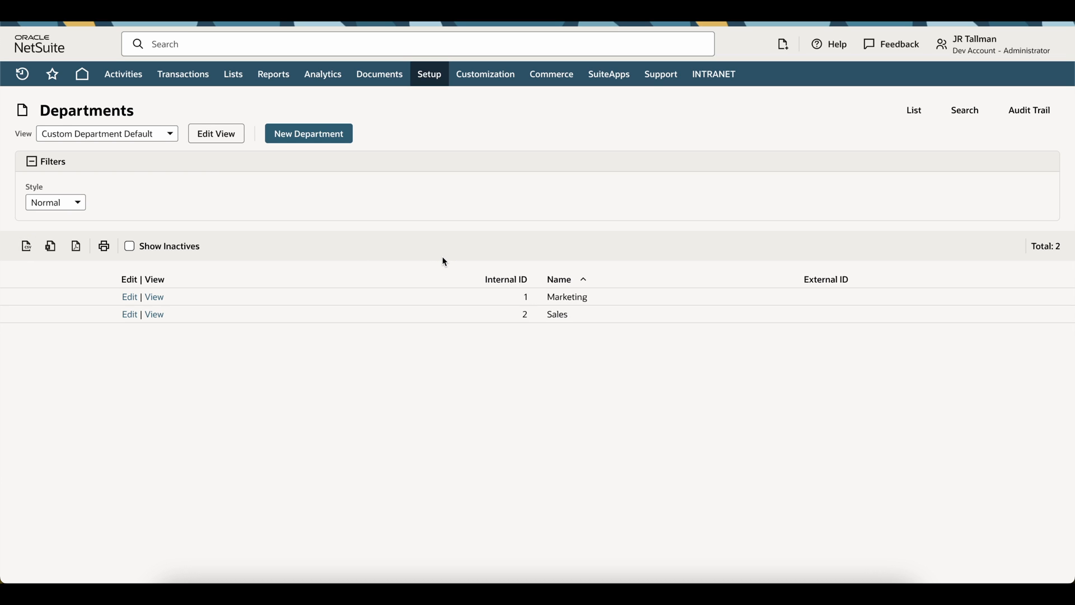
mouse_move(804, 289)
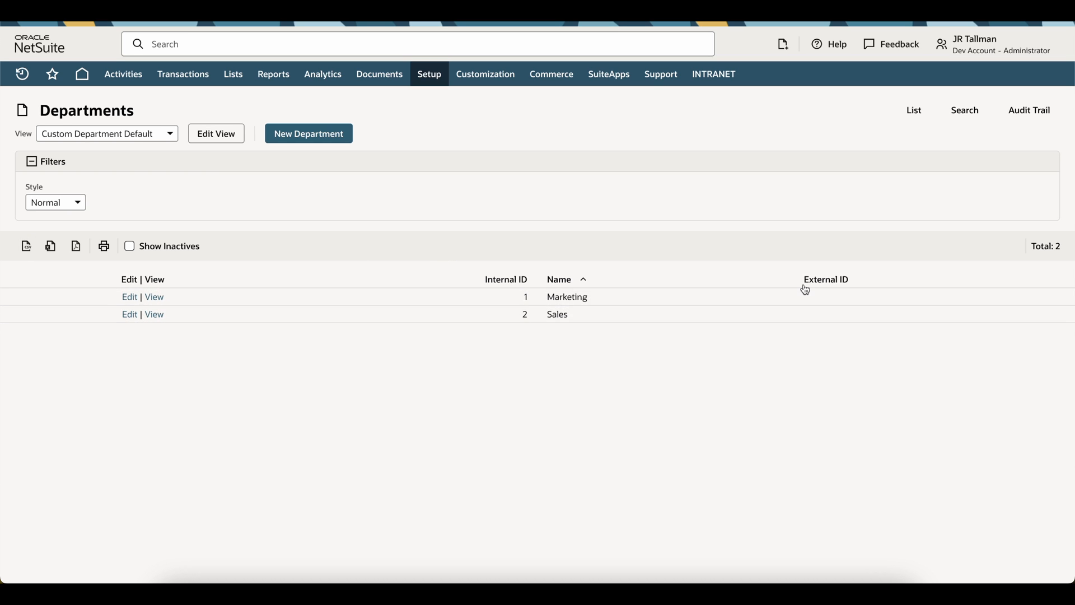
mouse_move(842, 292)
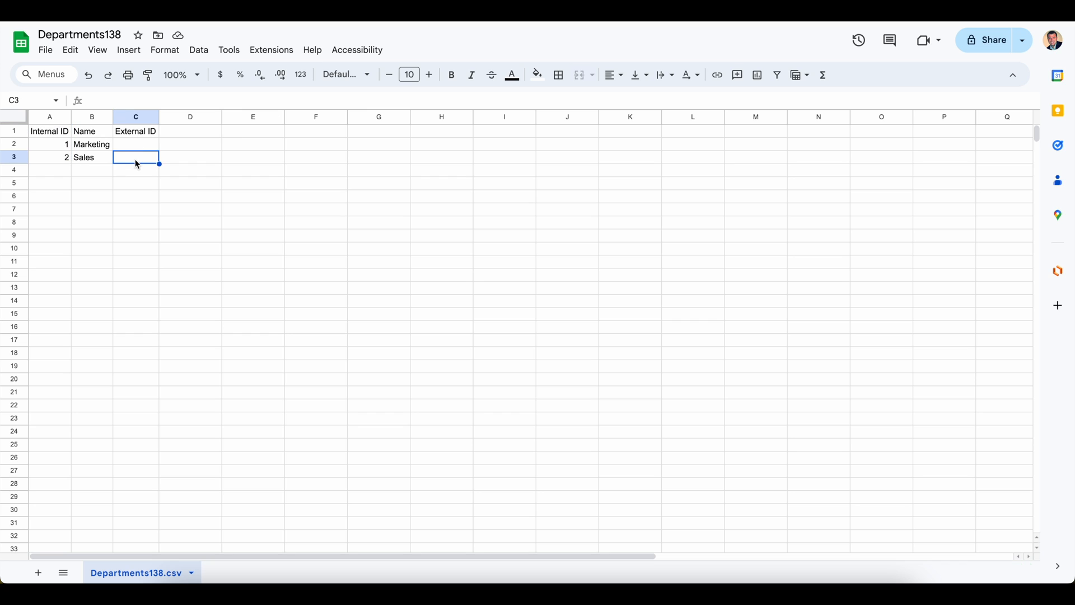
Select Marketing's empty External ID cell in the Departments138 sheet.
left_click(136, 144)
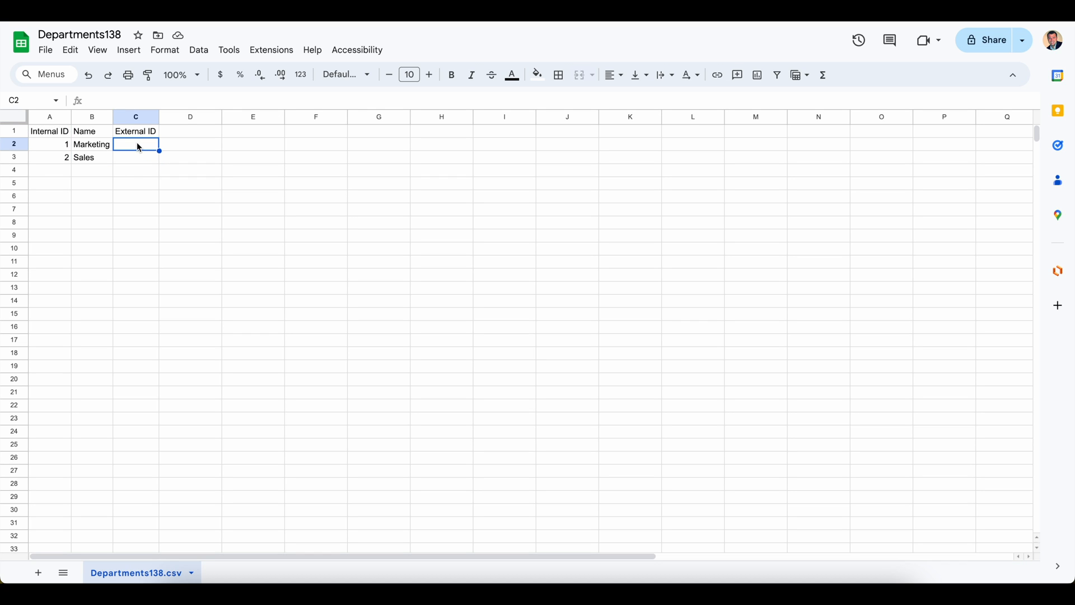
mouse_move(65, 157)
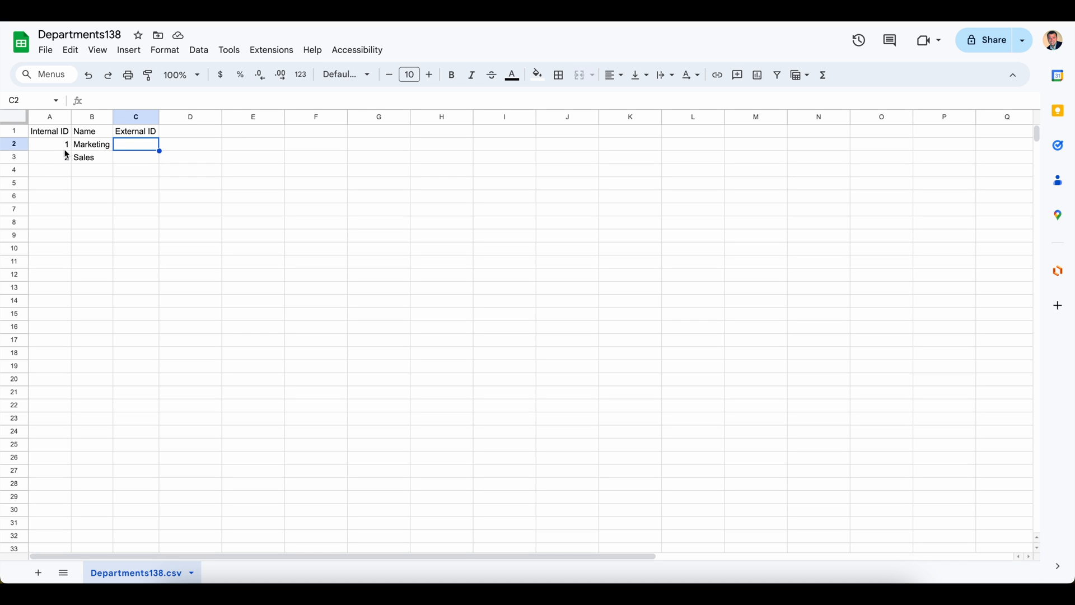
Delete the Name column from the departments CSV.
right_click(91, 116)
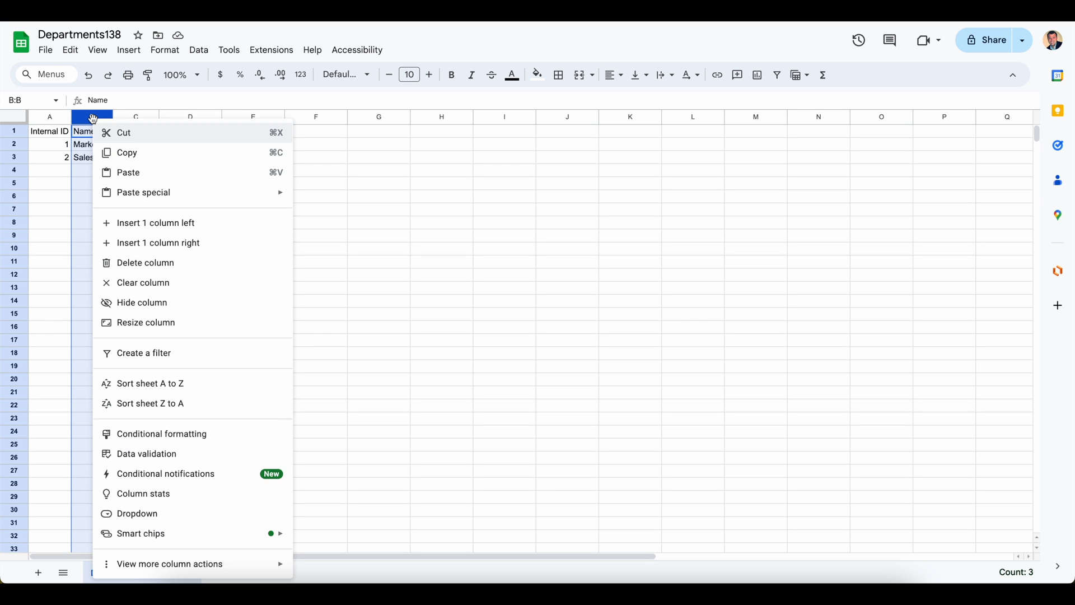
left_click(142, 282)
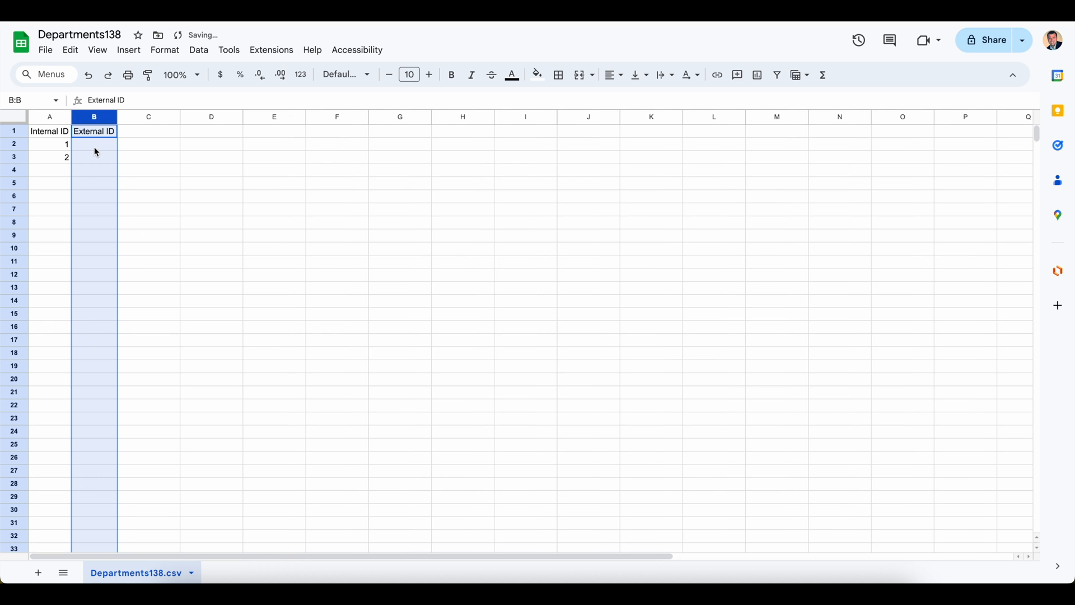
Enter external IDs TEST1 and TEST2 for departments 1 and 2.
left_click(94, 144)
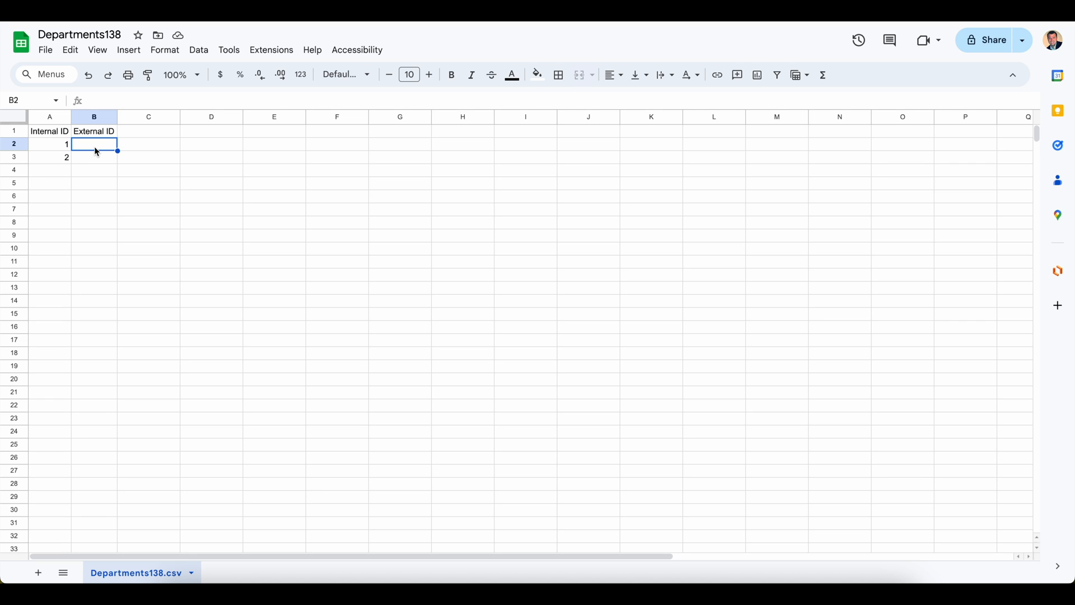
type("TEST1")
left_click(94, 157)
type("TEST2")
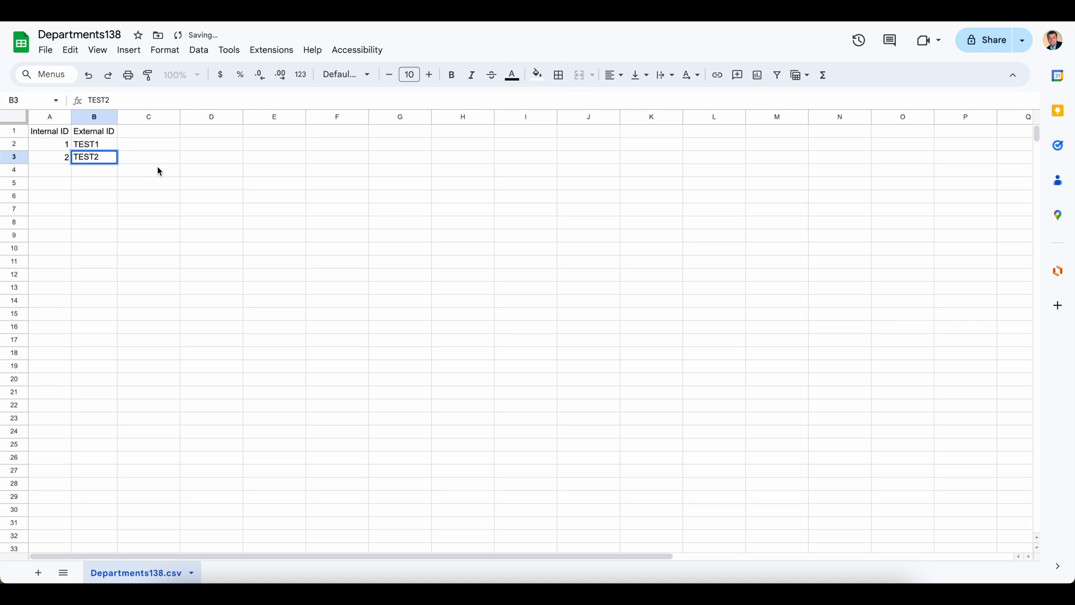
left_click(14, 157)
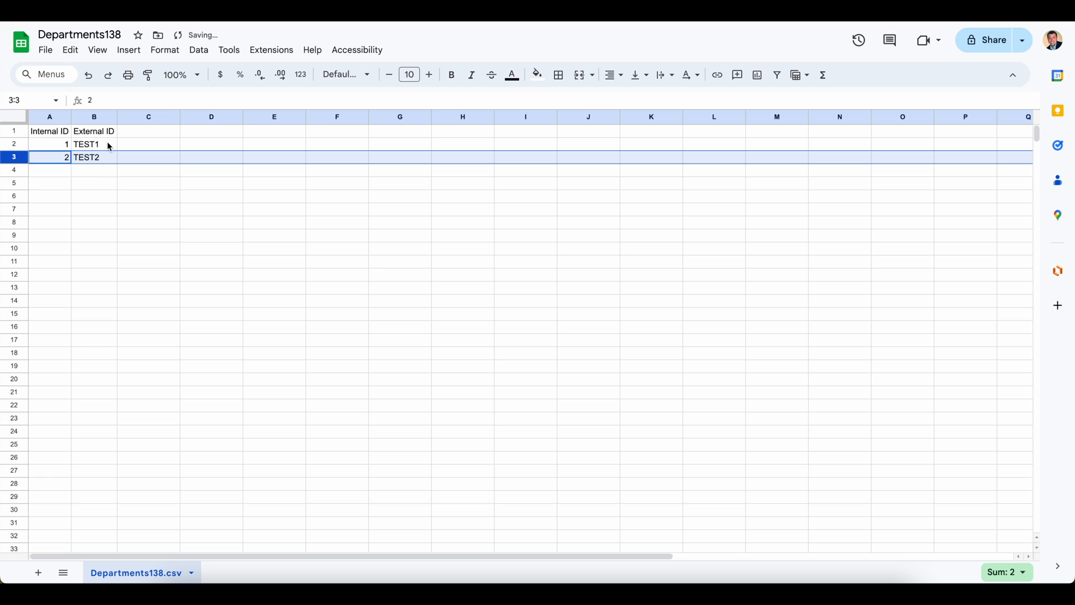
left_click(93, 143)
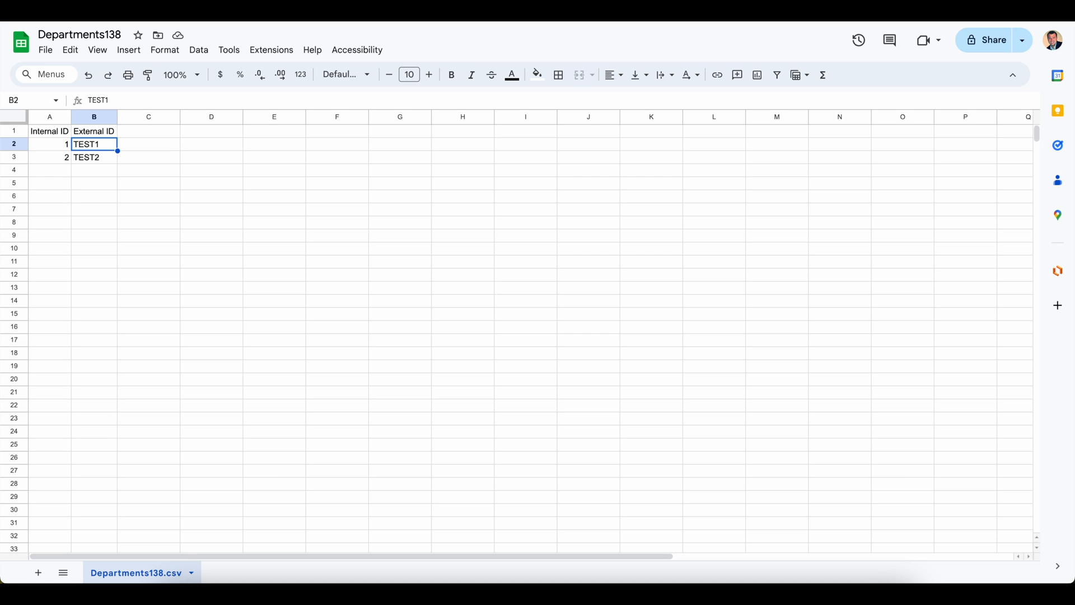
Return to the NetSuite Departments list where Marketing and Sales still lack external IDs.
left_click(94, 157)
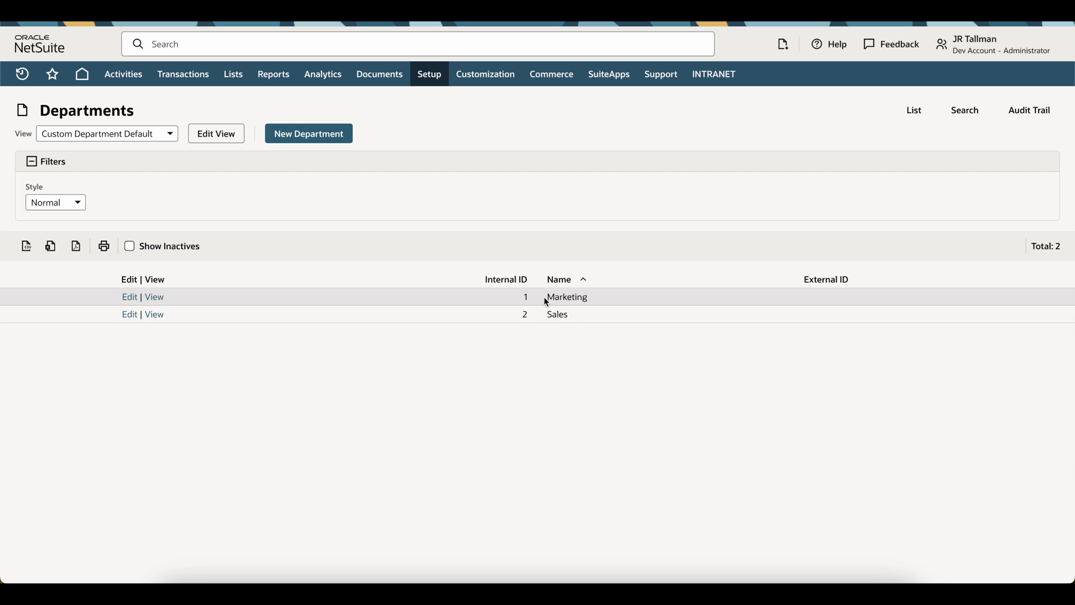
mouse_move(818, 299)
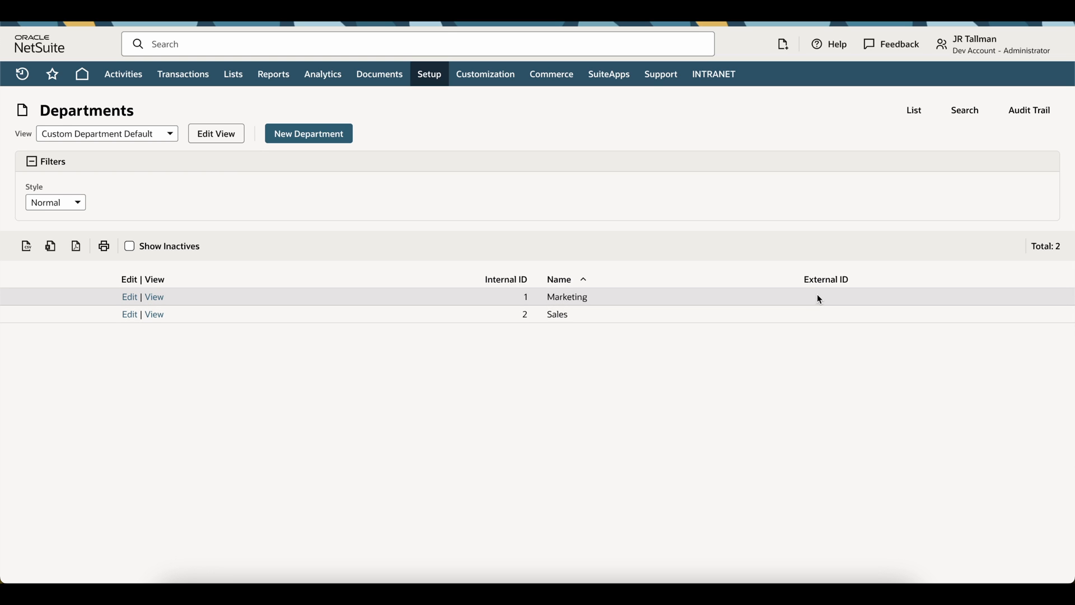
mouse_move(833, 319)
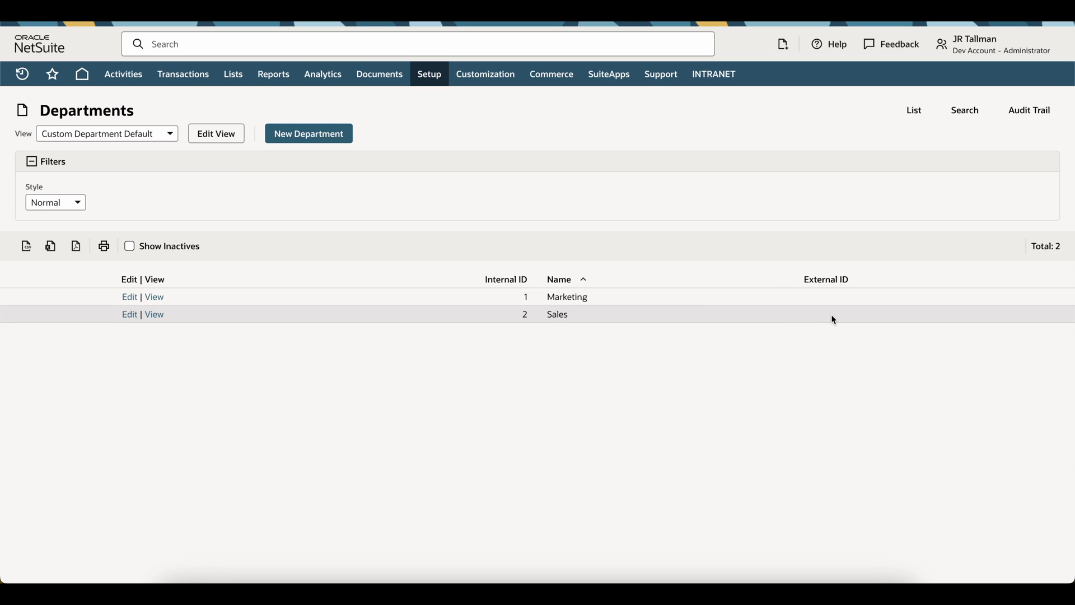
mouse_move(894, 338)
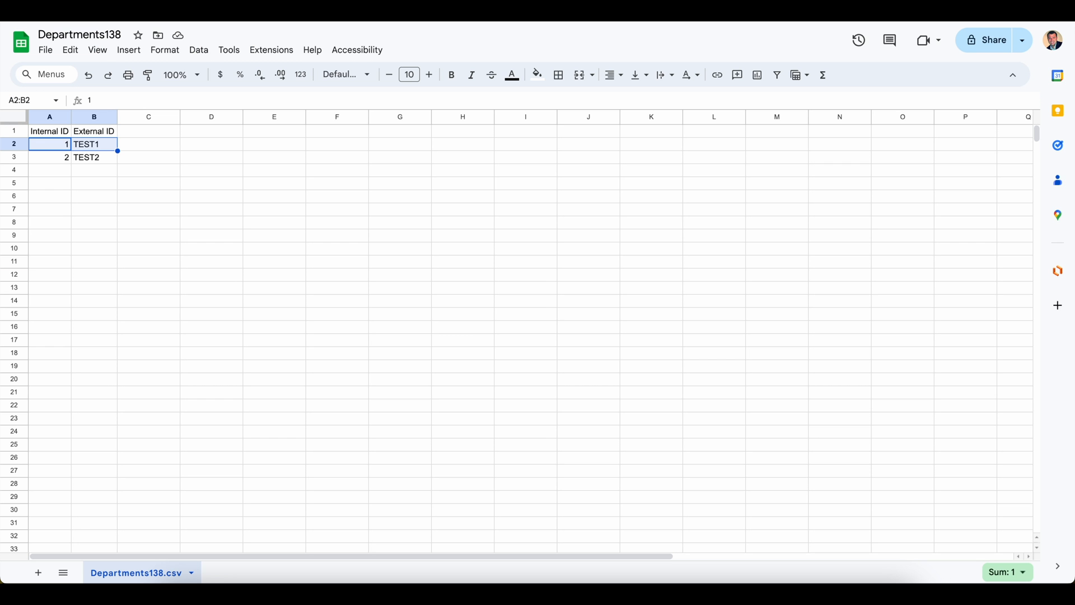
left_click(148, 194)
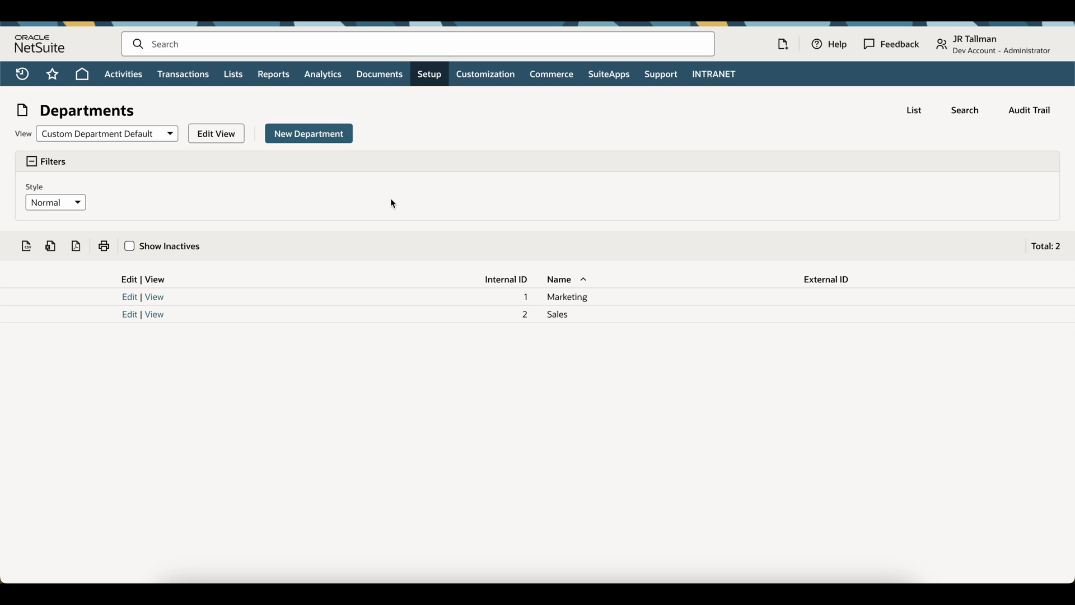
In Import Assistant, set Import Type Classification and Record Type Department.
left_click(428, 74)
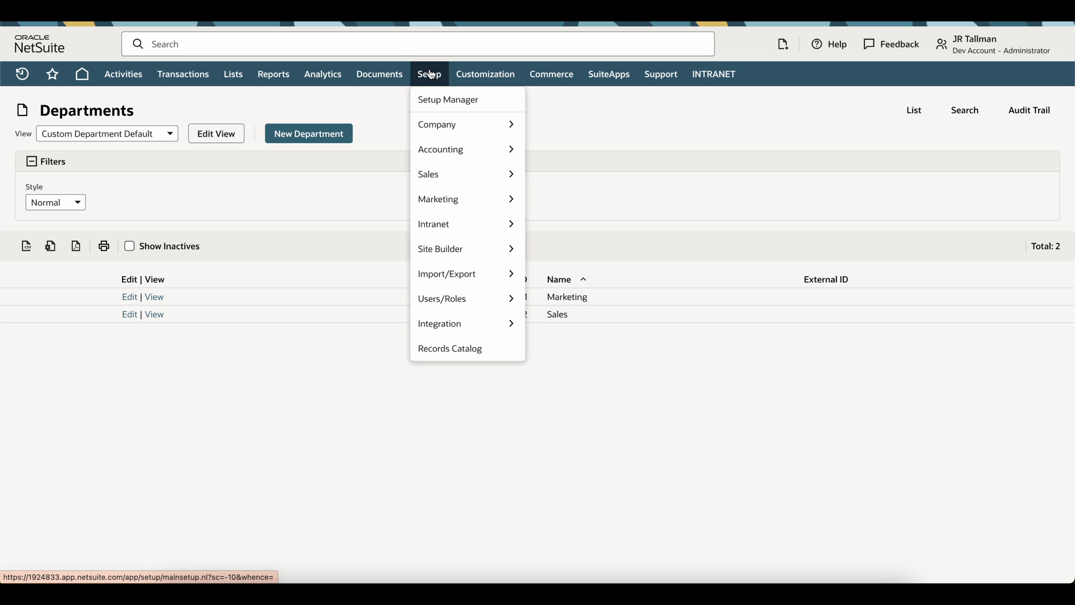
mouse_move(446, 274)
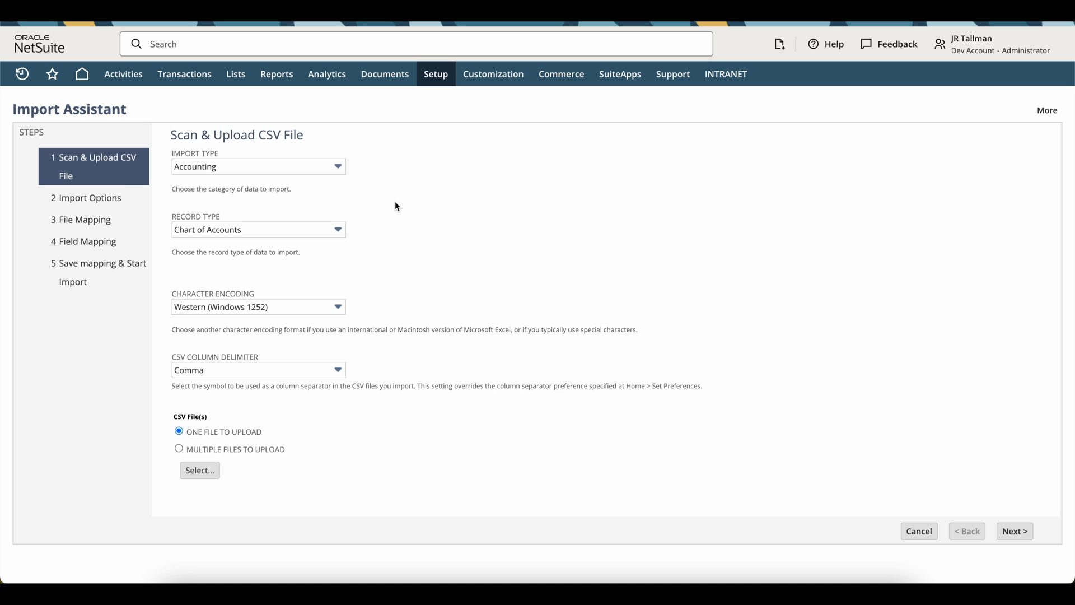
left_click(258, 166)
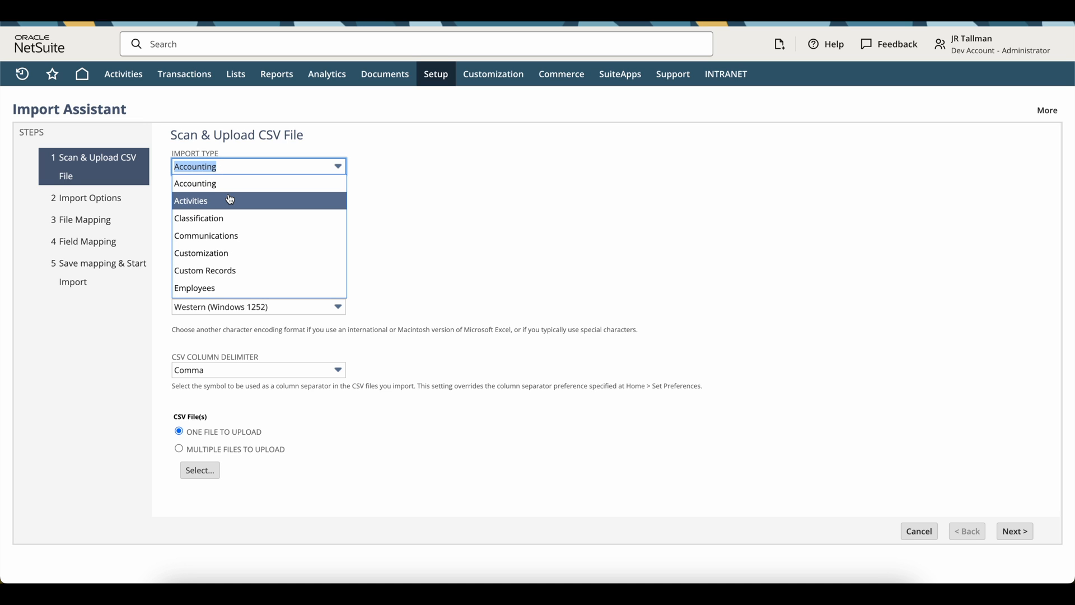
mouse_move(242, 231)
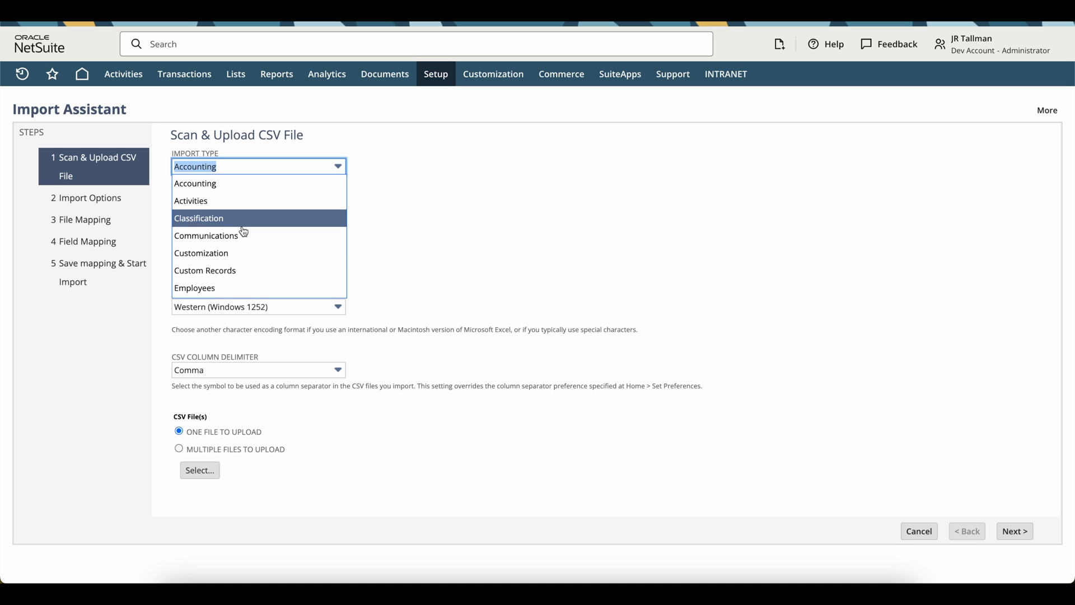
mouse_move(200, 186)
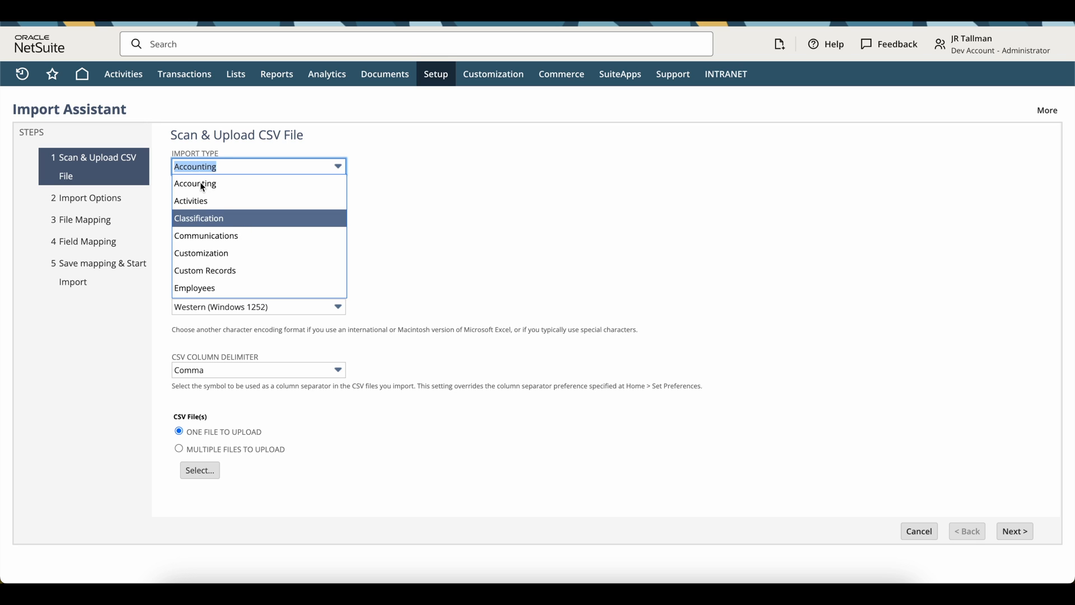
left_click(198, 218)
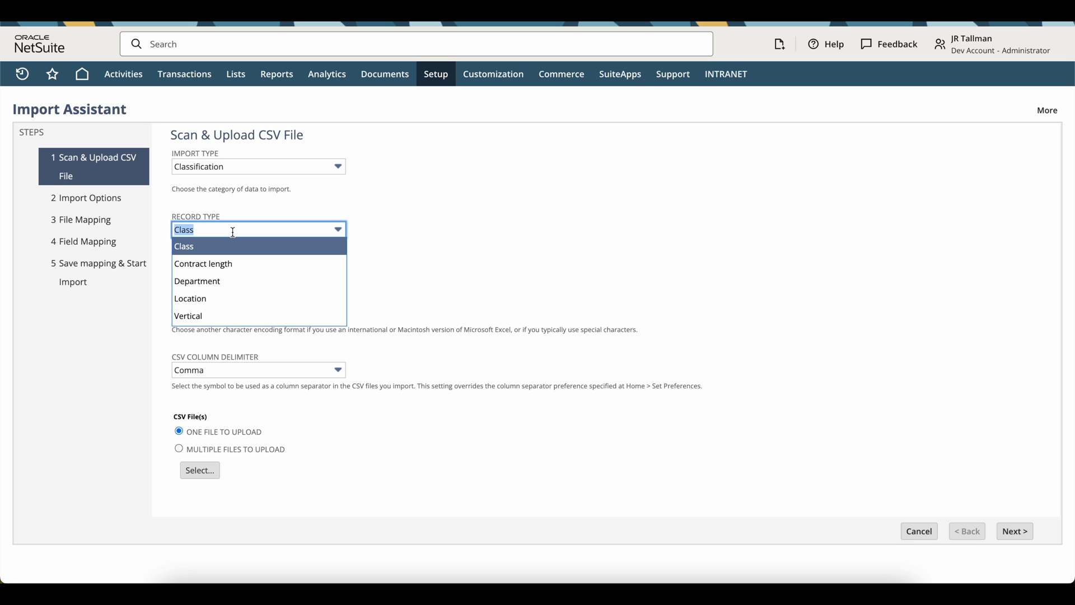
mouse_move(203, 263)
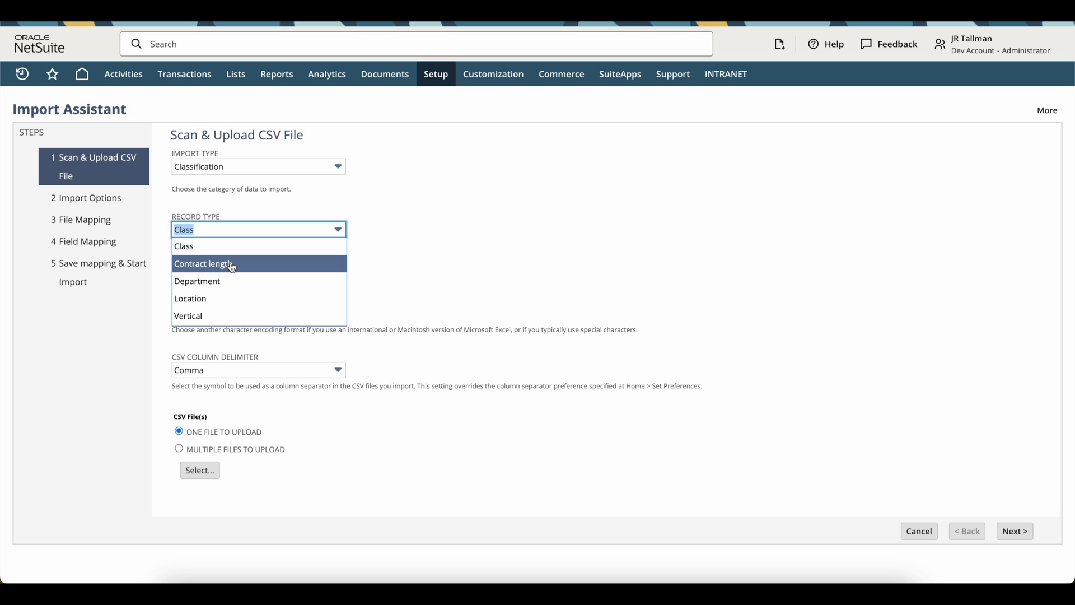
mouse_move(218, 280)
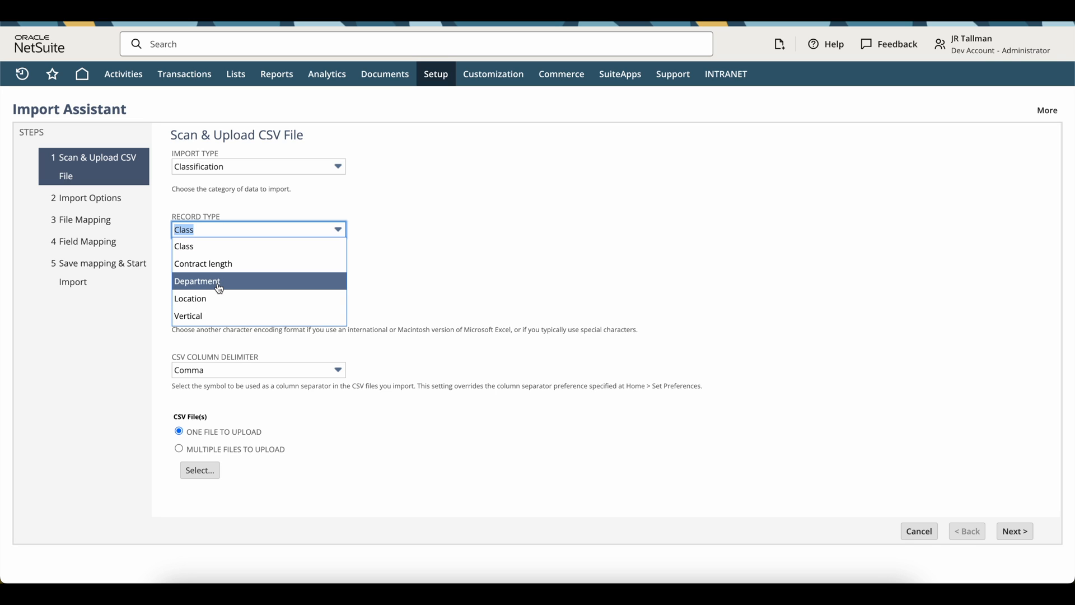
left_click(197, 281)
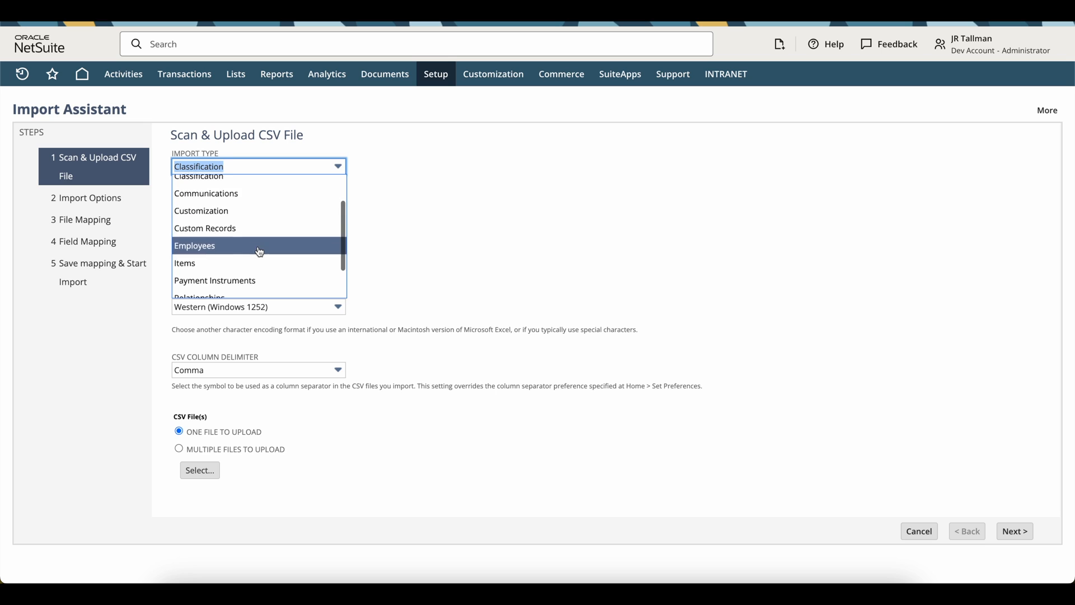
mouse_move(289, 219)
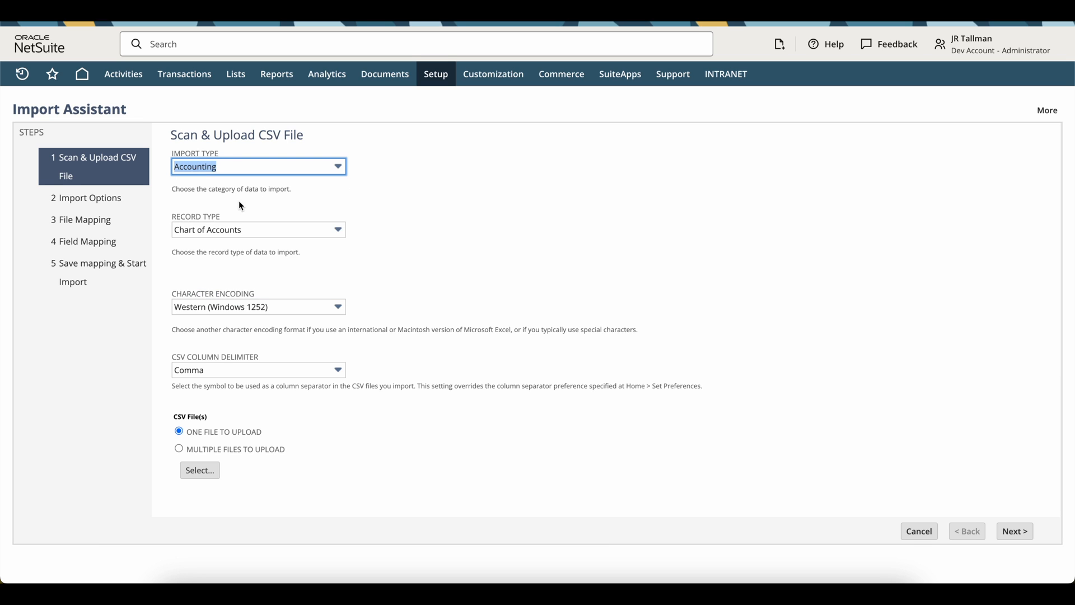
mouse_move(292, 220)
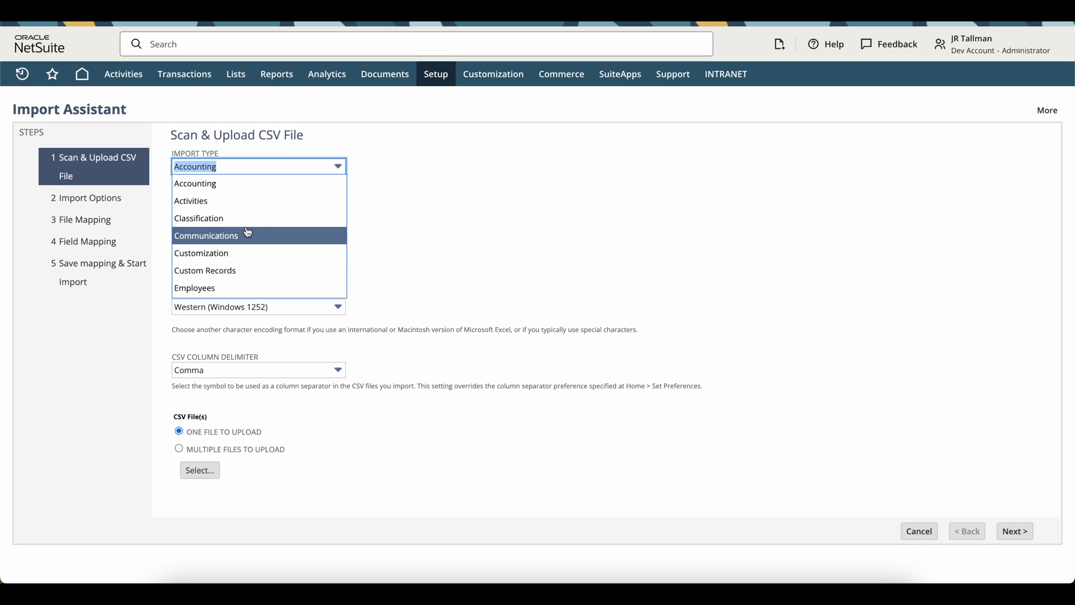
mouse_move(254, 222)
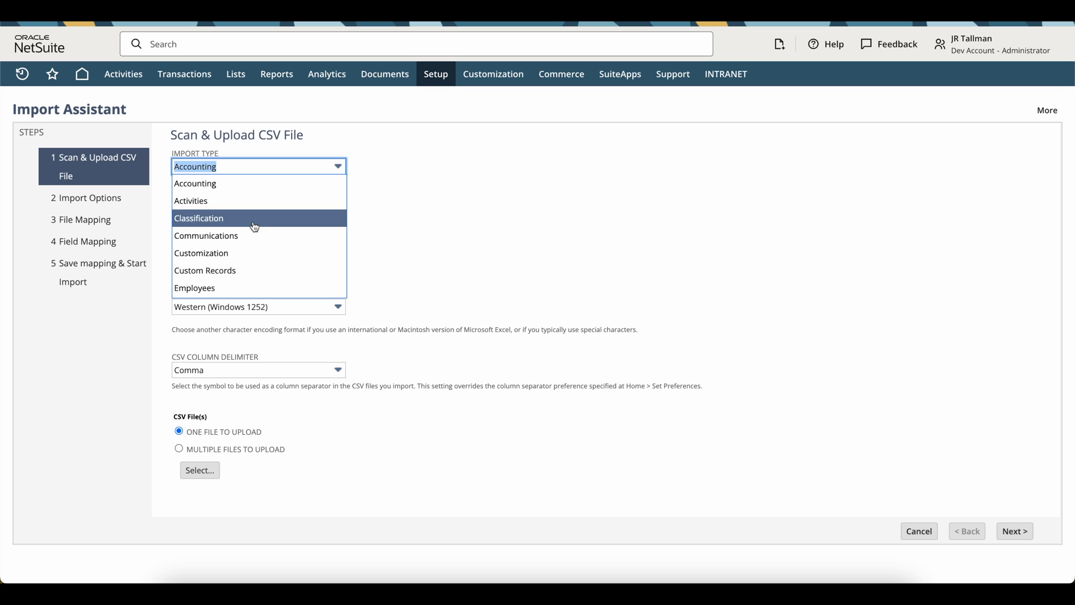
left_click(198, 219)
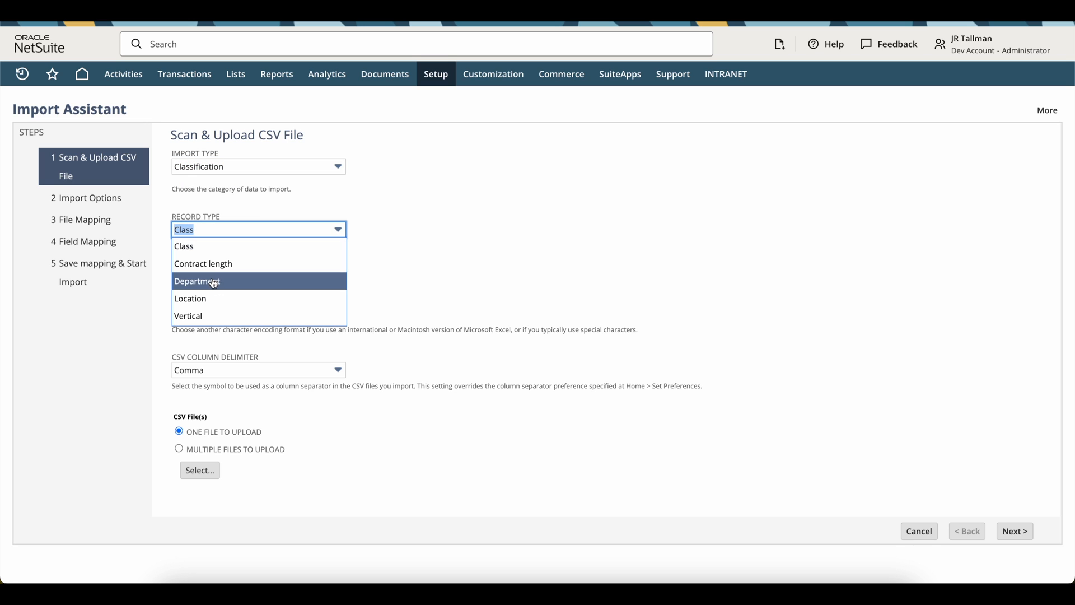
left_click(197, 281)
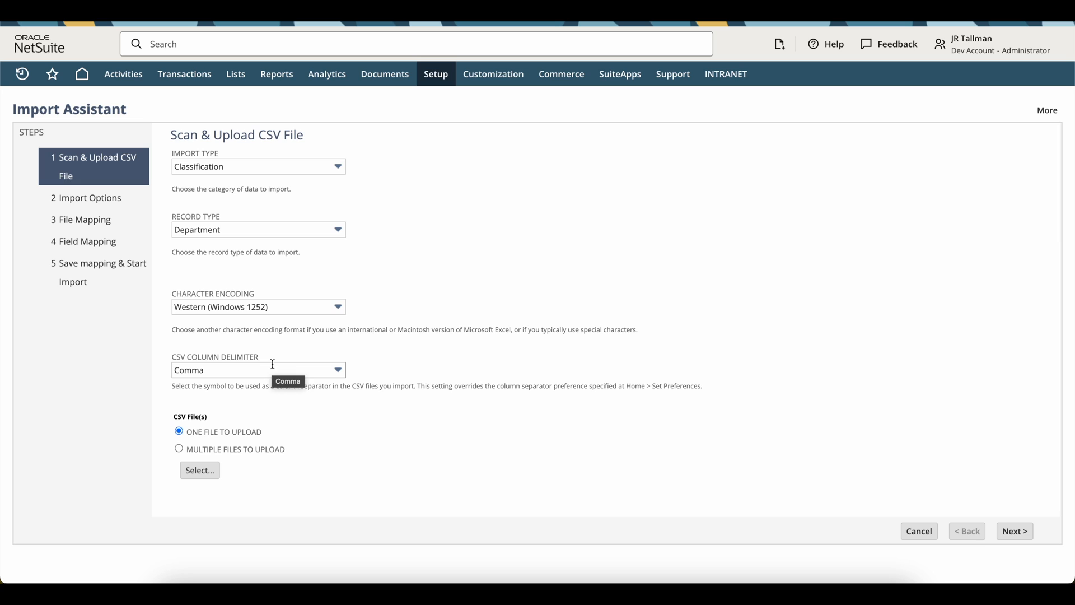
mouse_move(194, 429)
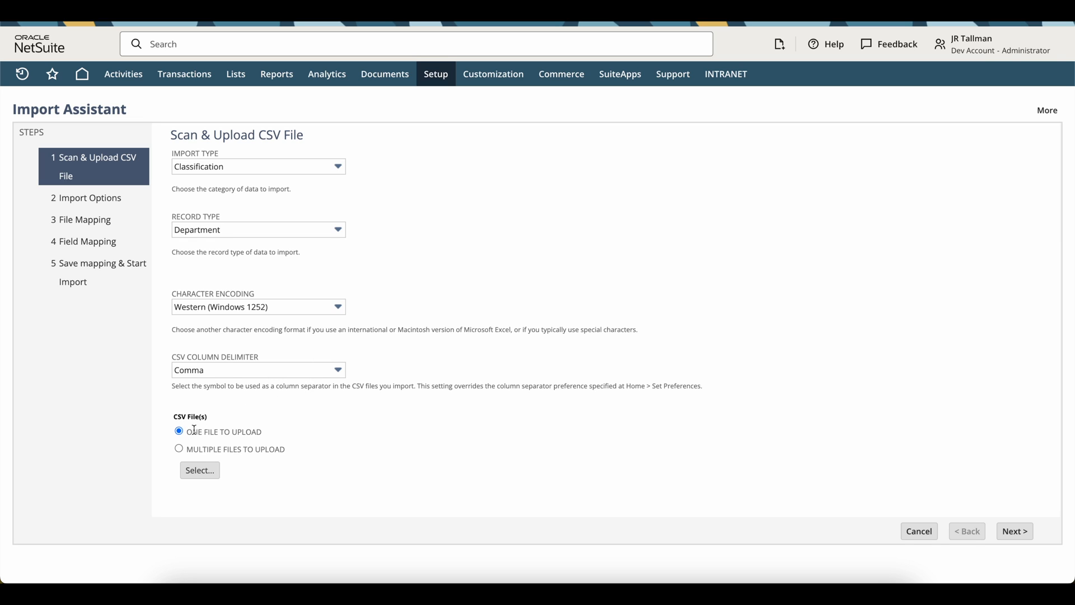
mouse_move(268, 438)
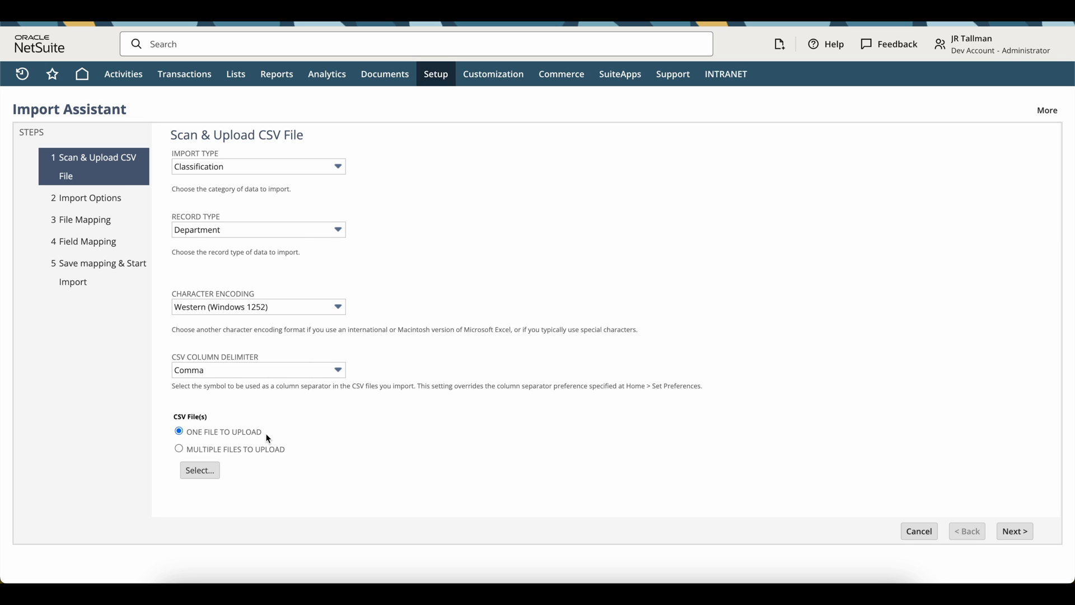
Attach the Departments138 CSV file as the import source.
left_click(199, 469)
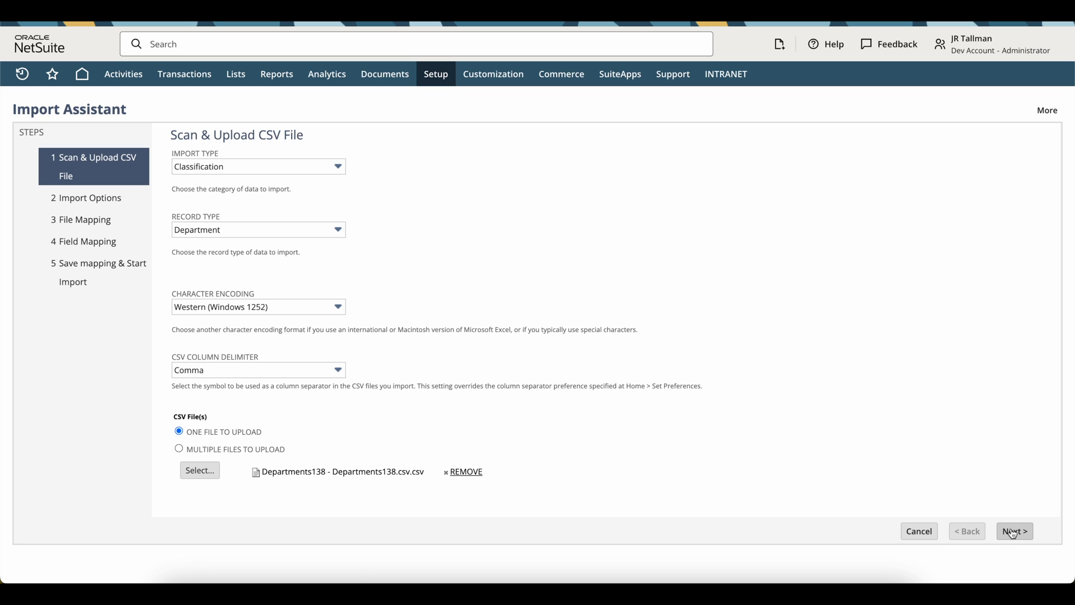
Set data handling to Update and advance to Field Mapping.
left_click(1013, 531)
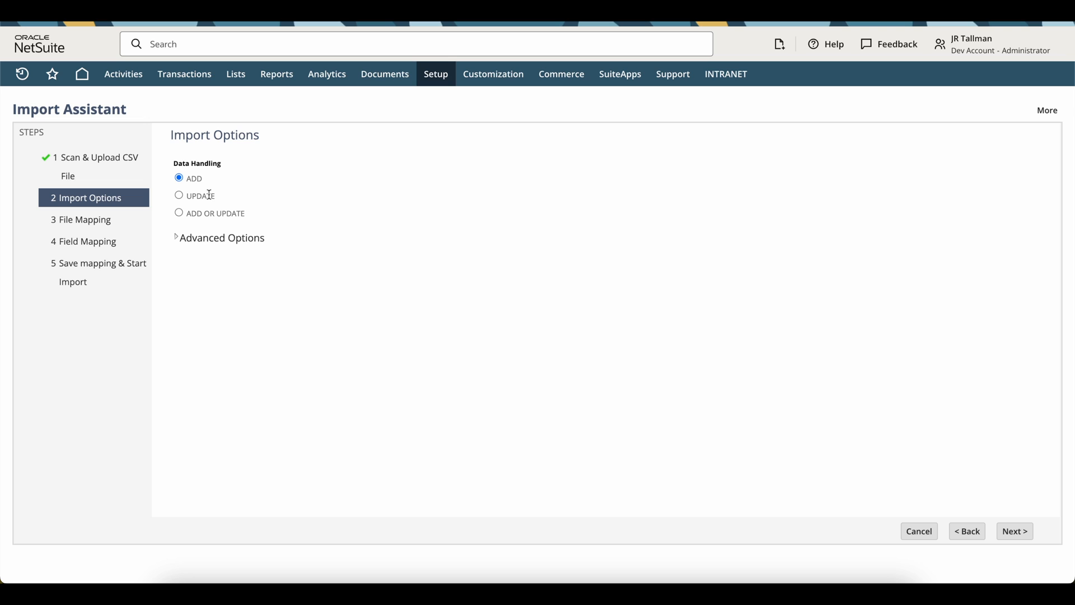
left_click(179, 195)
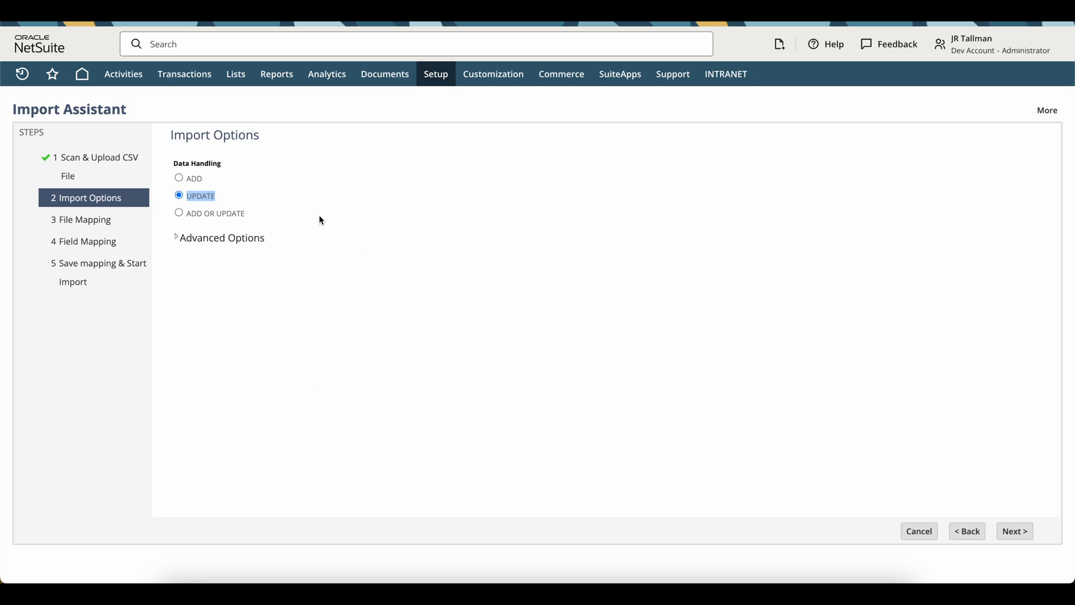
left_click(1015, 531)
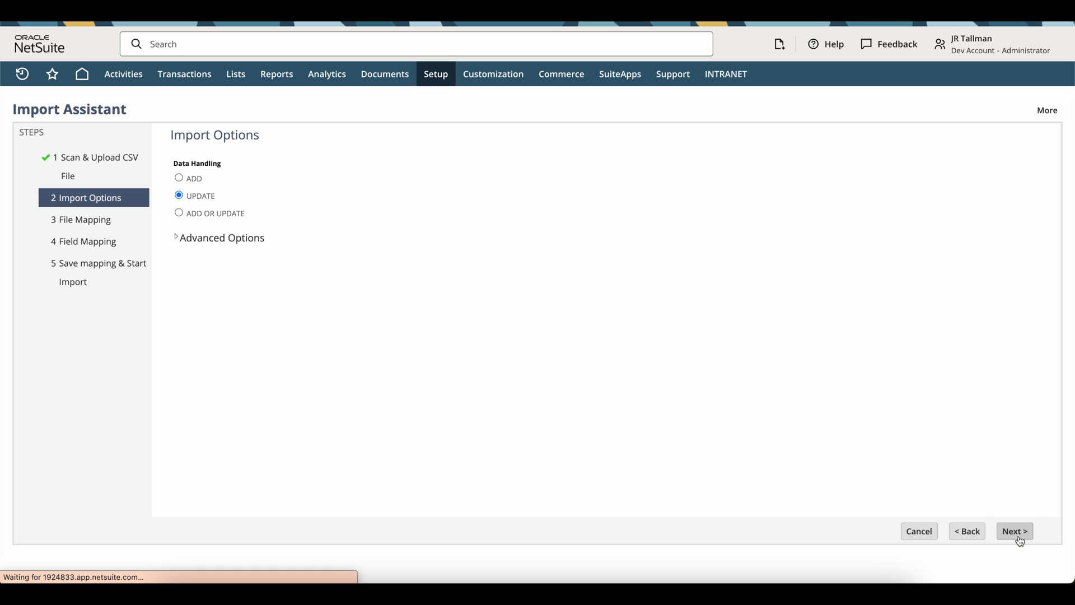
left_click(1014, 531)
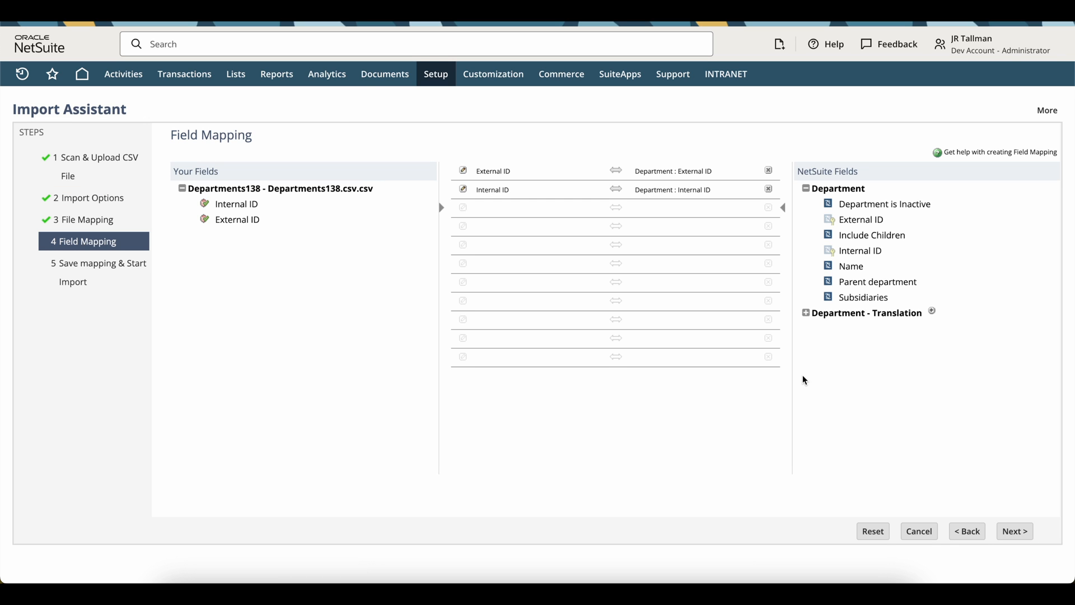
mouse_move(433, 192)
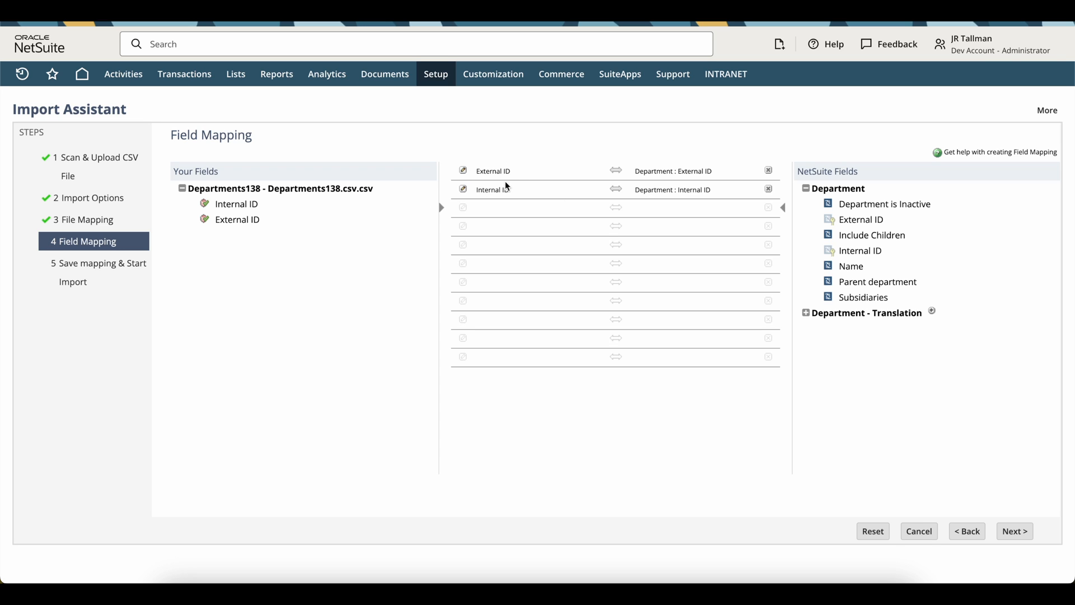
mouse_move(497, 179)
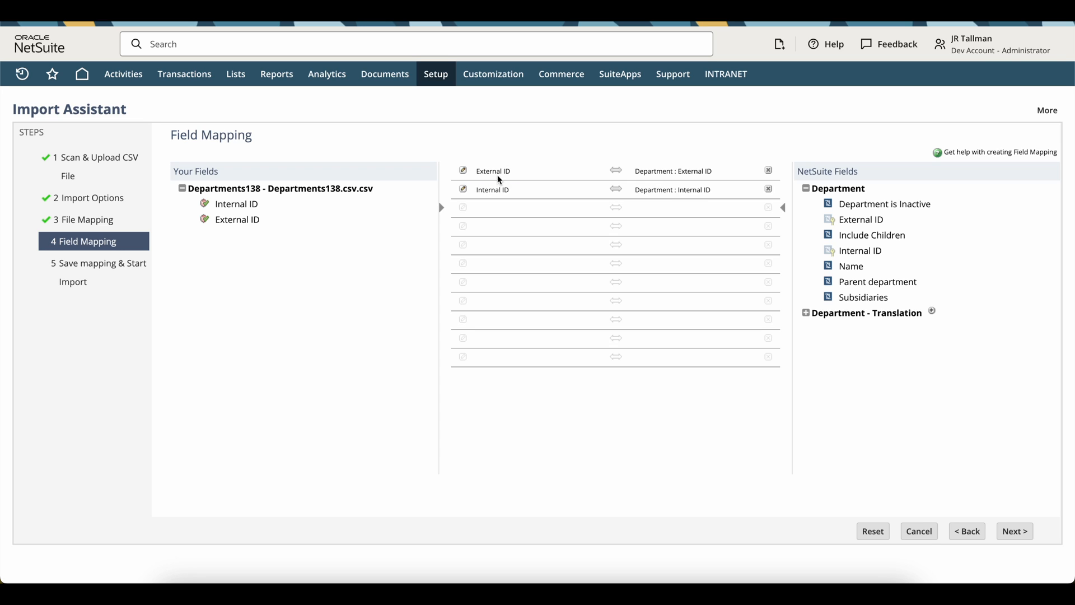
mouse_move(717, 181)
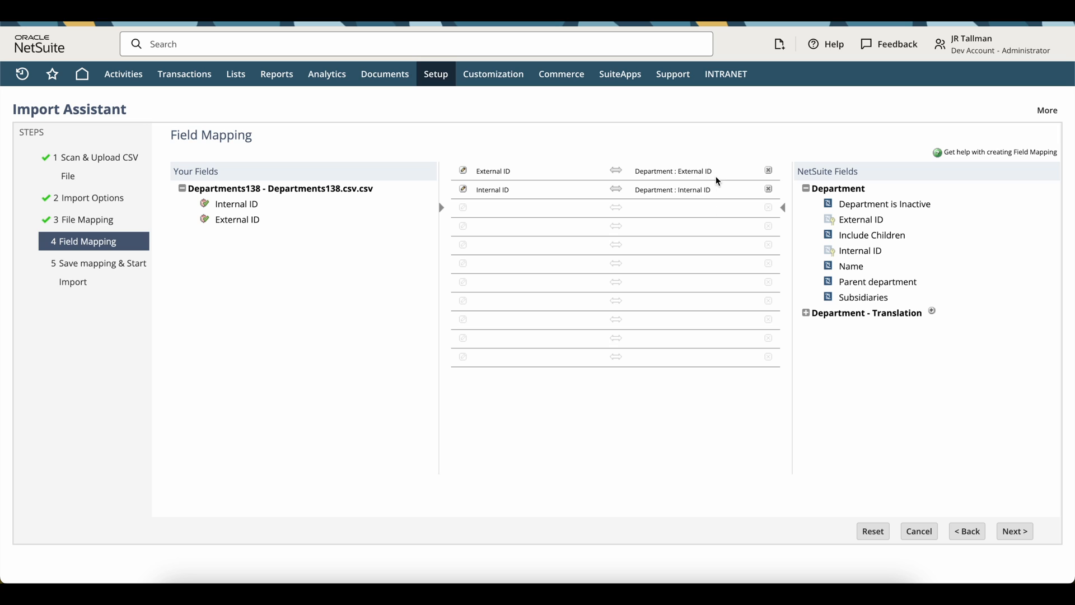
mouse_move(674, 203)
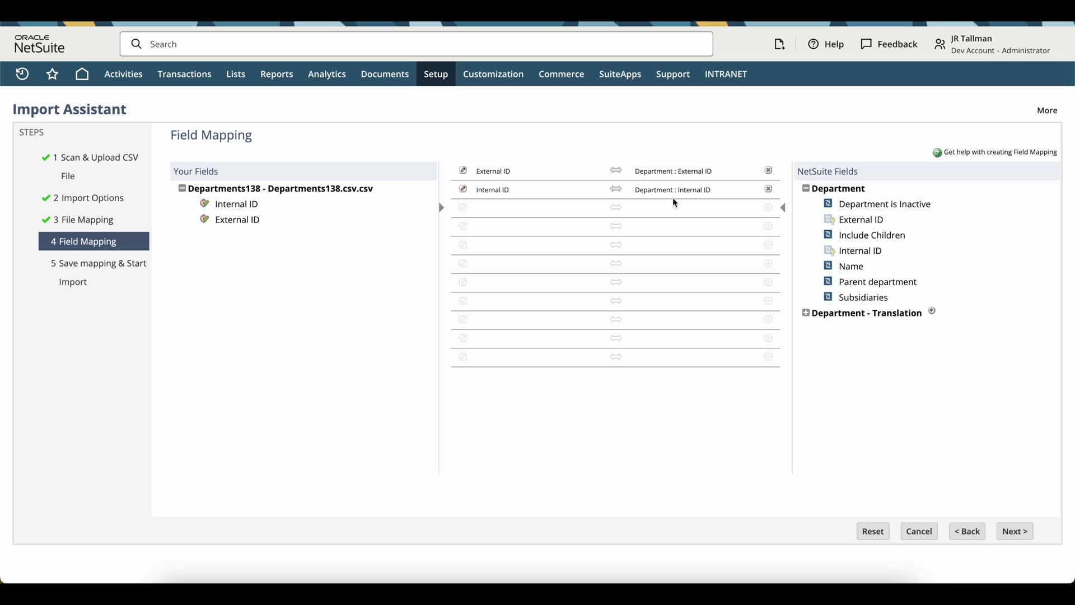
mouse_move(486, 175)
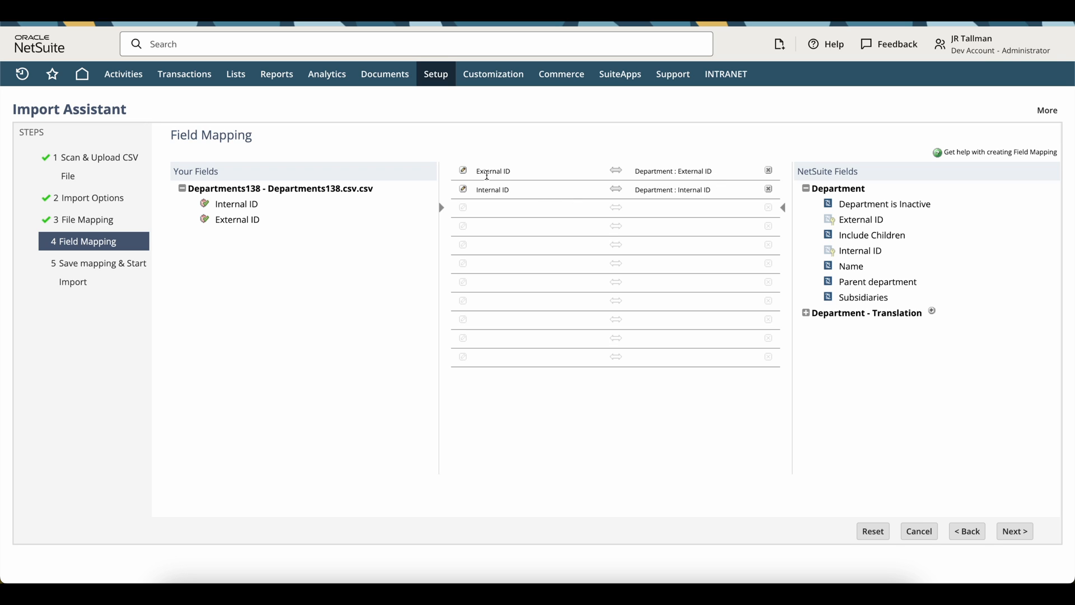
Remove the Internal ID mapping, leaving External ID paired with Department External ID.
double_click(493, 189)
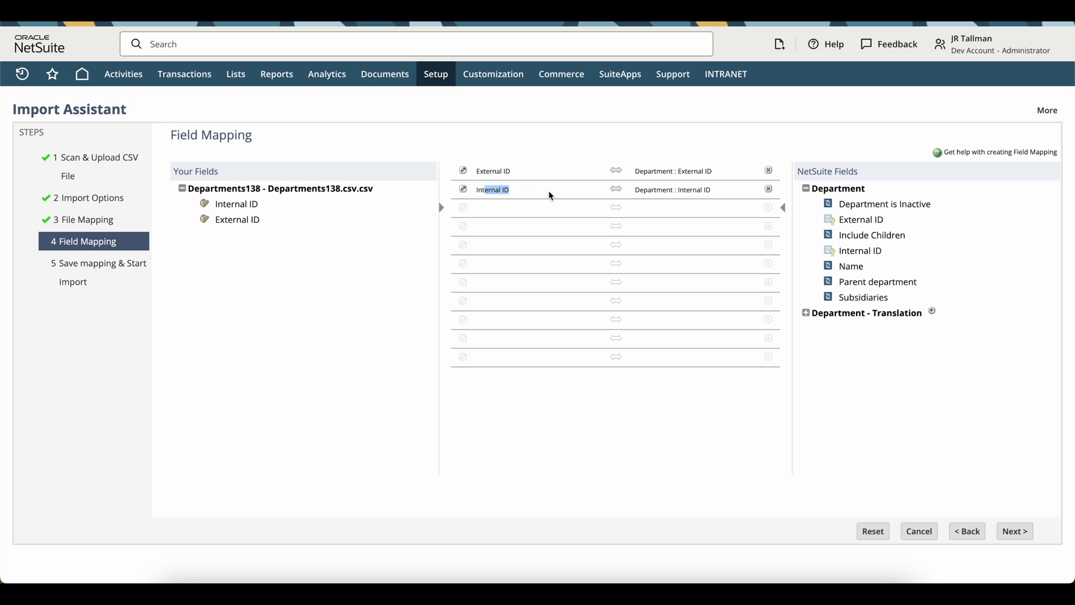
mouse_move(471, 195)
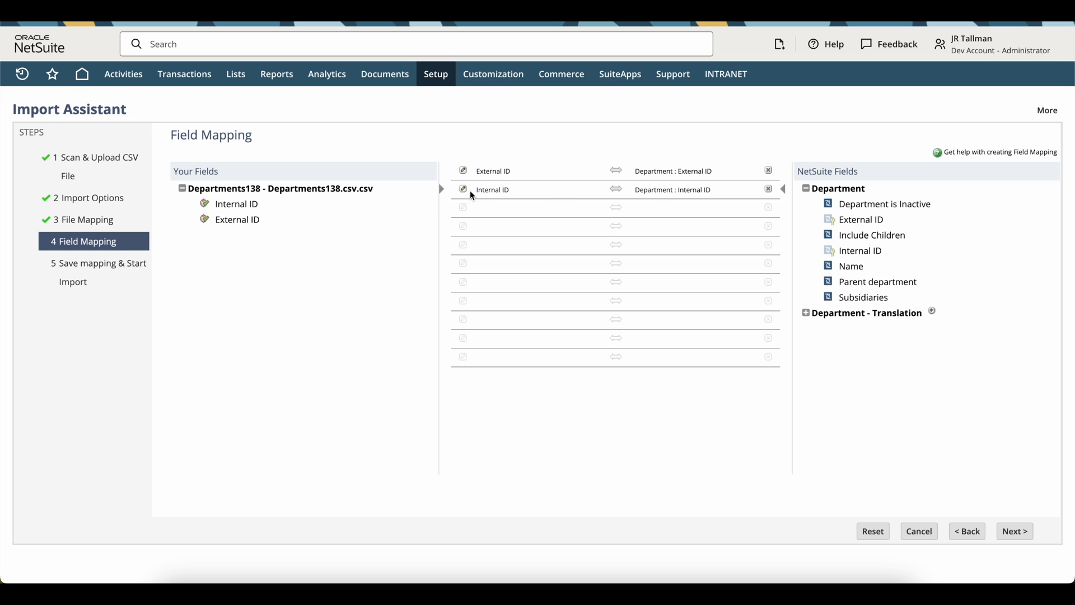
mouse_move(510, 193)
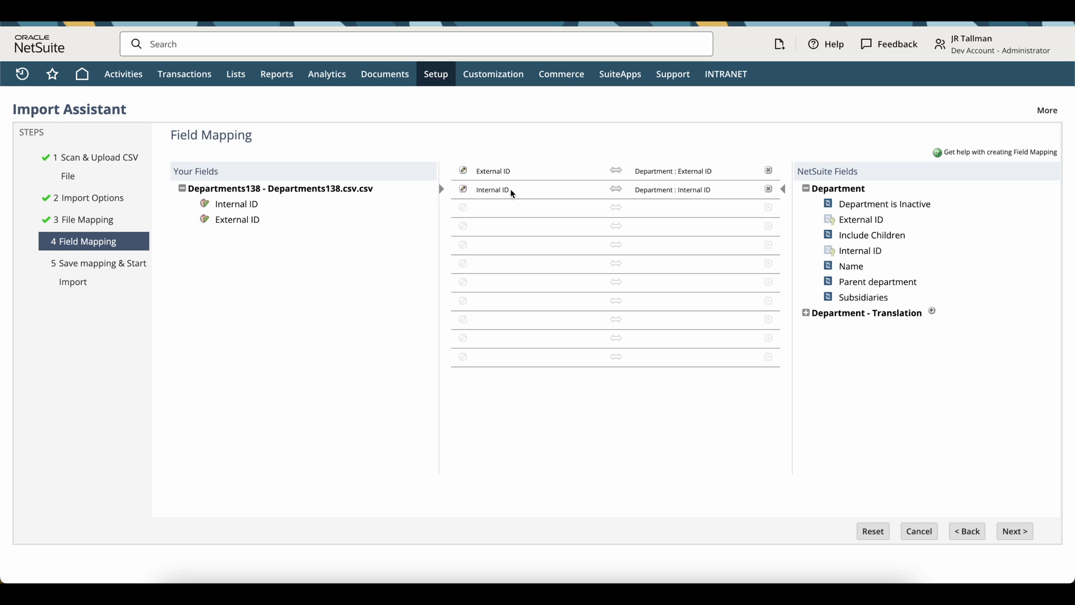
mouse_move(546, 172)
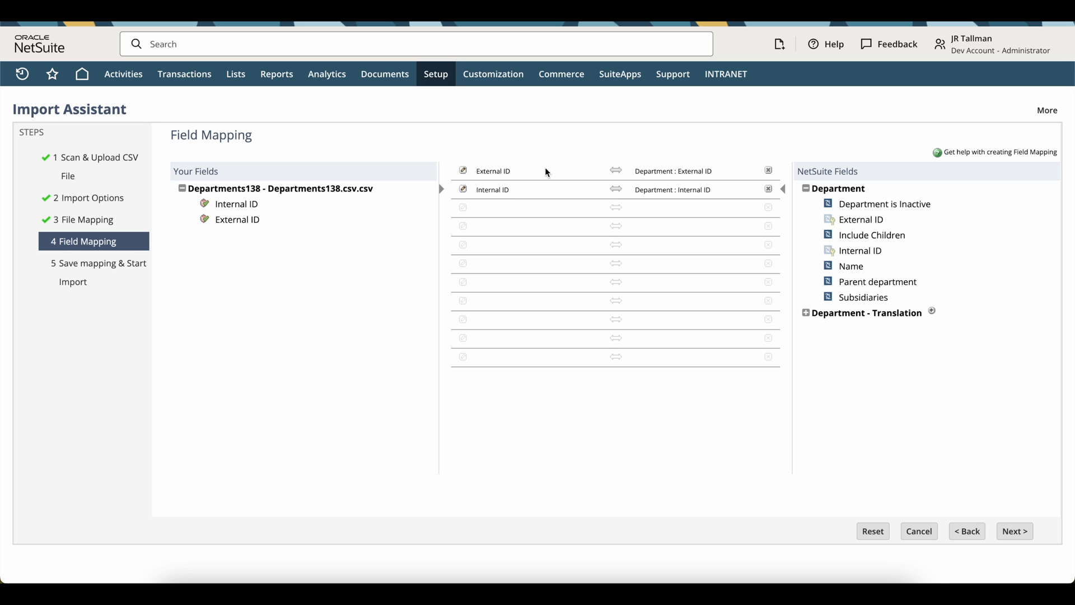
mouse_move(517, 177)
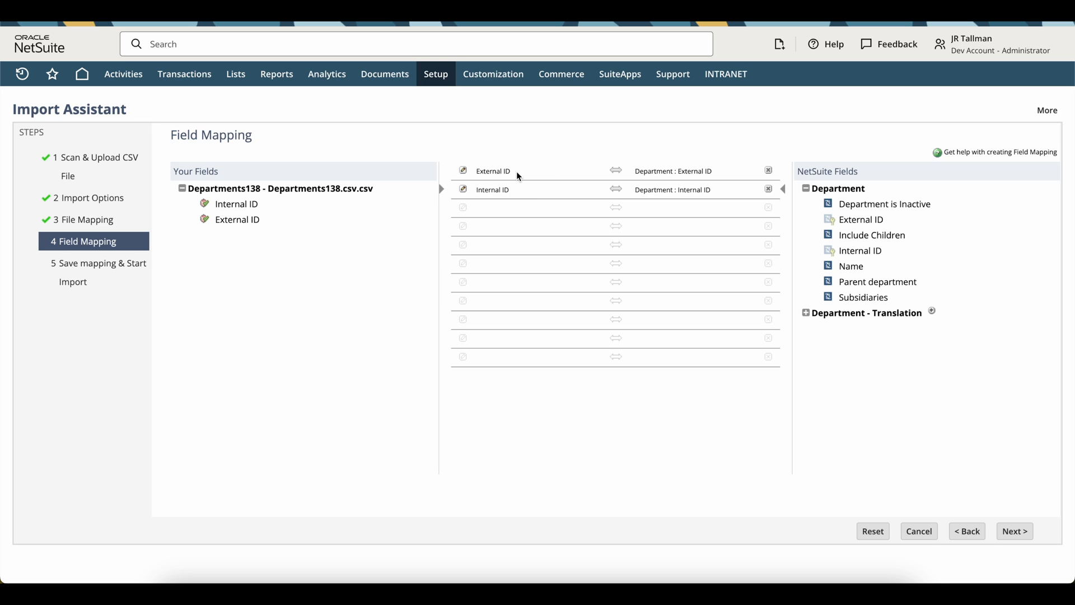
mouse_move(931, 309)
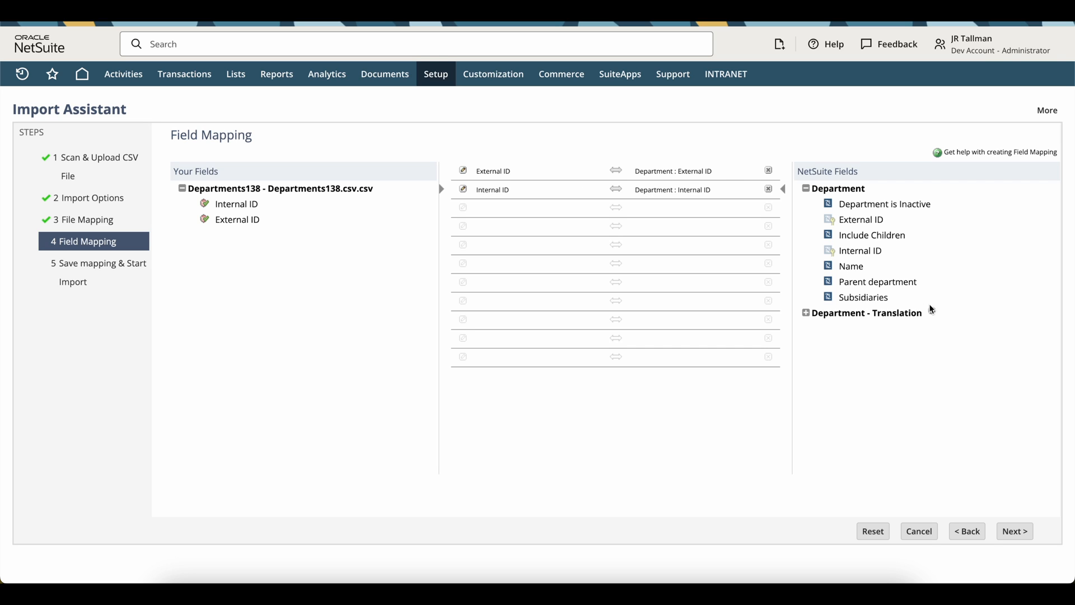
mouse_move(612, 164)
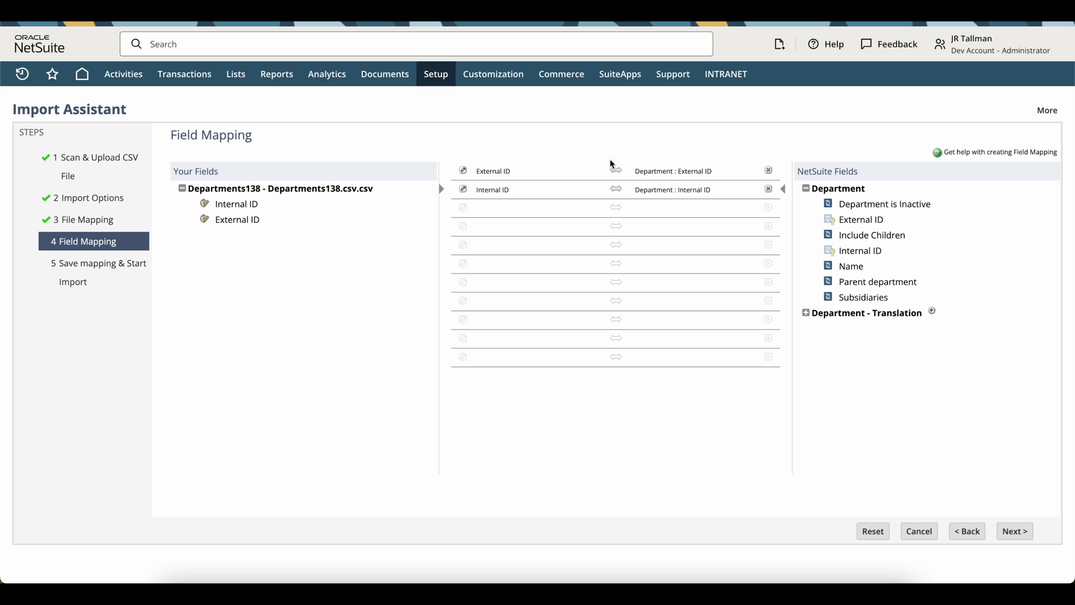
mouse_move(223, 206)
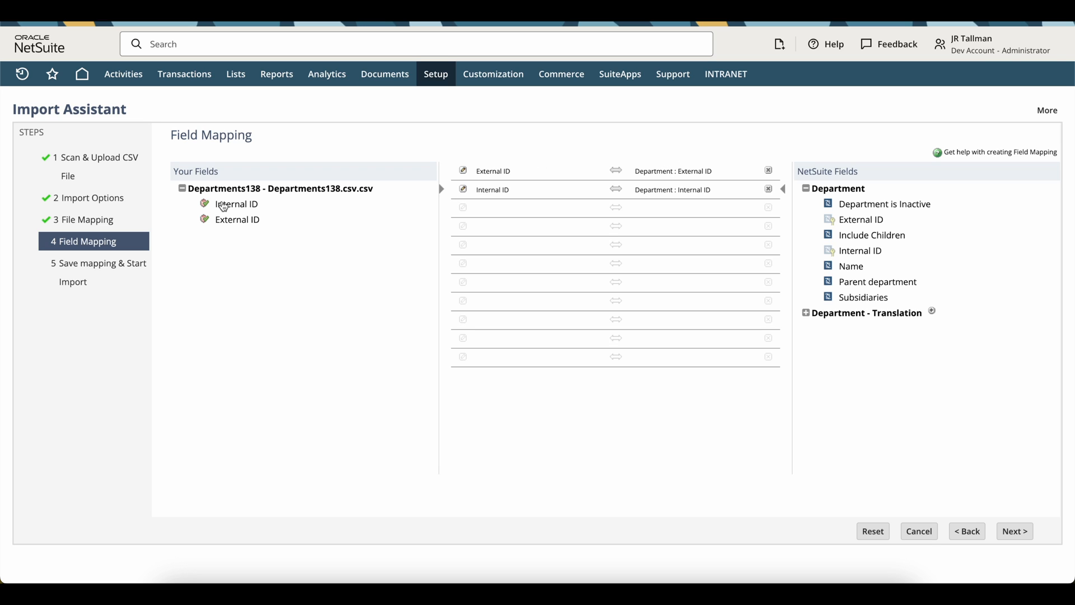
mouse_move(483, 203)
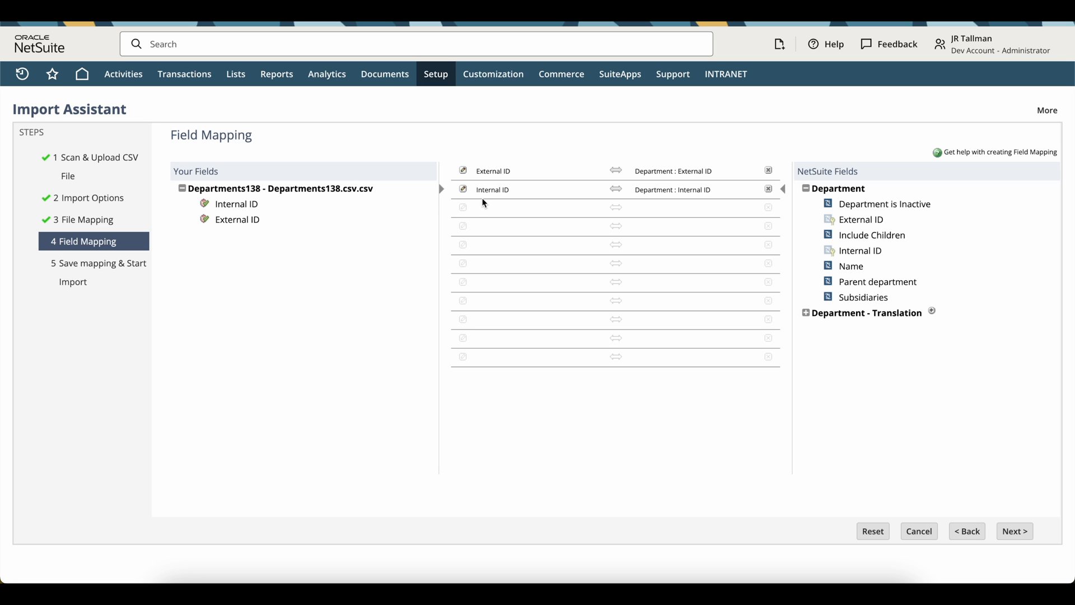
mouse_move(622, 208)
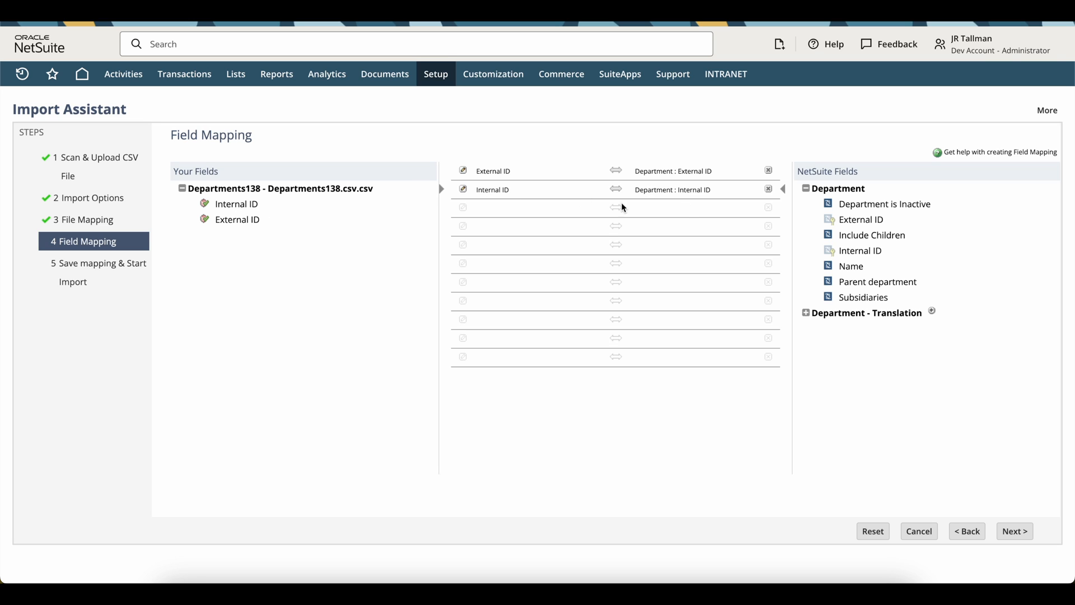
left_click(767, 190)
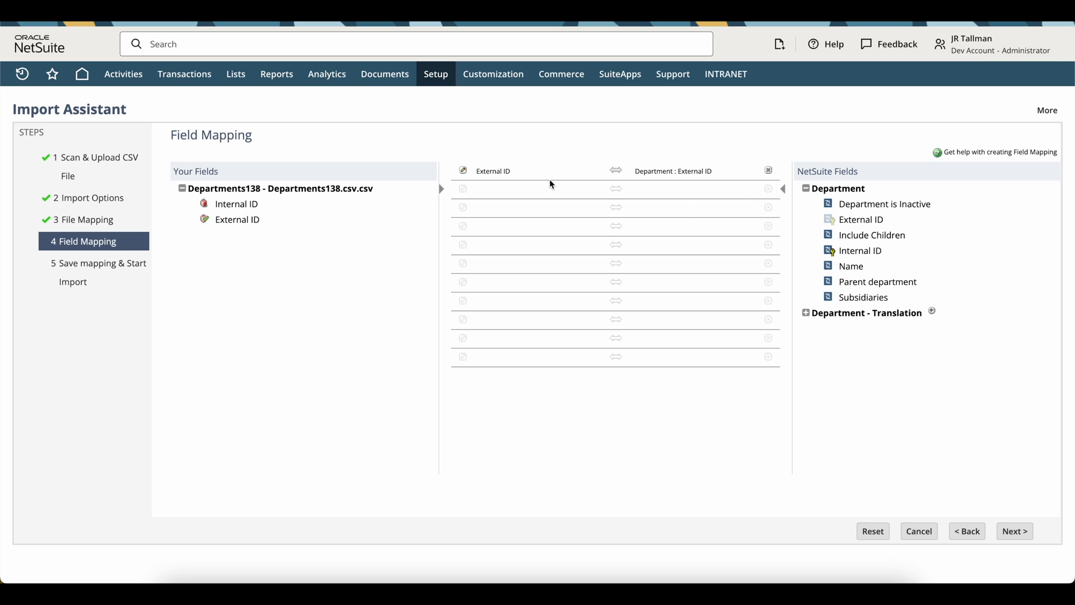
mouse_move(380, 217)
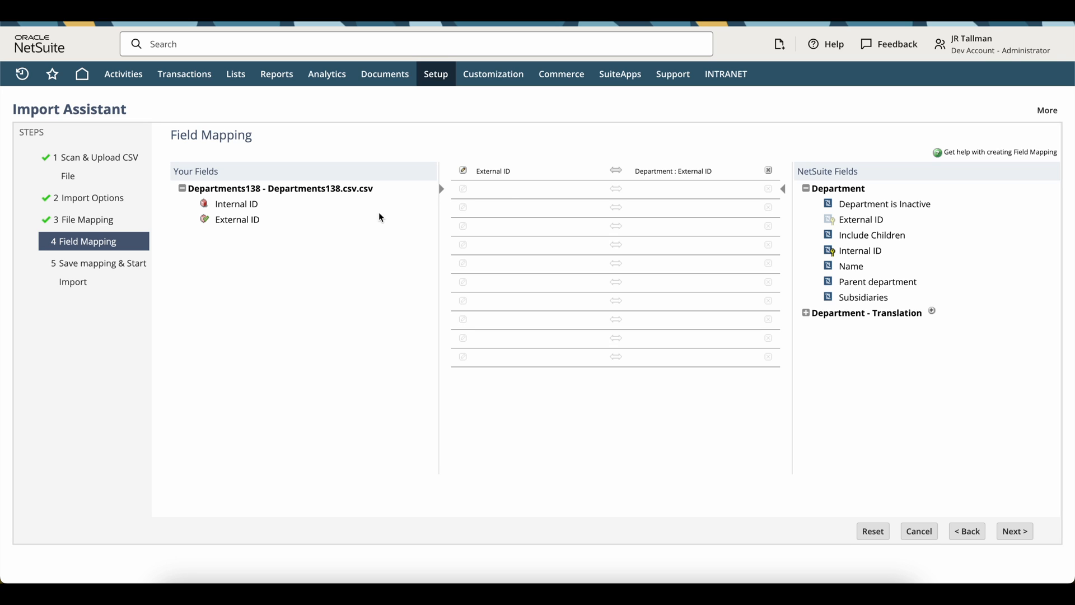
mouse_move(232, 208)
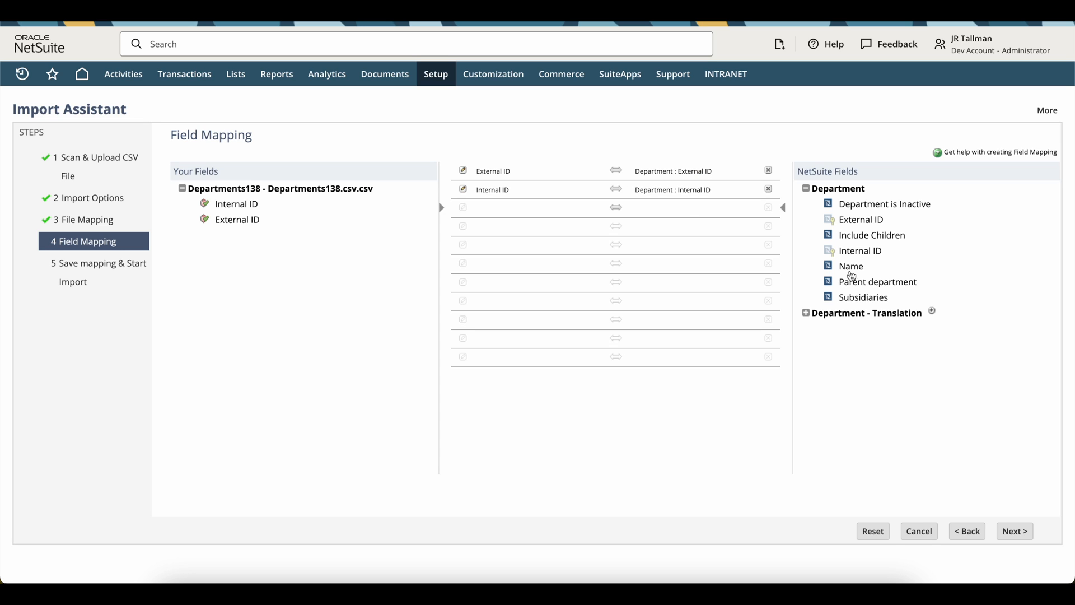
mouse_move(1021, 525)
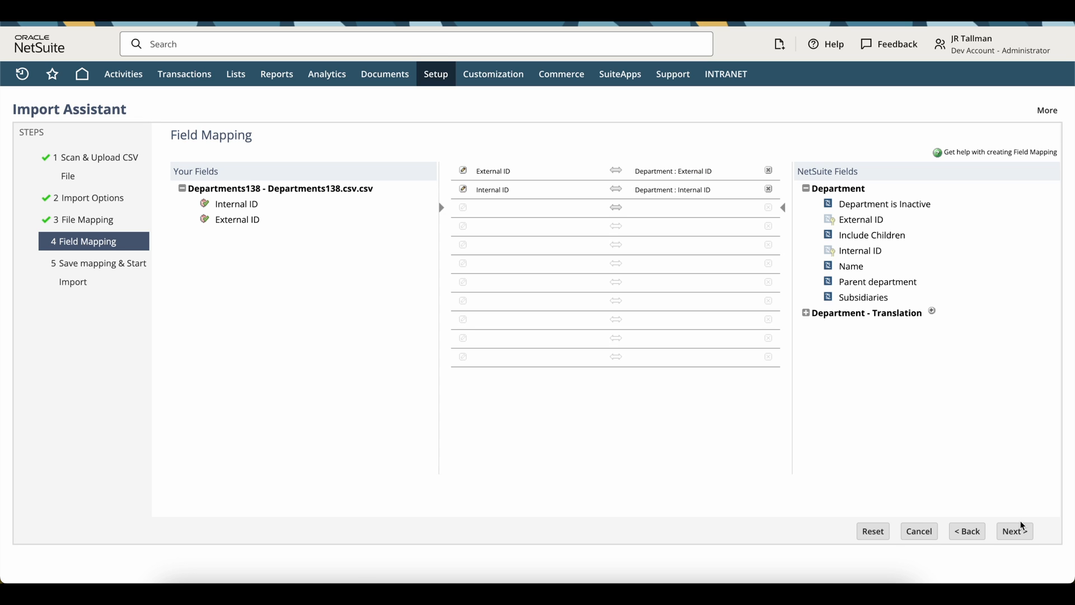
Advance to the final Save Mapping & Start Import step.
left_click(1013, 530)
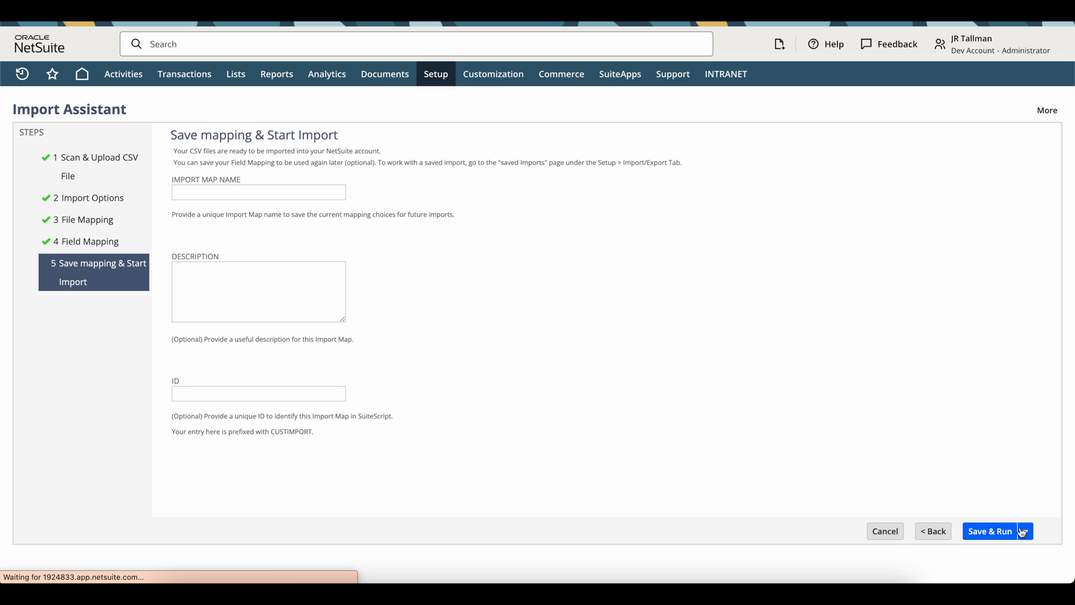
left_click(258, 192)
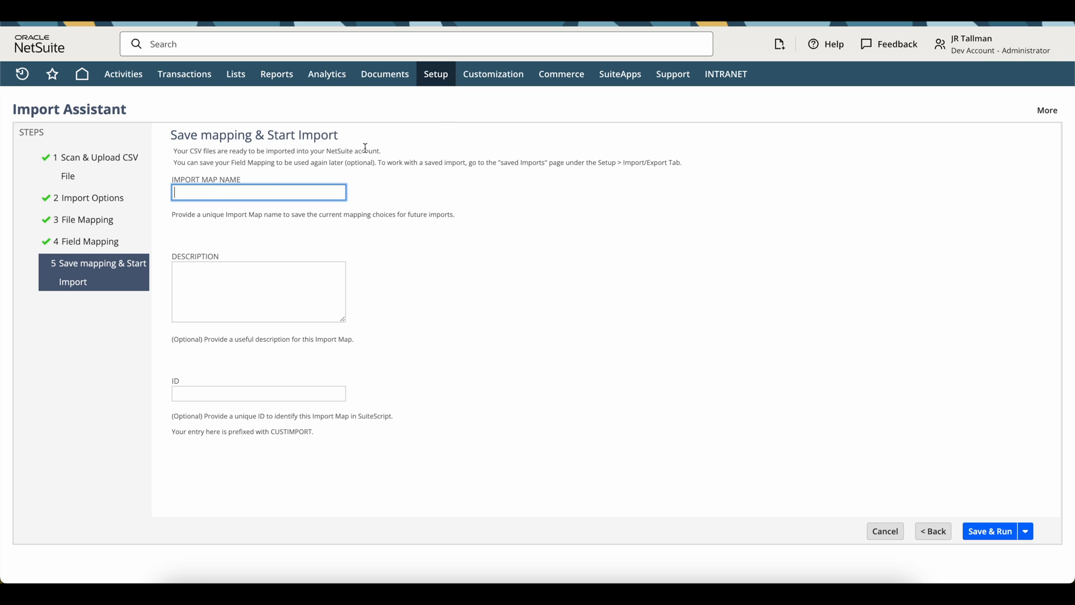
mouse_move(441, 122)
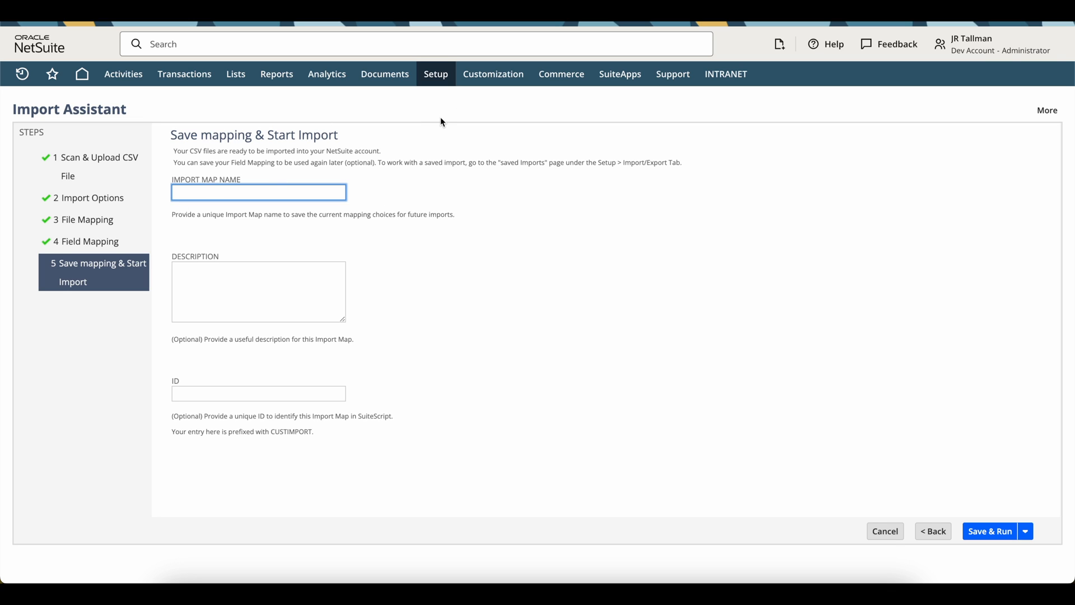
left_click(435, 74)
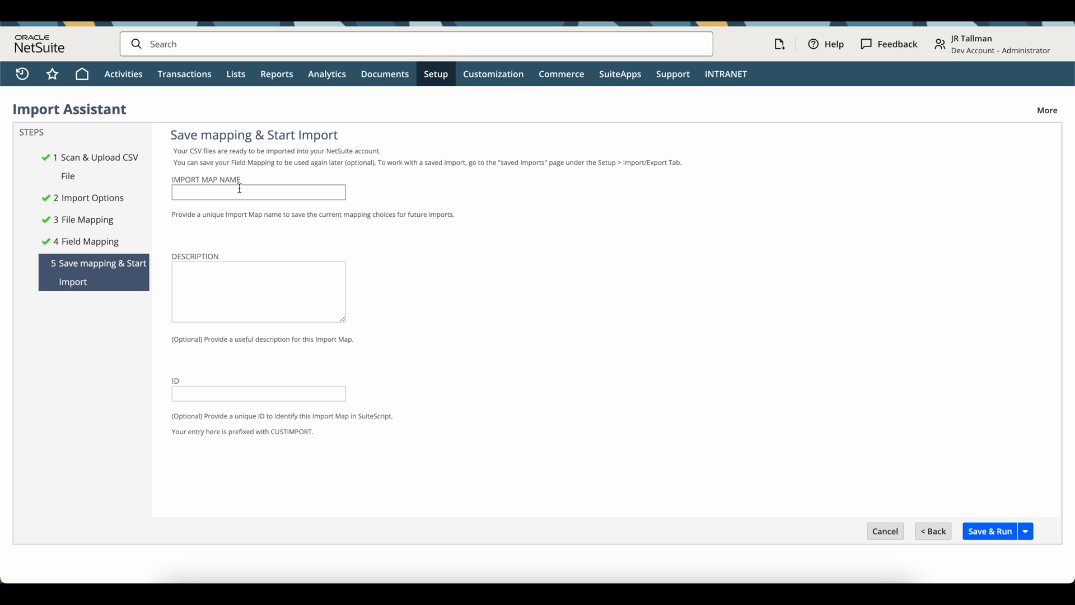
Run the department import without saving the mapping, confirming the unsaved-data prompt.
left_click(1026, 531)
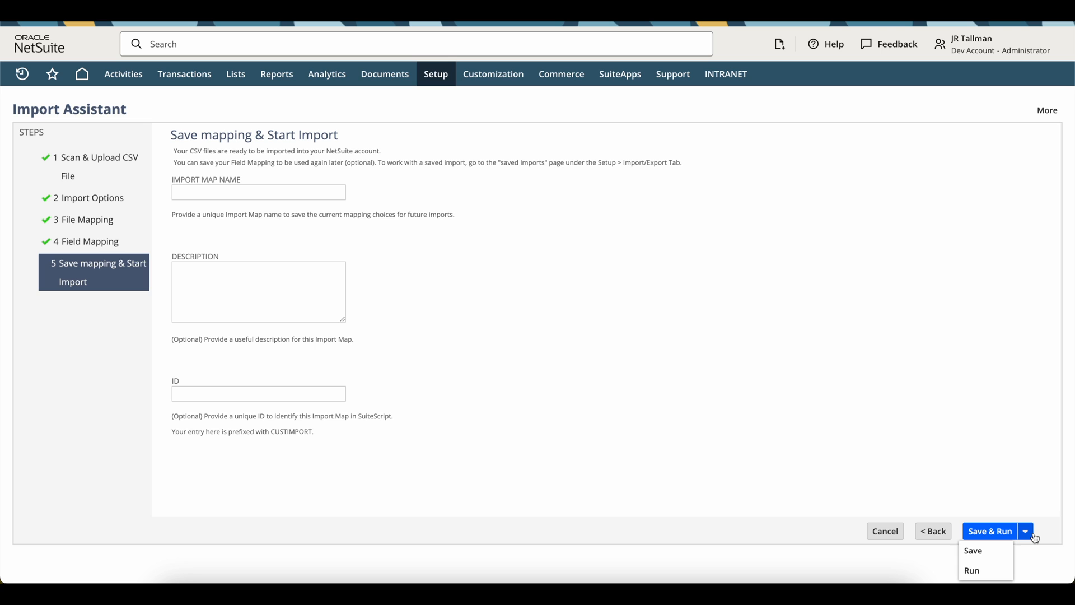
mouse_move(972, 570)
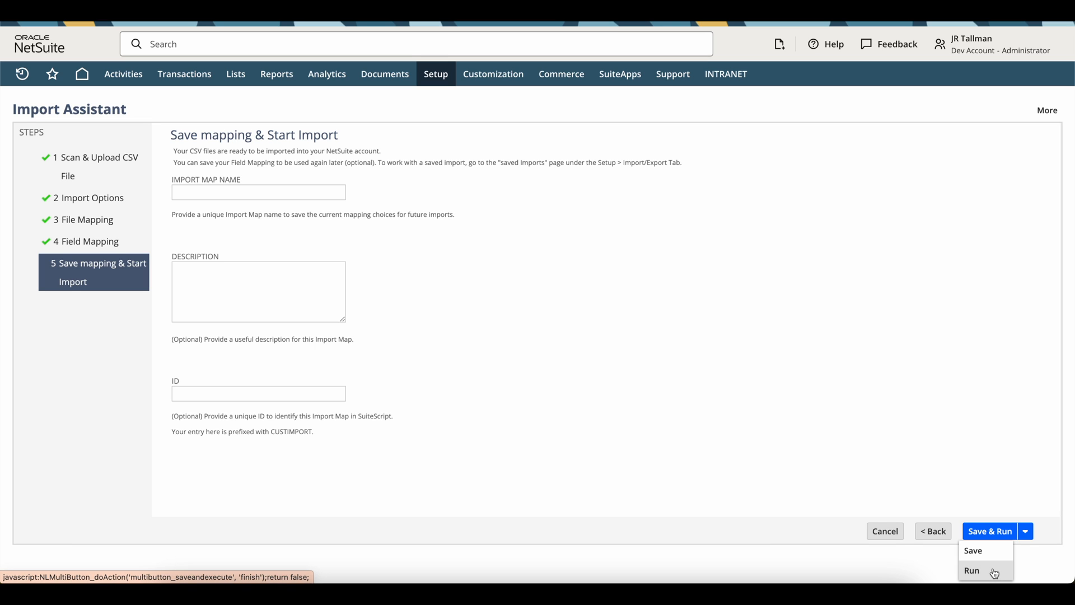
left_click(972, 570)
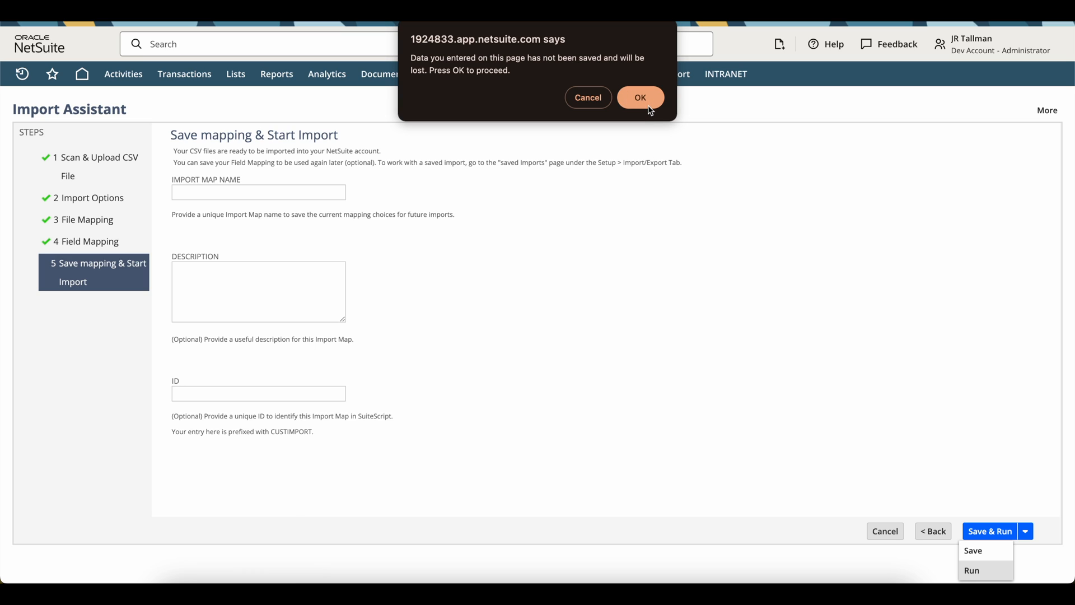
mouse_move(644, 106)
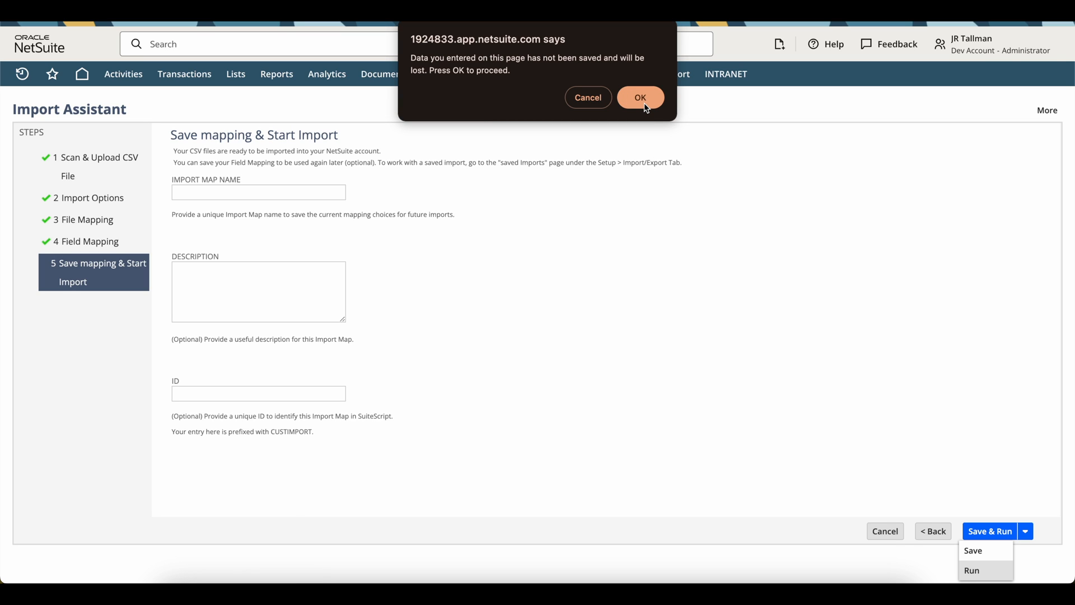
left_click(638, 96)
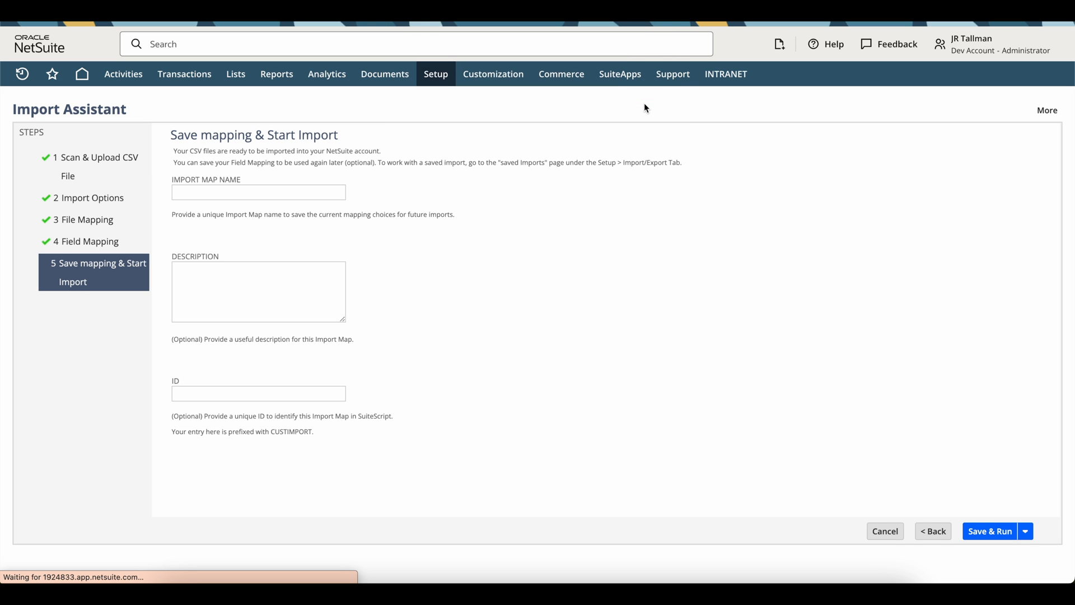
View the Import Job Status showing 2 of 2 department records imported successfully.
left_click(989, 531)
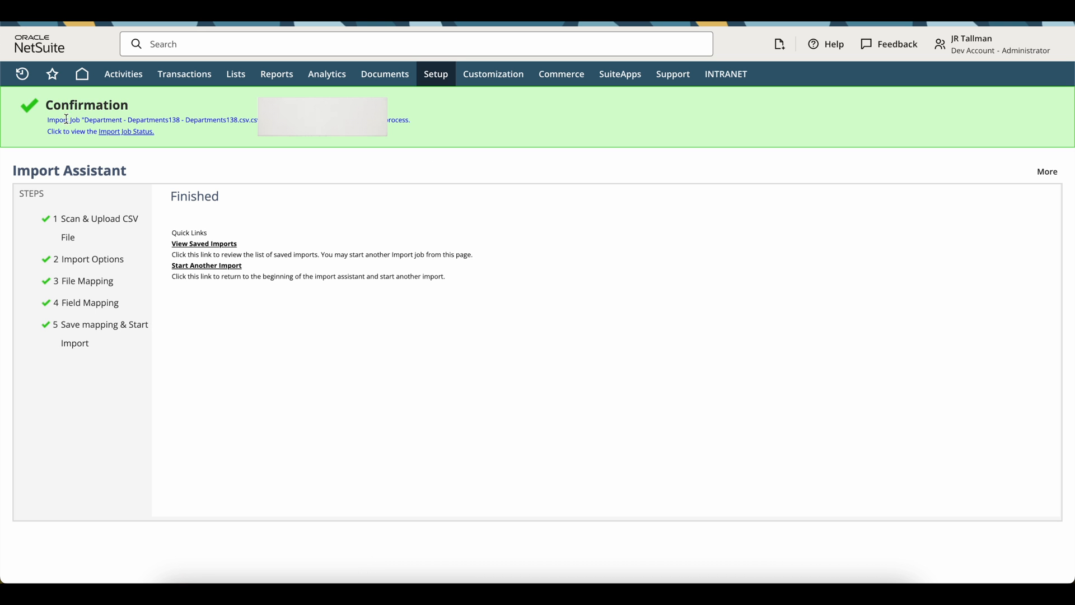
mouse_move(140, 137)
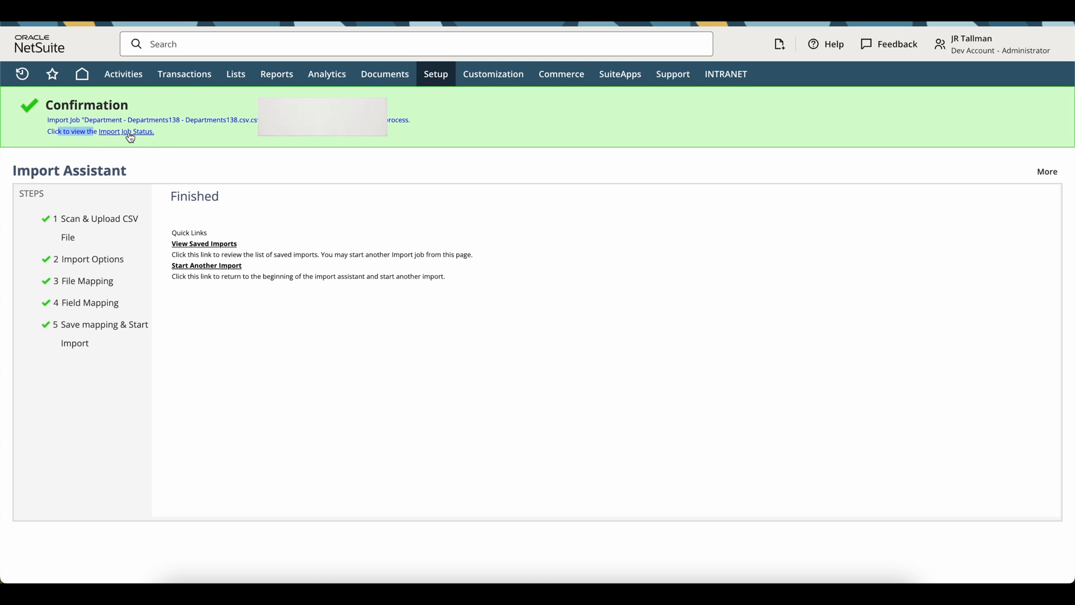
mouse_move(124, 131)
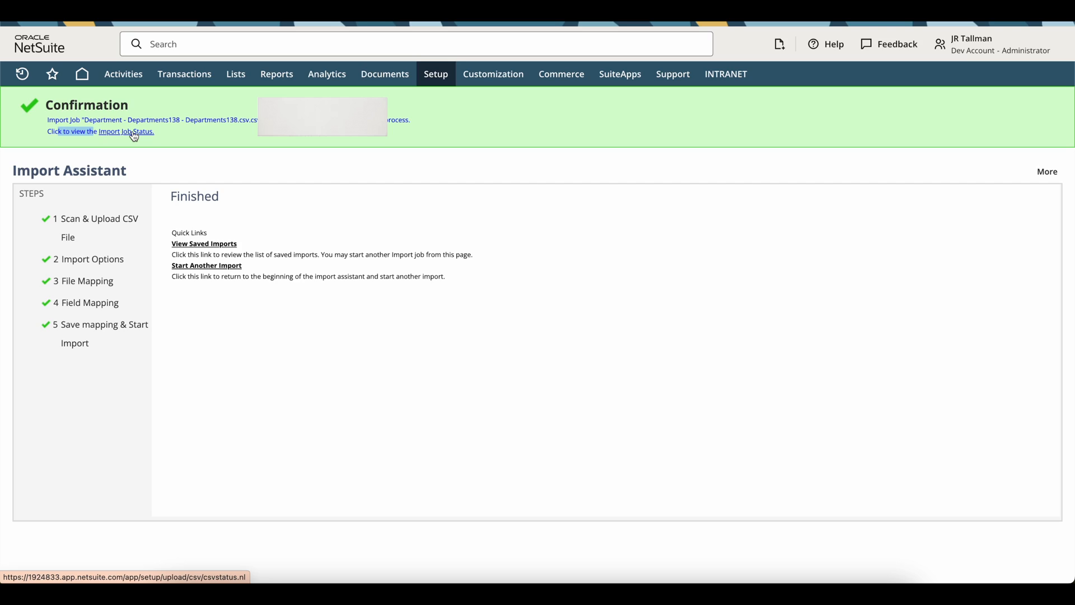
left_click(125, 133)
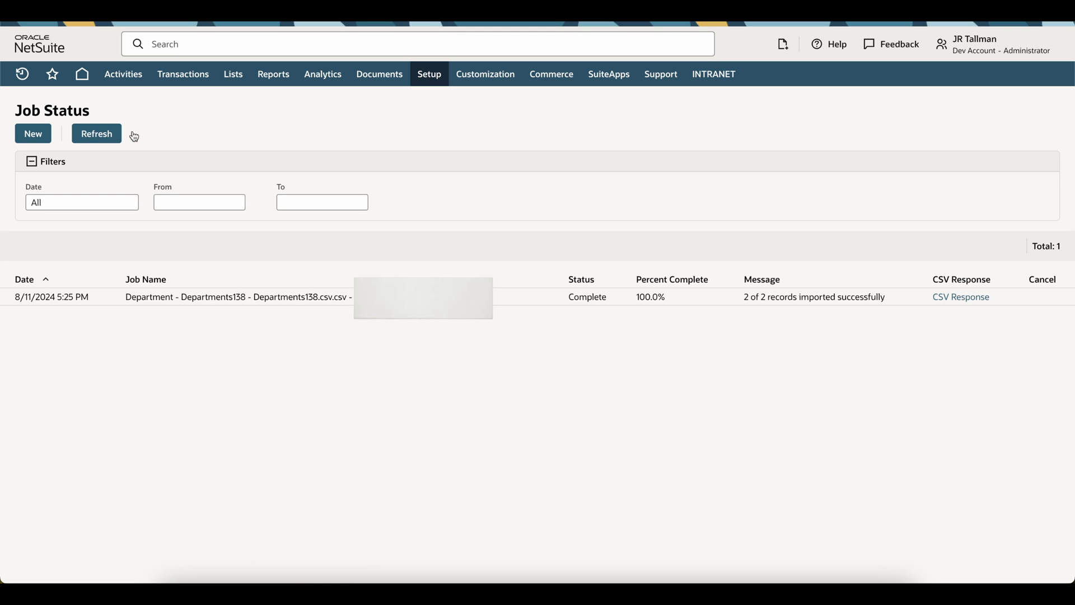
mouse_move(218, 317)
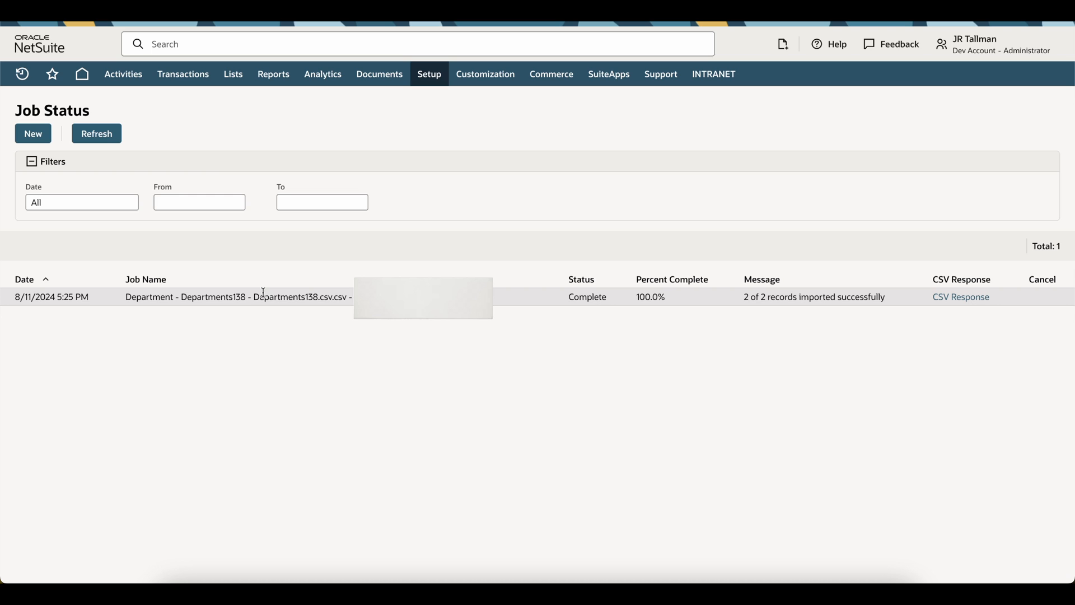
mouse_move(484, 157)
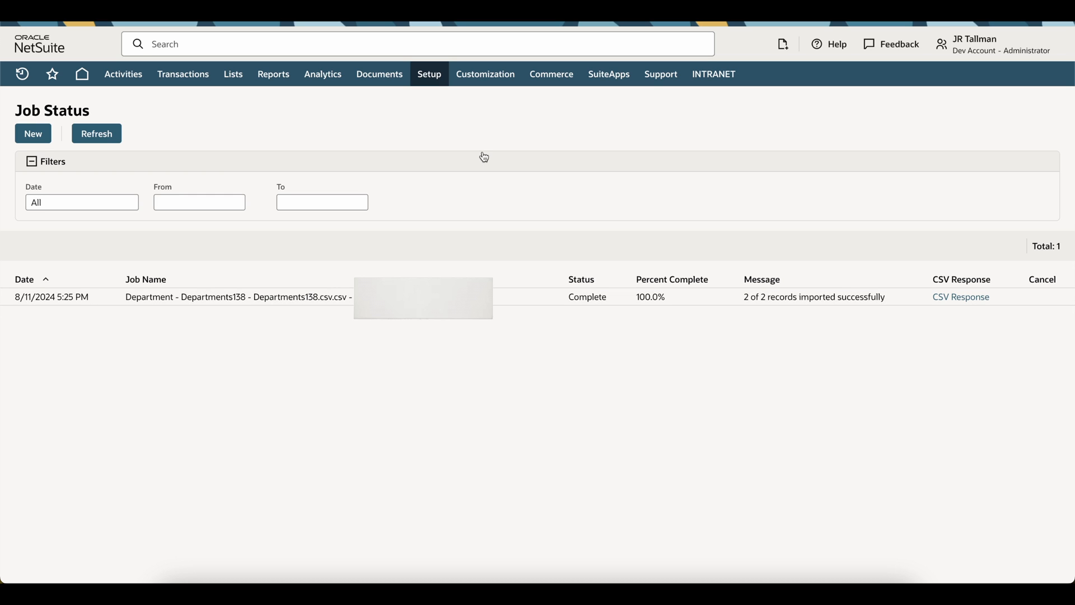
Reopen the Departments list showing Marketing and Sales with external IDs TEST1 and TEST2.
left_click(429, 74)
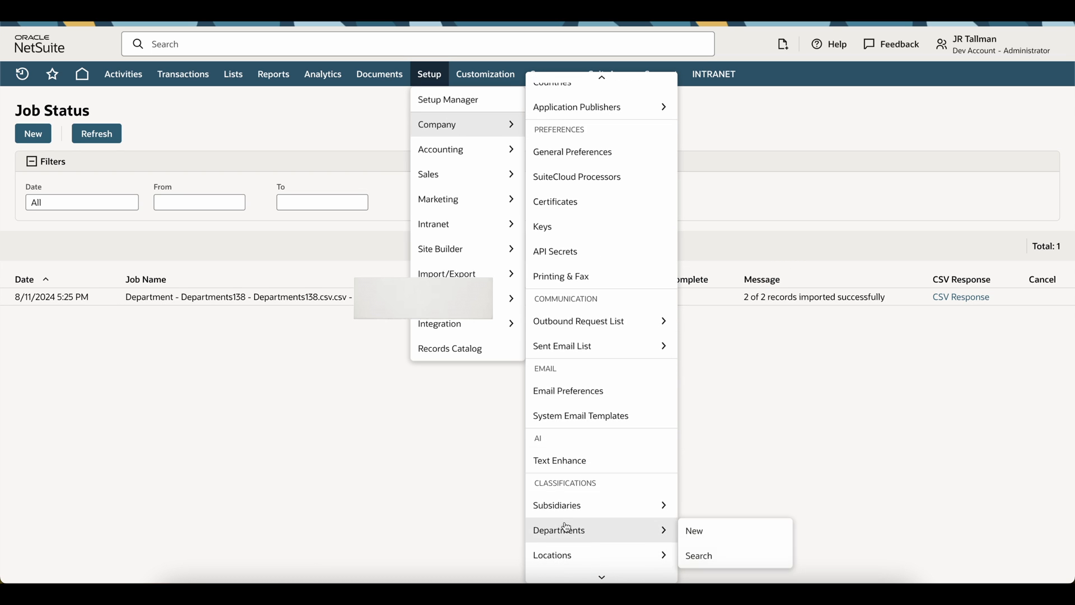
left_click(699, 556)
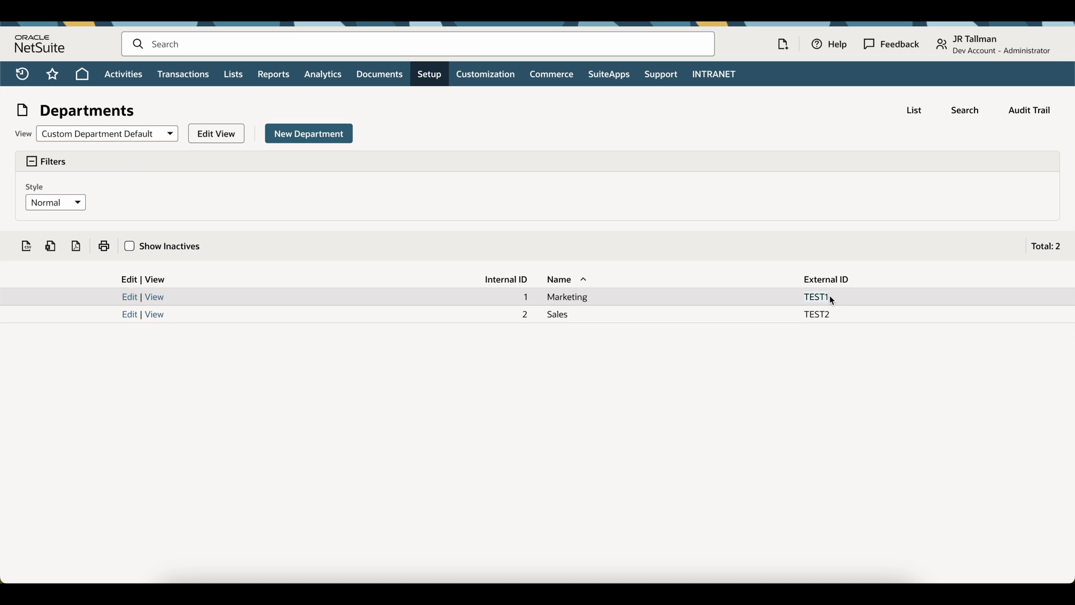
mouse_move(832, 320)
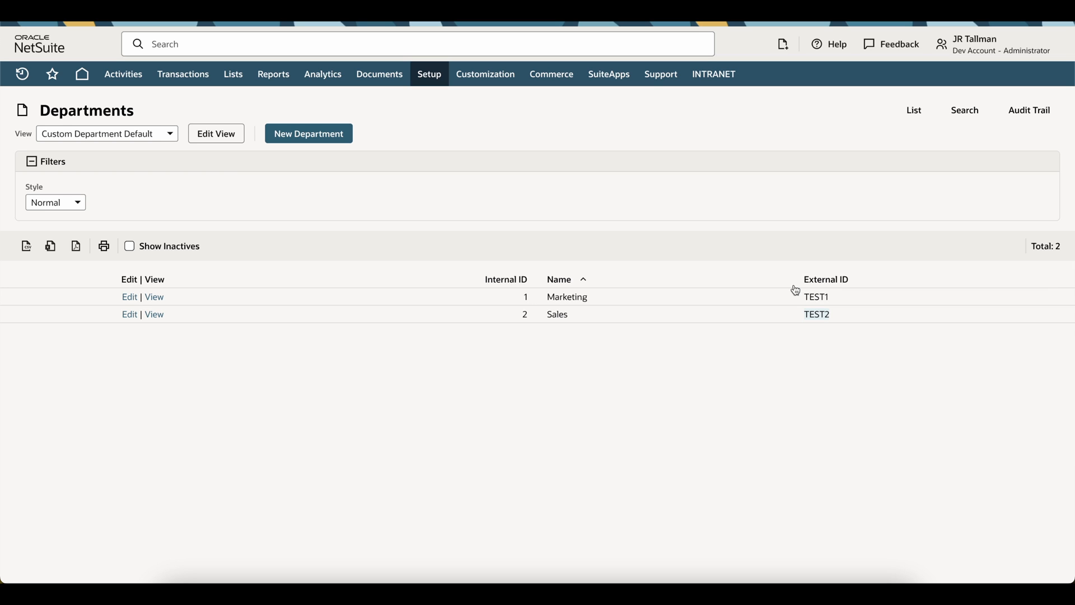
mouse_move(511, 357)
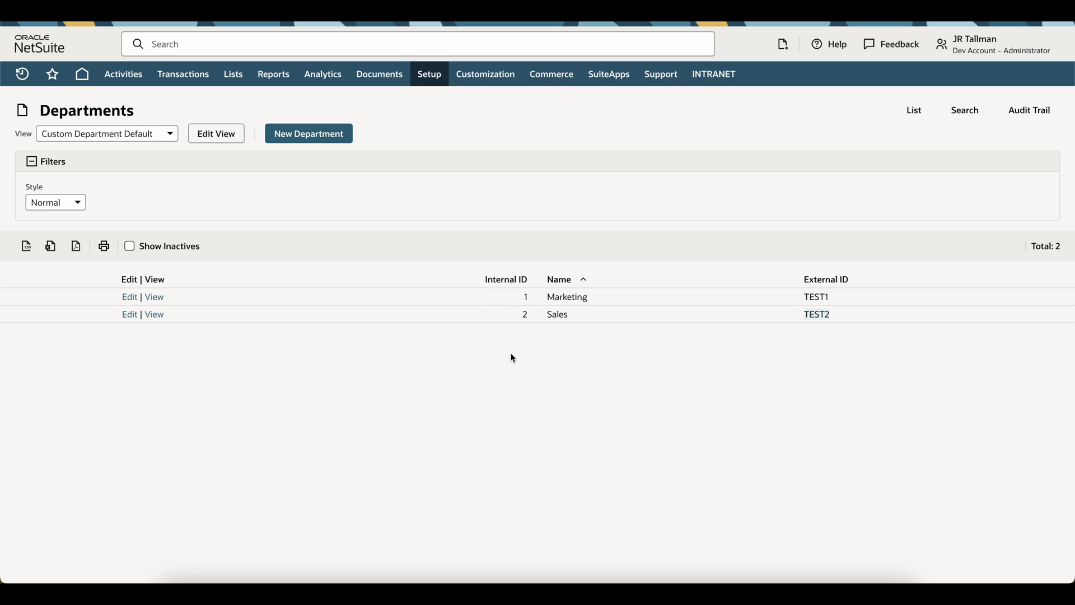
mouse_move(506, 334)
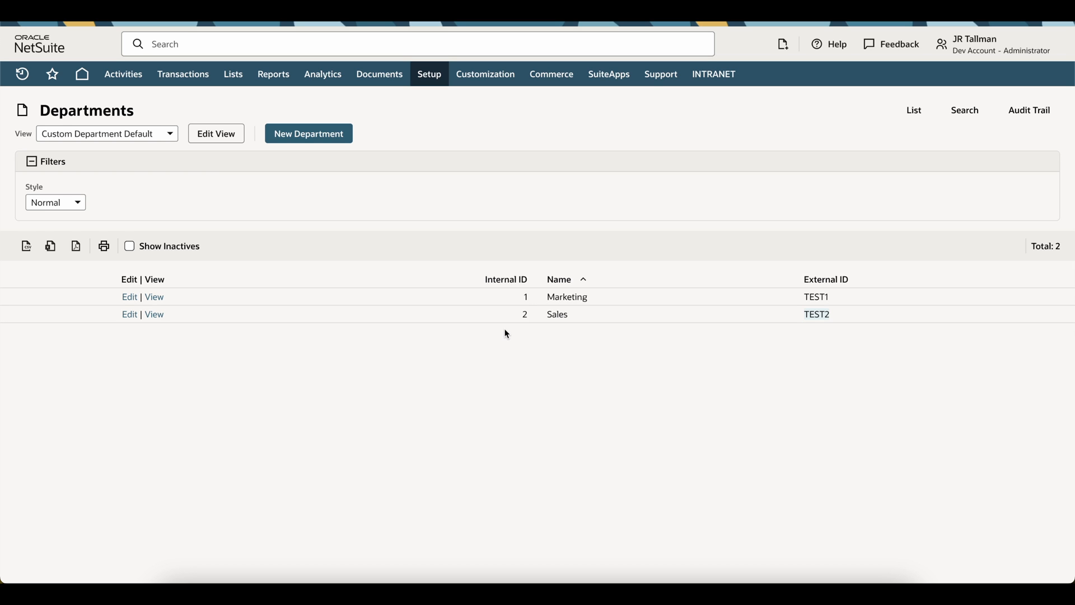
mouse_move(737, 334)
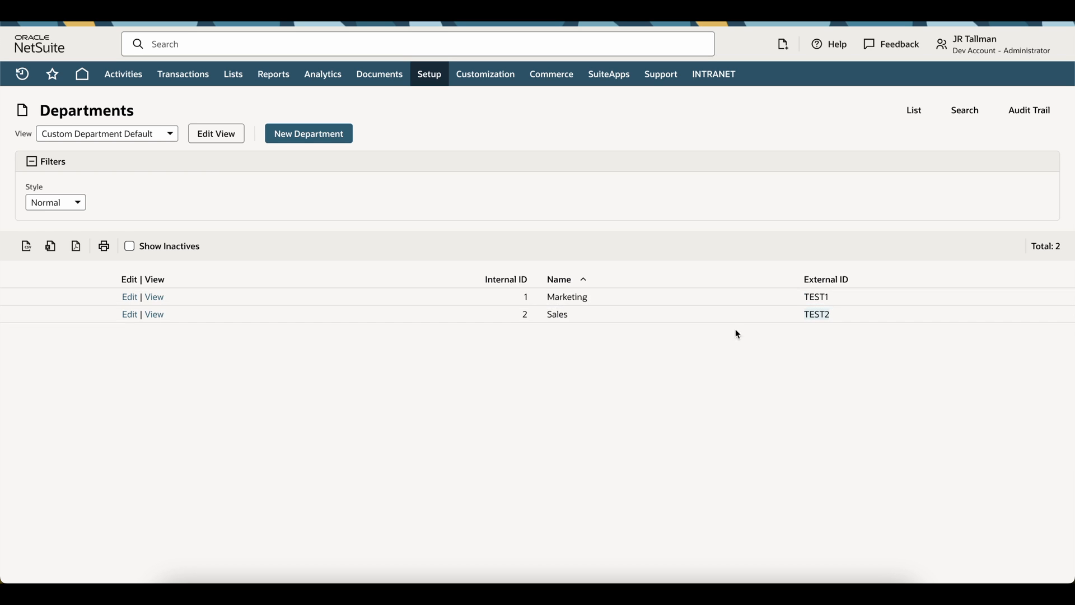
mouse_move(541, 333)
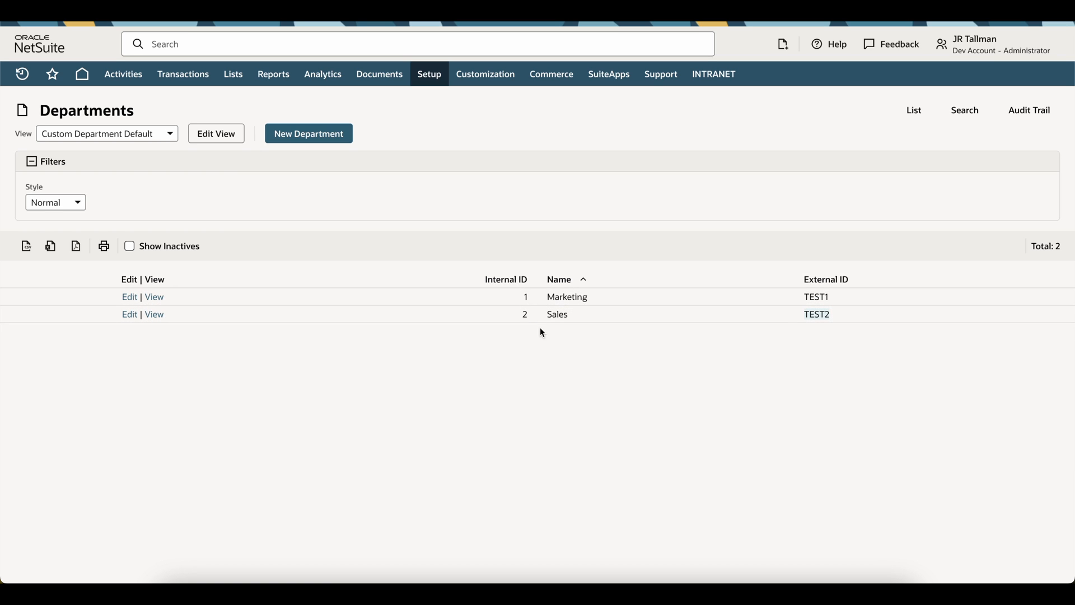
mouse_move(699, 336)
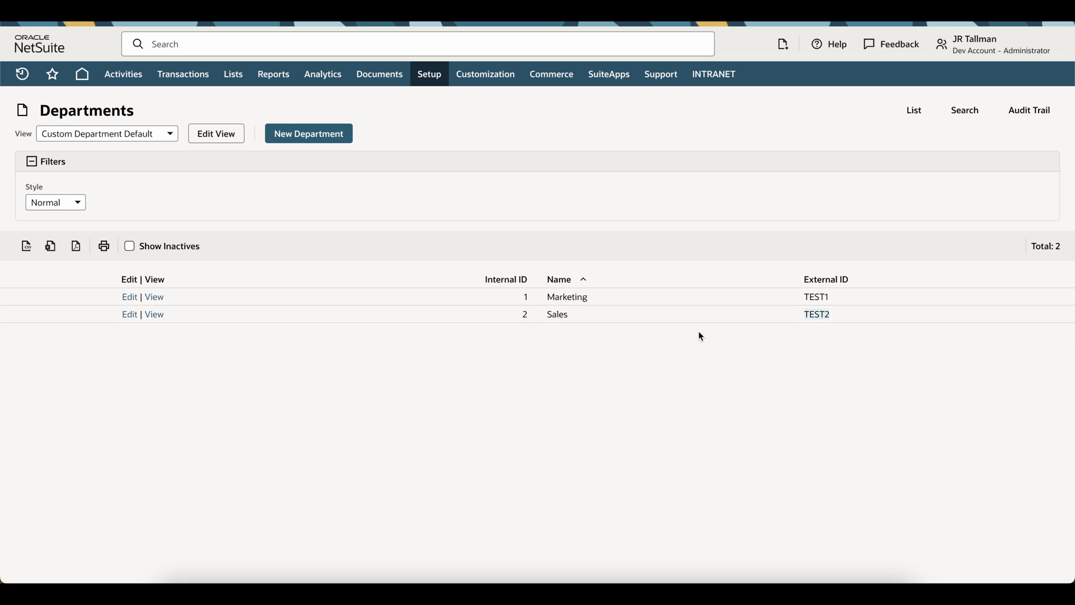